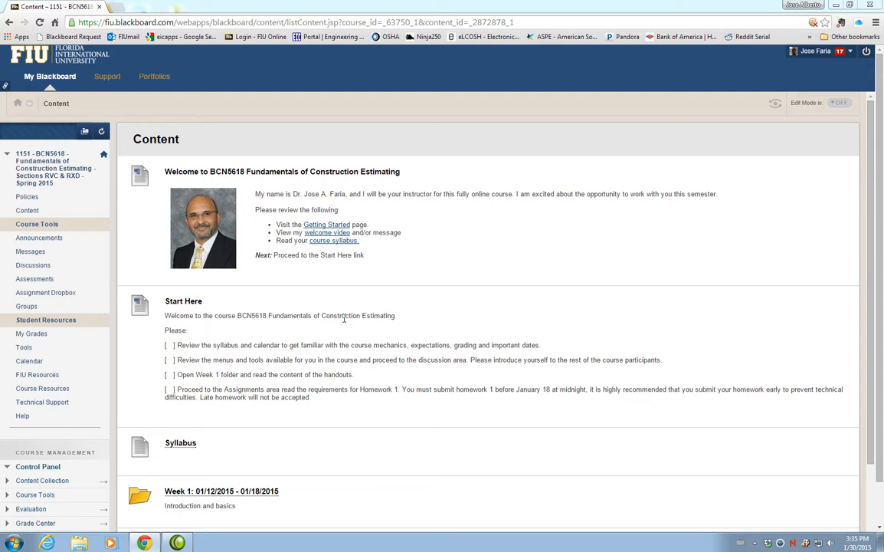
pyautogui.moveTo(335, 299)
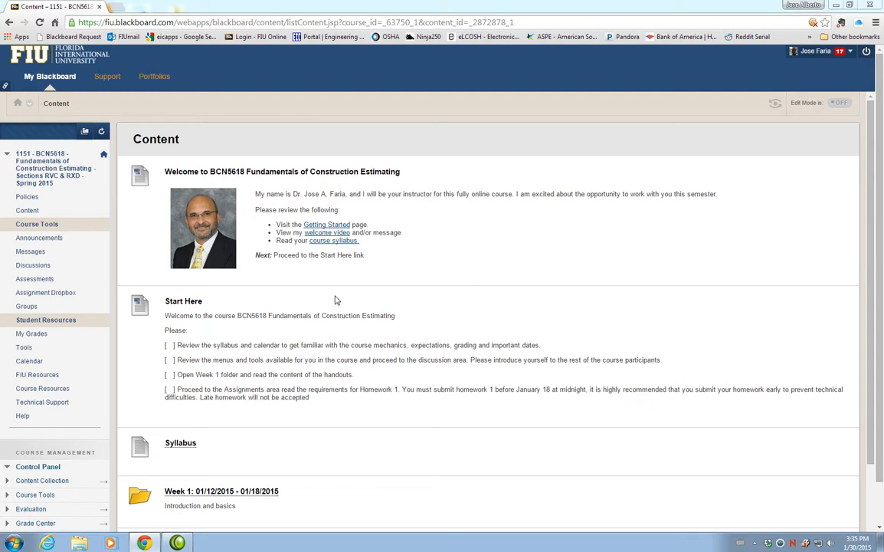
pyautogui.moveTo(699, 235)
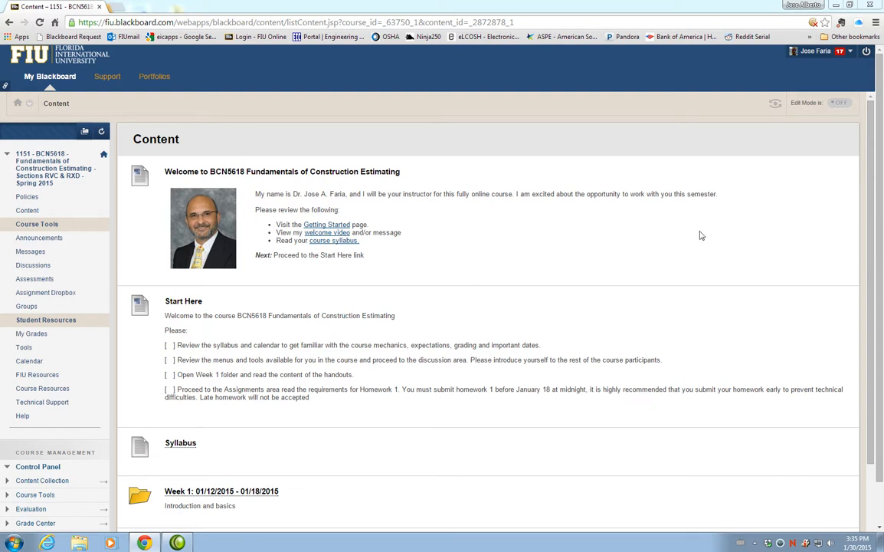
# Open the Week 3 folder and scroll down to the template links
pyautogui.scroll(-3)
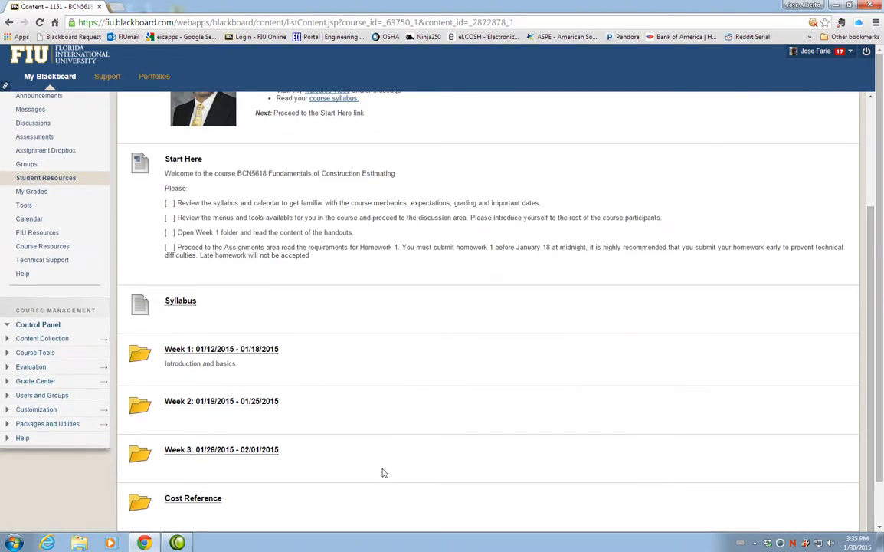
pyautogui.click(221, 449)
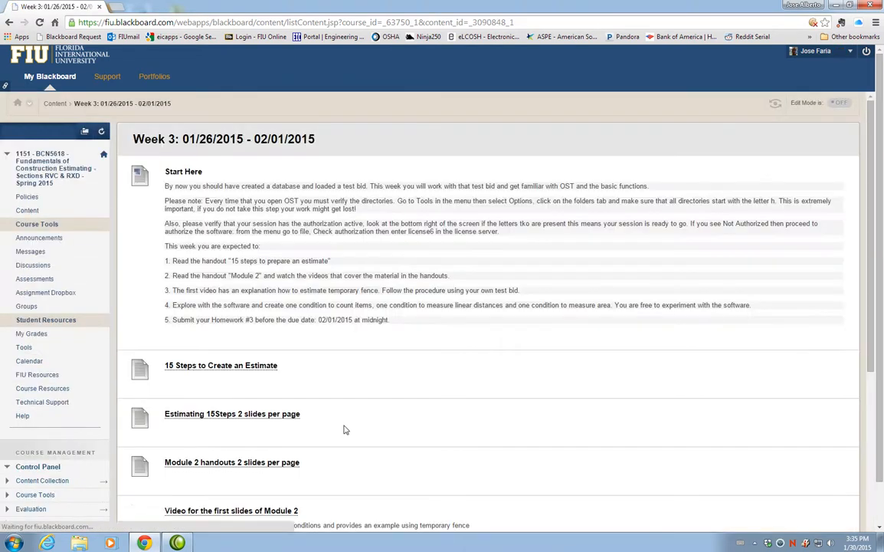
pyautogui.scroll(-3)
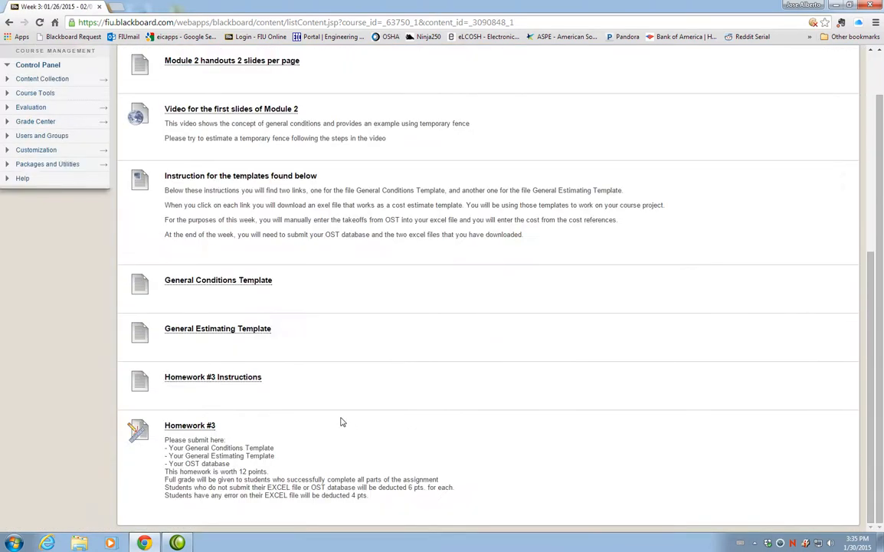
pyautogui.moveTo(247, 334)
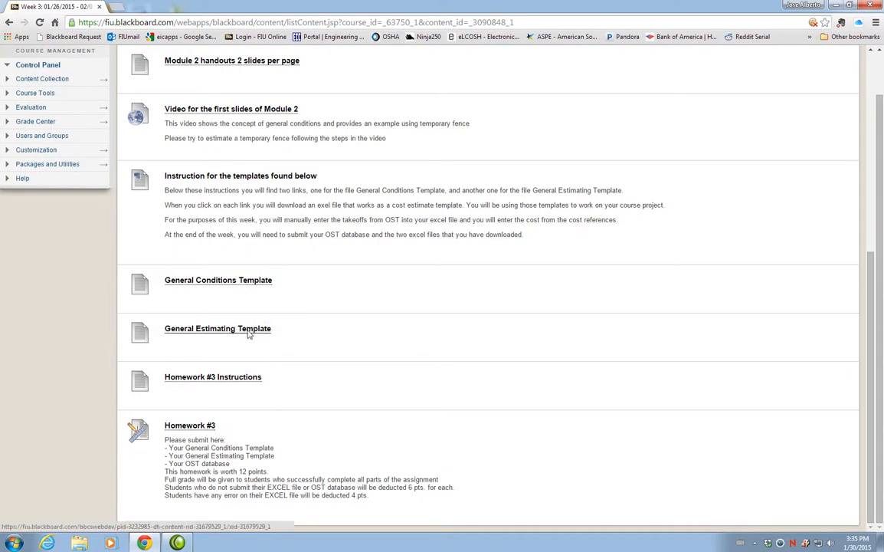
pyautogui.moveTo(245, 412)
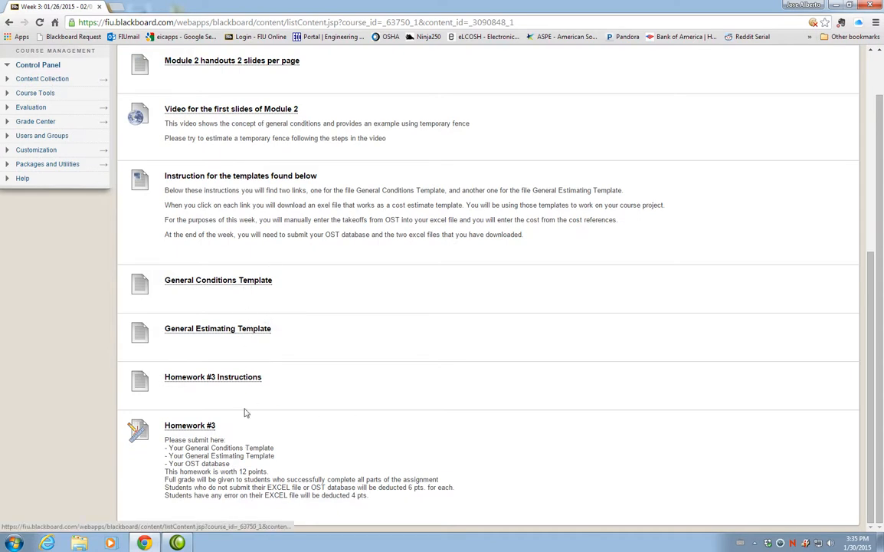
pyautogui.moveTo(256, 299)
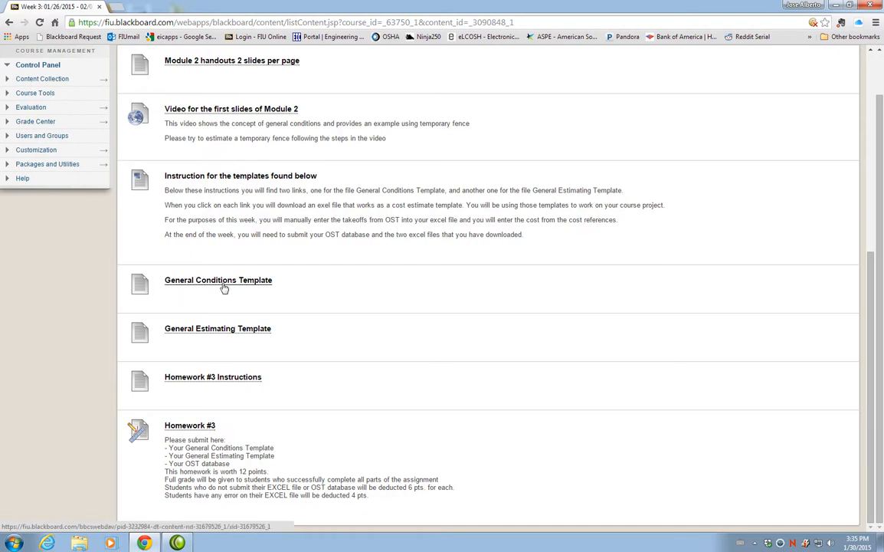
pyautogui.moveTo(230, 288)
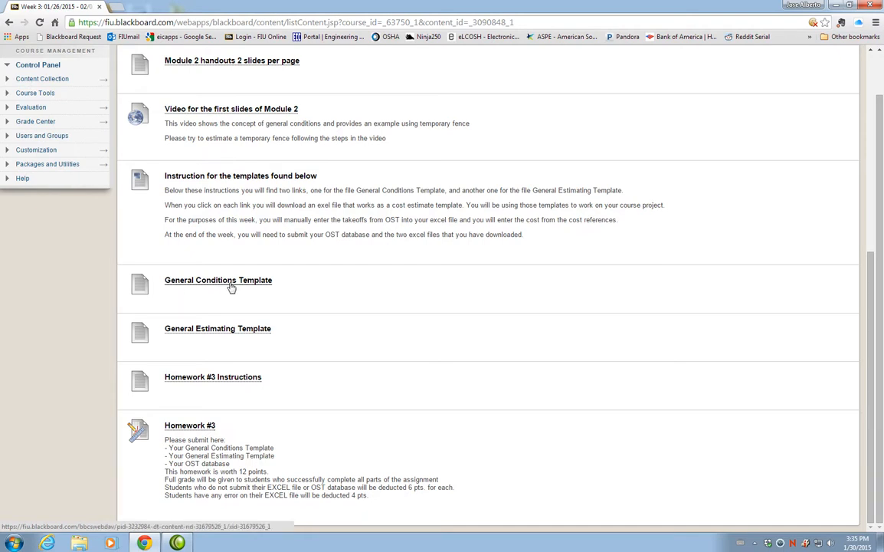
# Download the General Conditions Template .xlsx file from the Week 3 folder
pyautogui.click(217, 280)
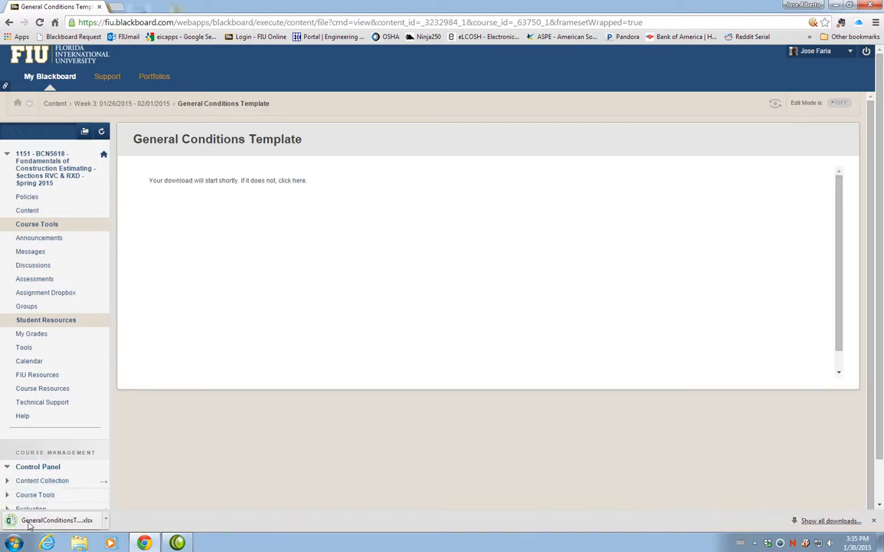
pyautogui.moveTo(86, 519)
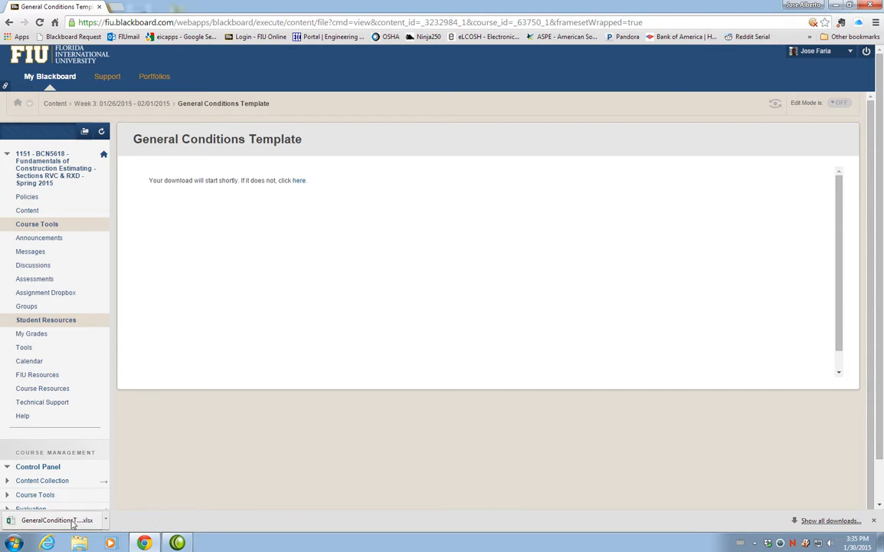
# Open the downloaded template from Chrome's download bar and enable editing
pyautogui.click(54, 520)
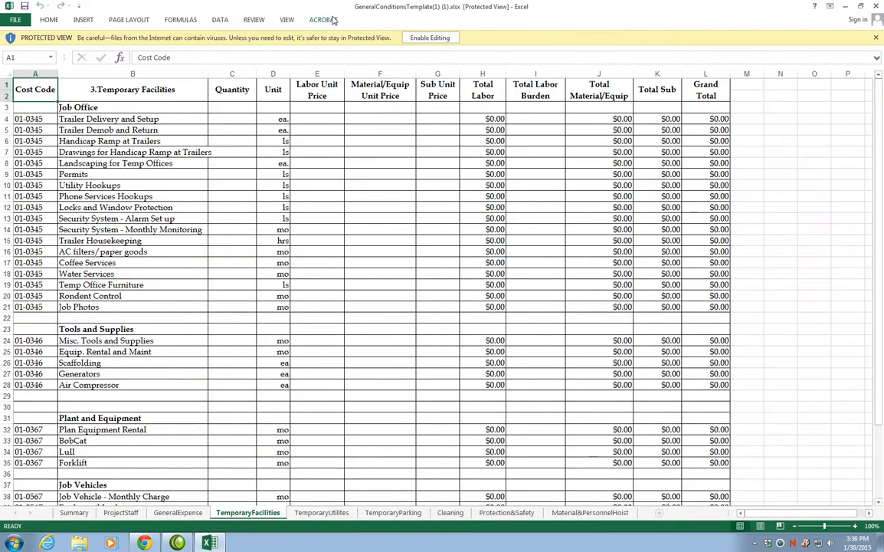
pyautogui.moveTo(430, 37)
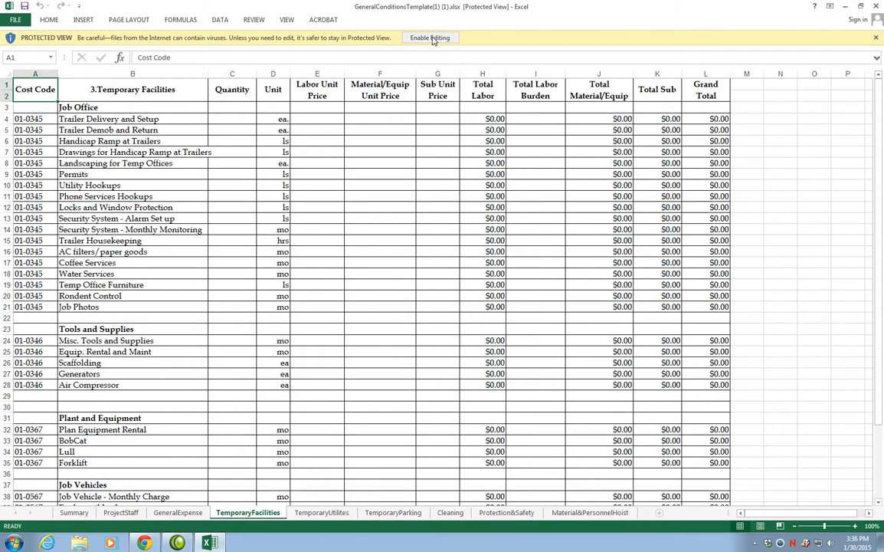
pyautogui.click(429, 38)
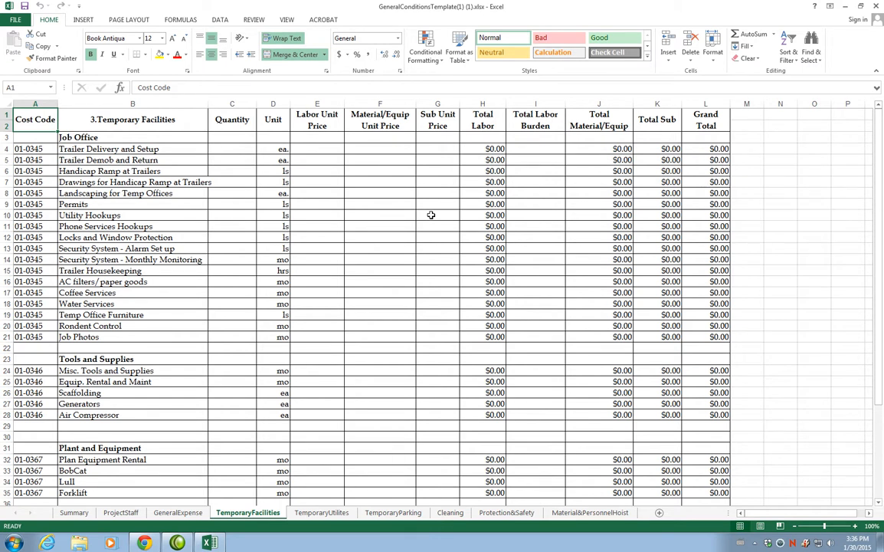
pyautogui.moveTo(31, 495)
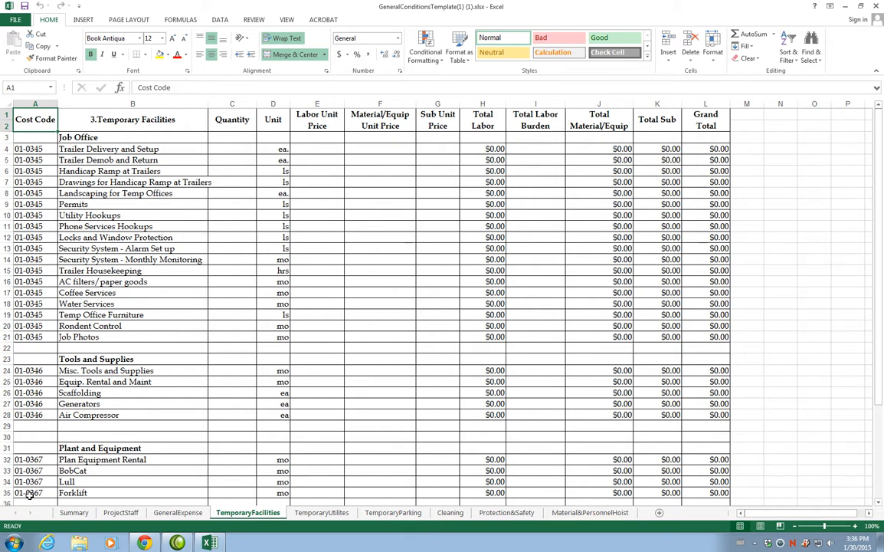
# Show the Summary sheet with its General Condition Summary table
pyautogui.click(74, 511)
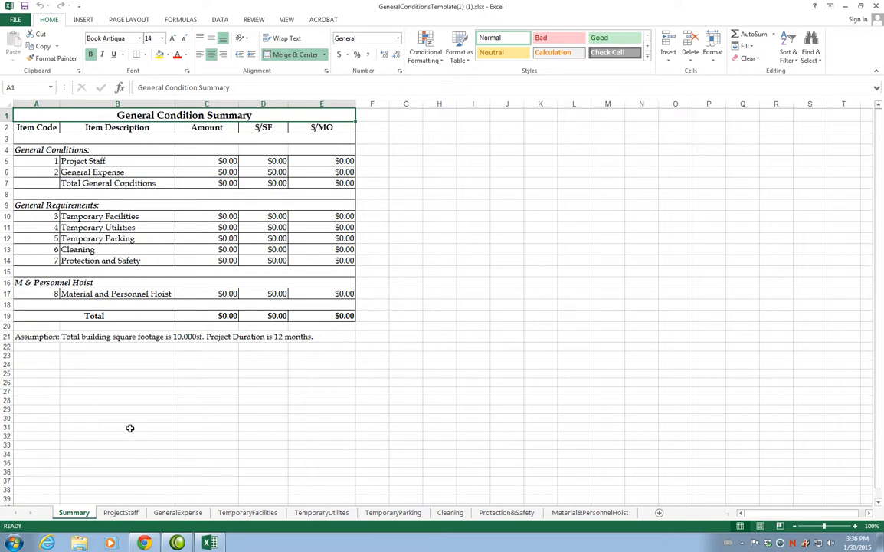
pyautogui.moveTo(188, 228)
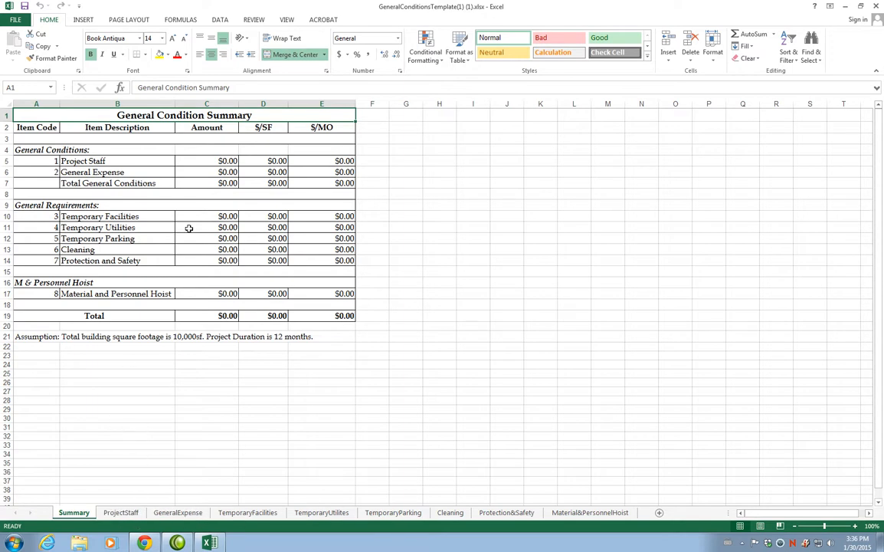
pyautogui.moveTo(236, 300)
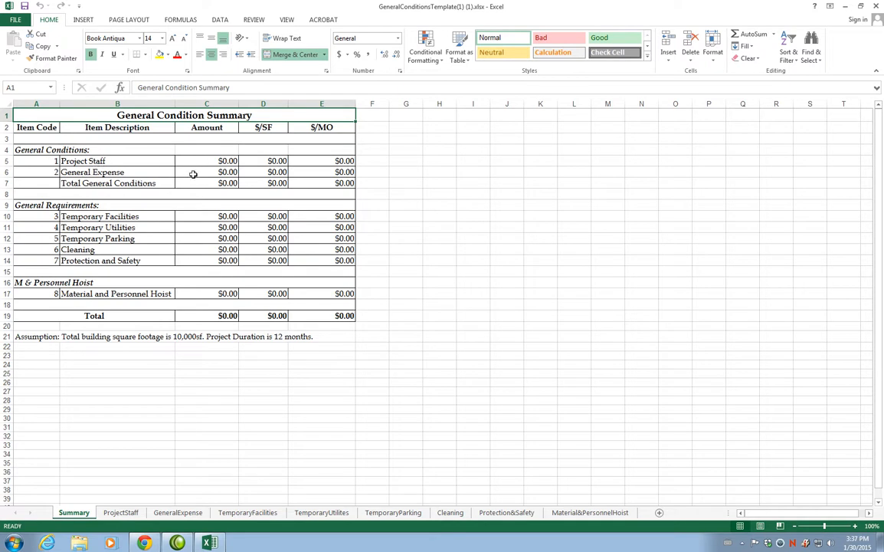
pyautogui.moveTo(125, 193)
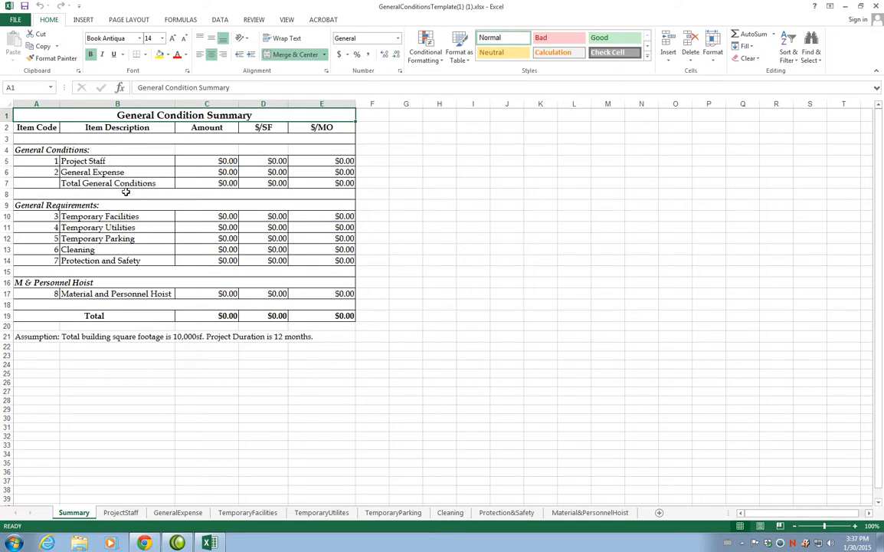
pyautogui.moveTo(87, 217)
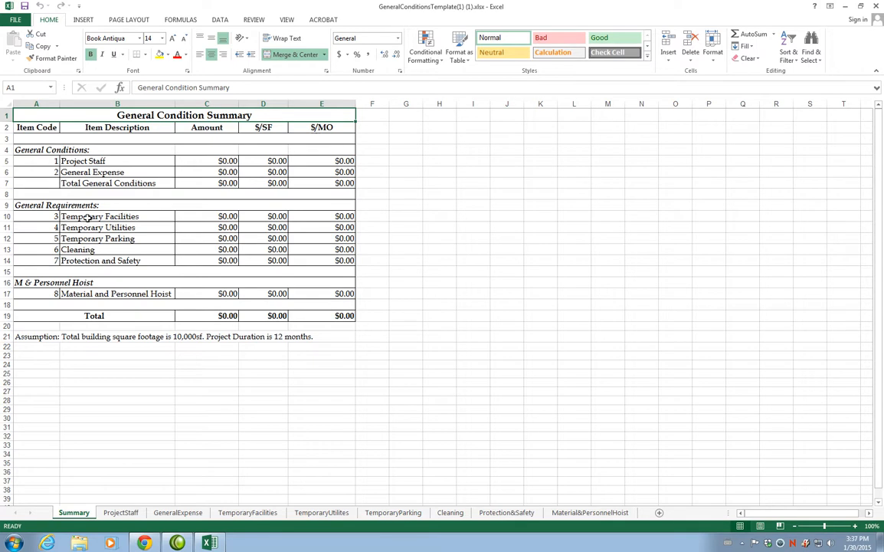
pyautogui.moveTo(149, 216)
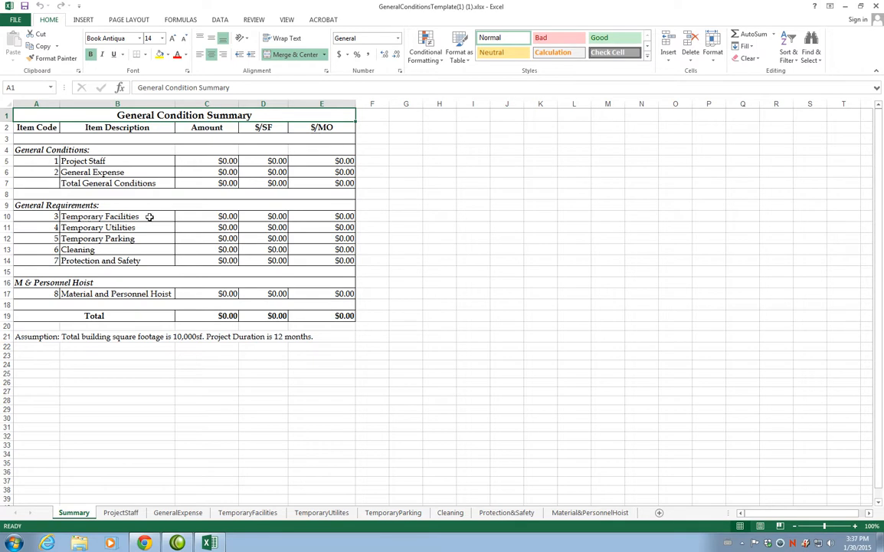
pyautogui.moveTo(148, 240)
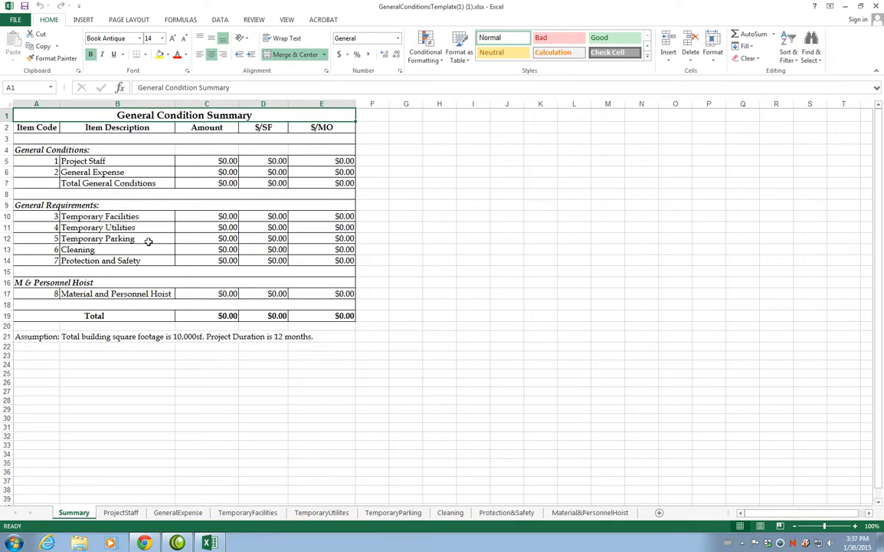
pyautogui.moveTo(158, 272)
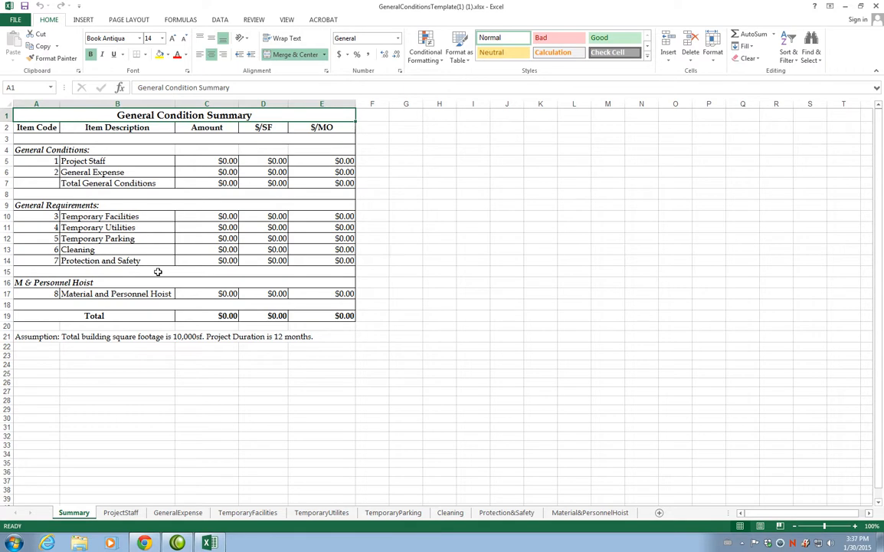
pyautogui.moveTo(238, 299)
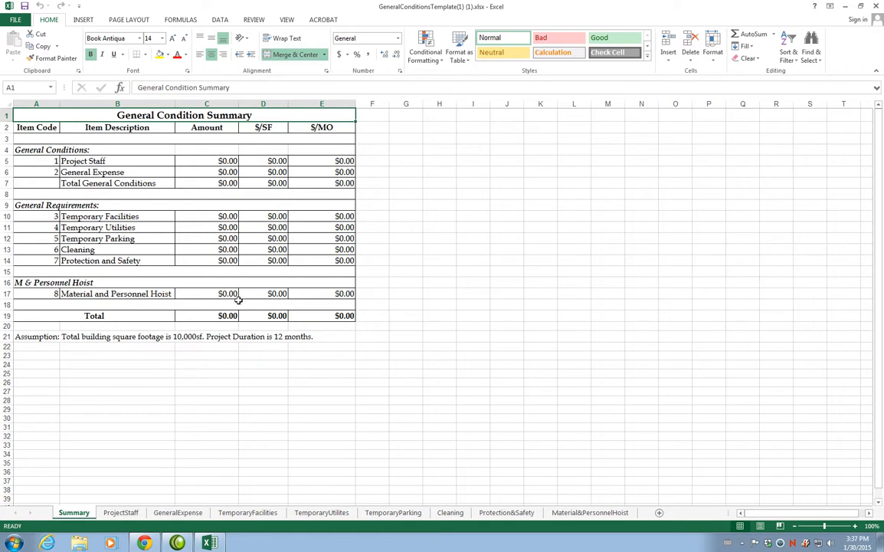
pyautogui.moveTo(119, 331)
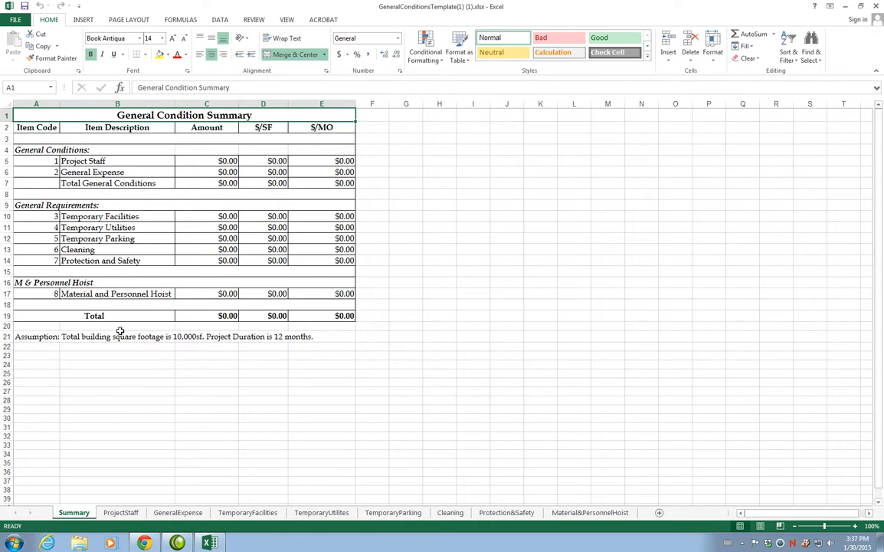
pyautogui.click(277, 160)
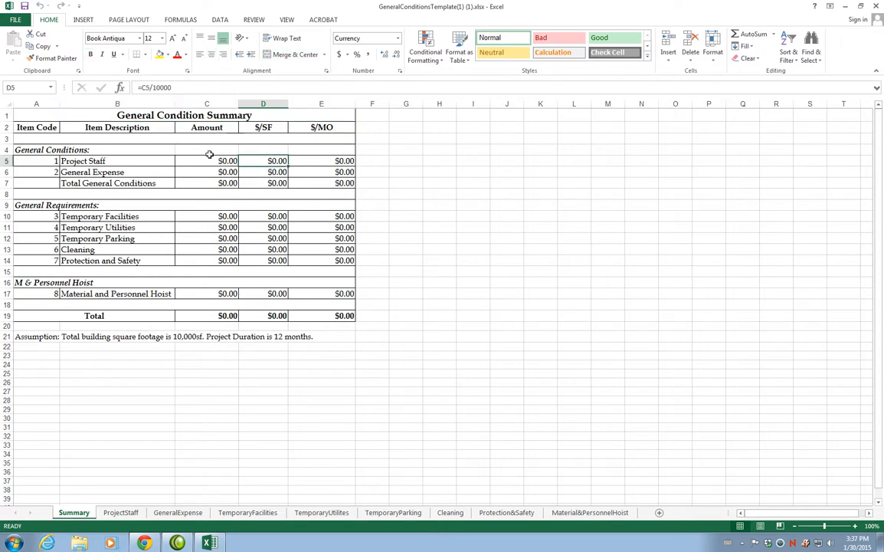
pyautogui.moveTo(220, 299)
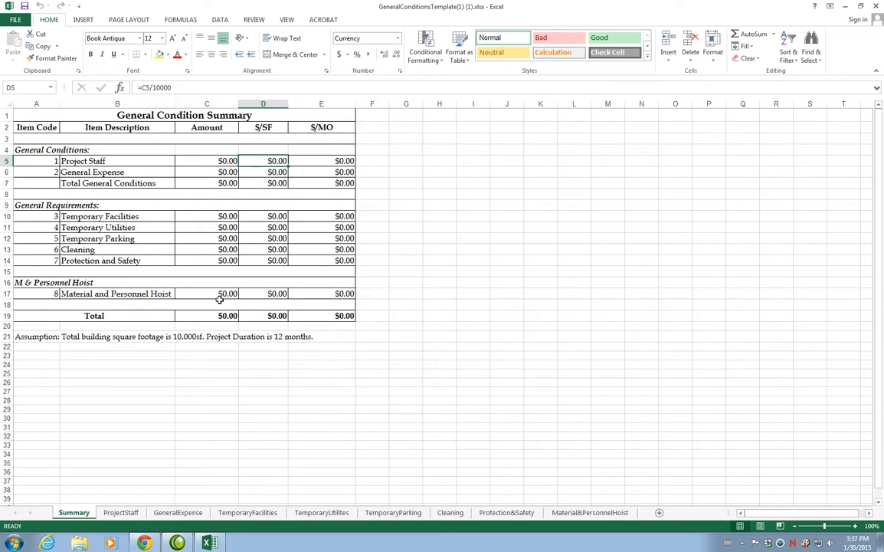
pyautogui.moveTo(189, 340)
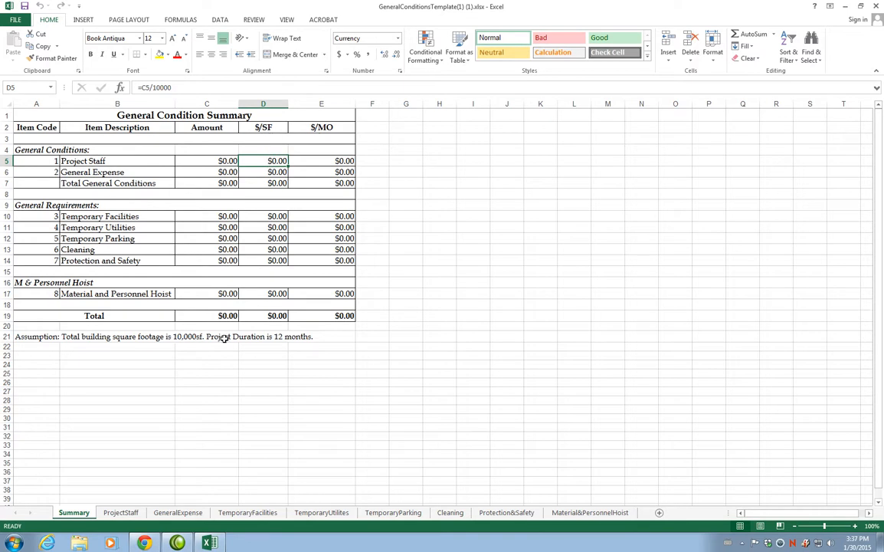
pyautogui.moveTo(225, 341)
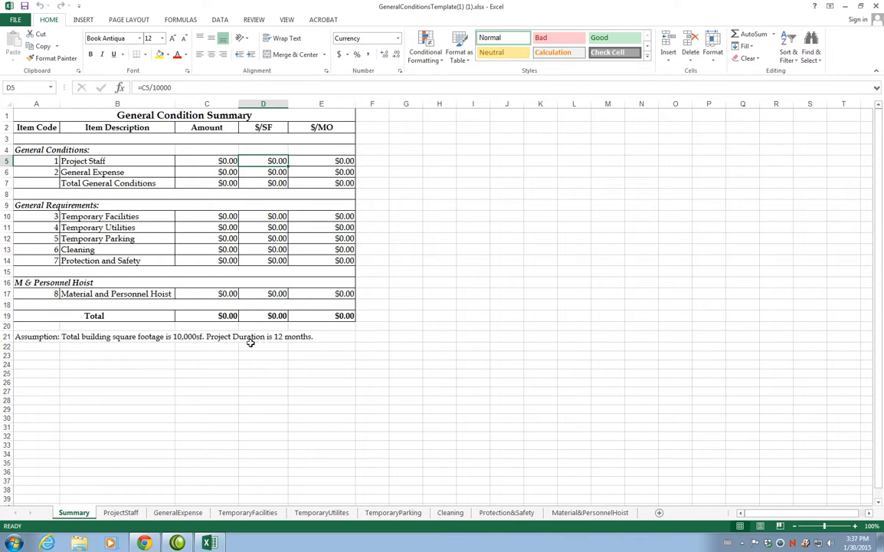
pyautogui.click(321, 160)
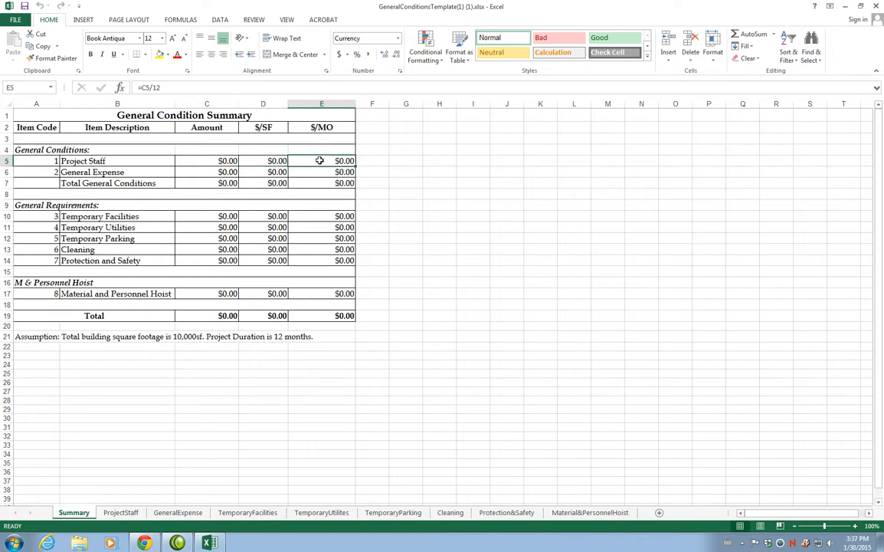
pyautogui.moveTo(321, 138)
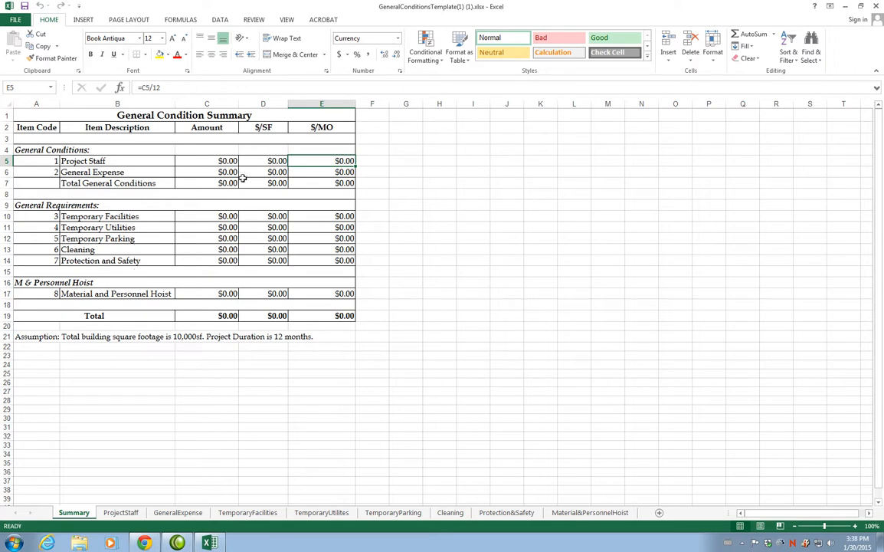
pyautogui.moveTo(257, 161)
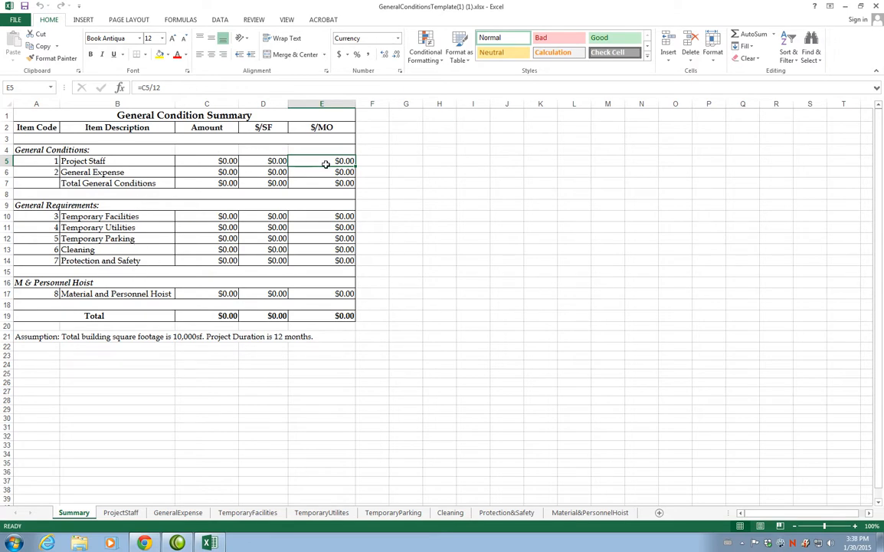
pyautogui.moveTo(302, 201)
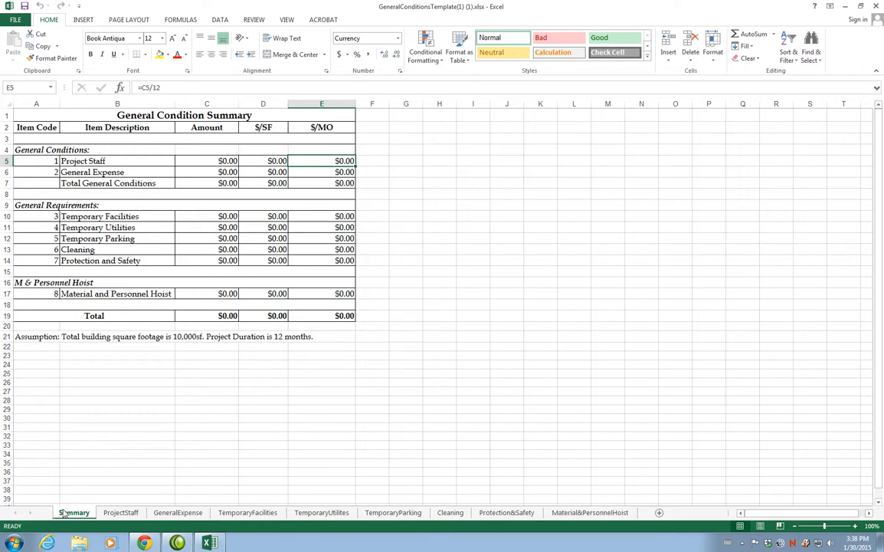
# Enter 18 in C22 for the Project General Superintendent, totaling $236,160.00
pyautogui.click(121, 512)
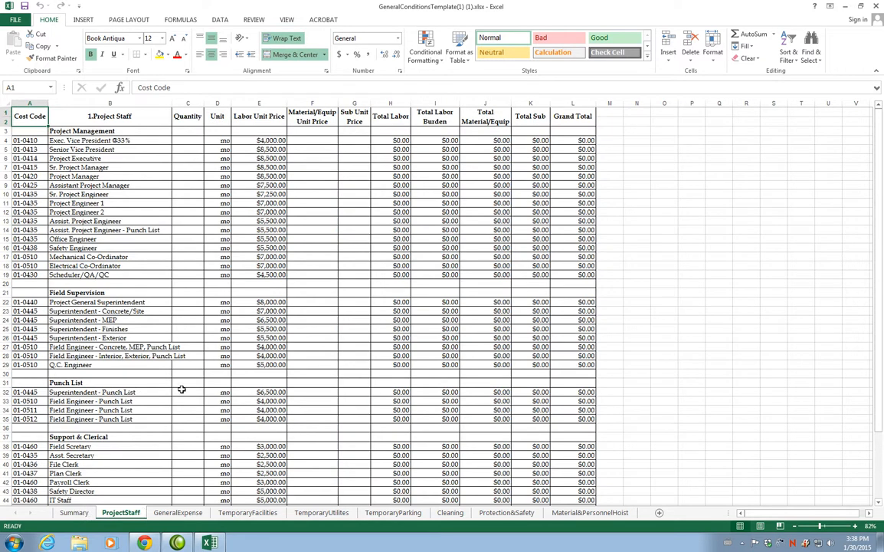
pyautogui.moveTo(224, 263)
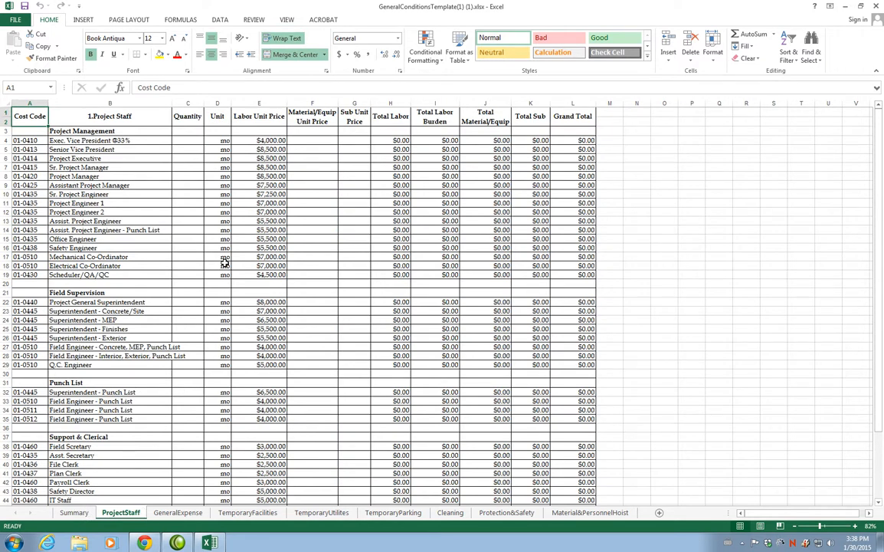
pyautogui.scroll(-3)
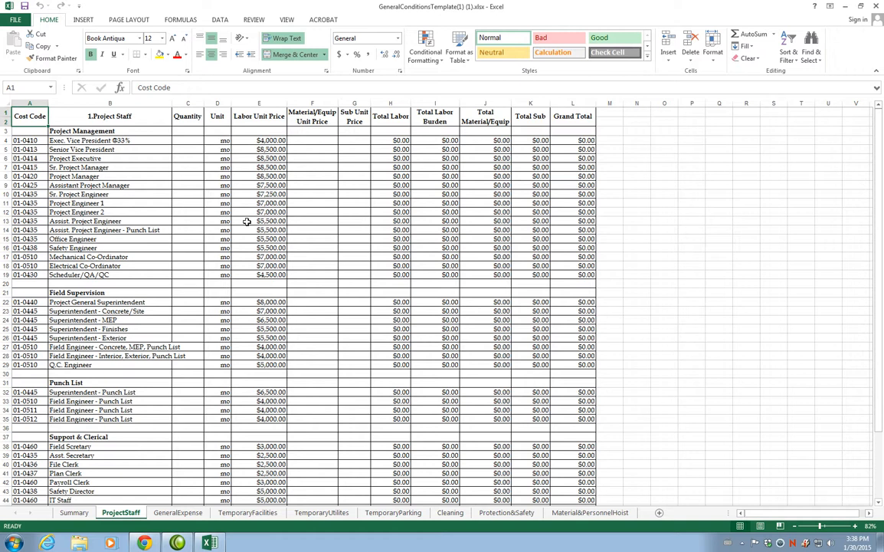
pyautogui.moveTo(141, 272)
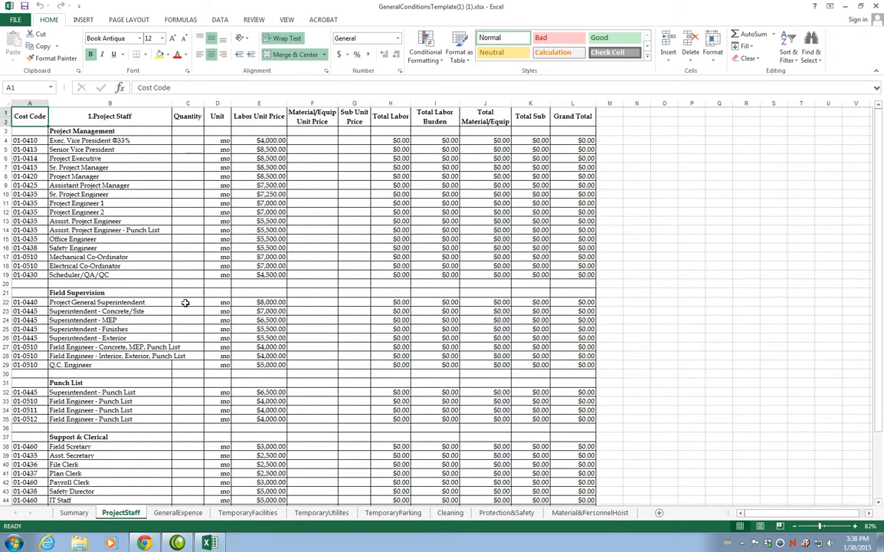
pyautogui.click(188, 301)
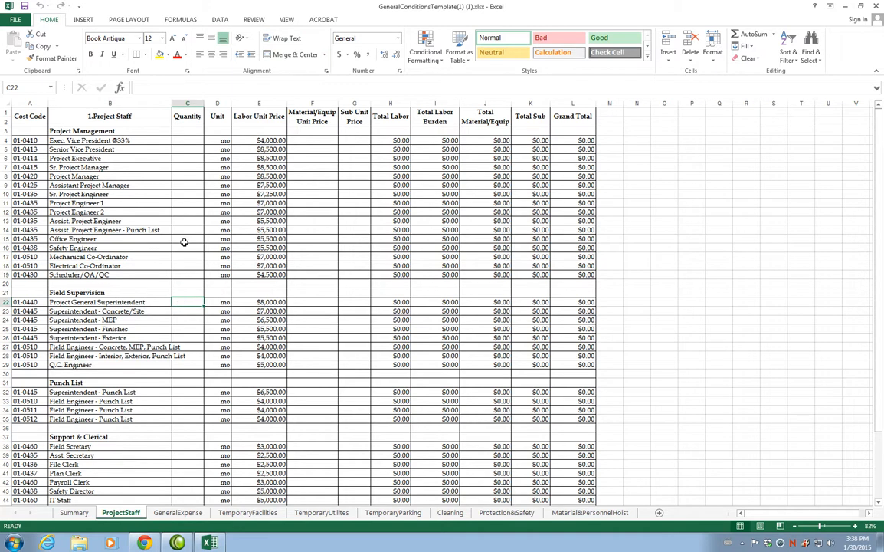
pyautogui.moveTo(189, 269)
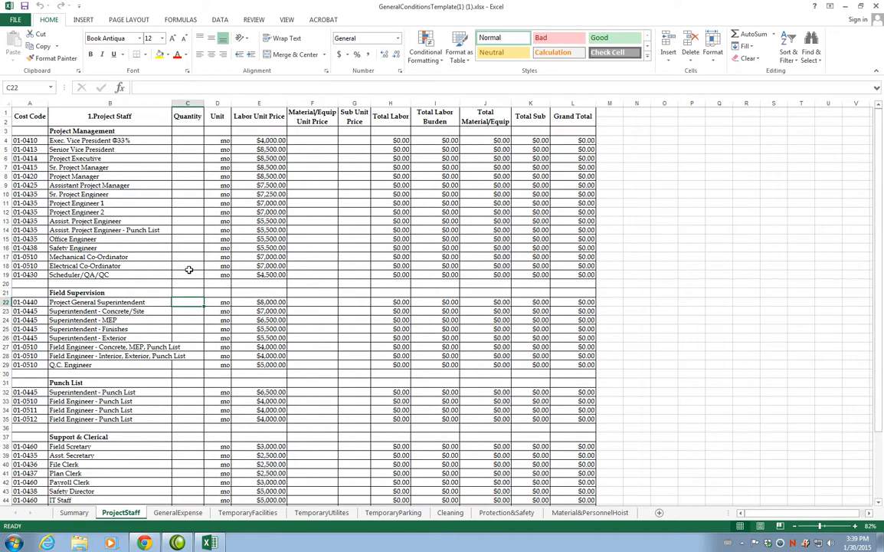
pyautogui.write('18')
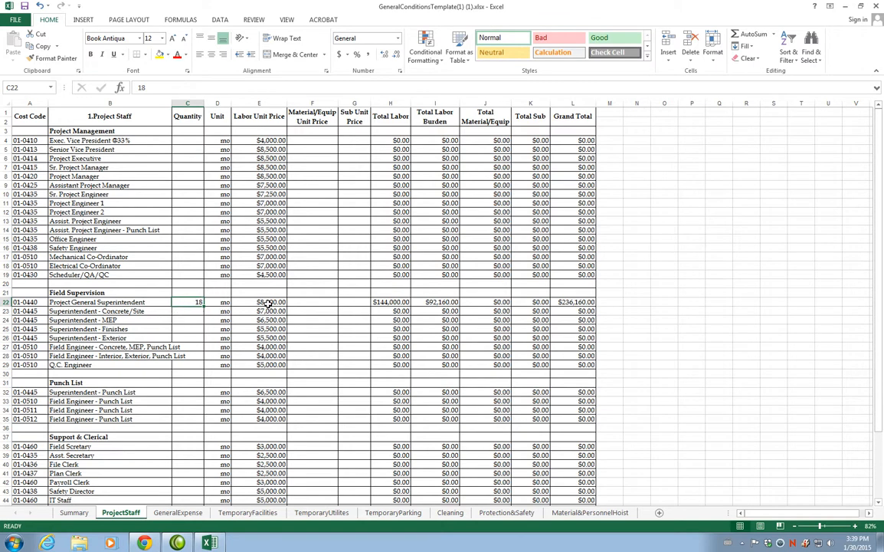
pyautogui.moveTo(247, 304)
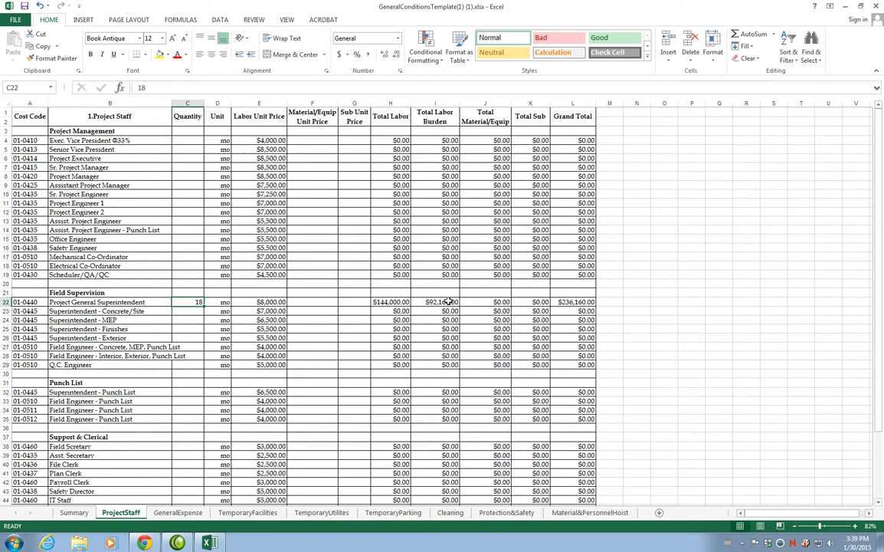
pyautogui.moveTo(448, 301)
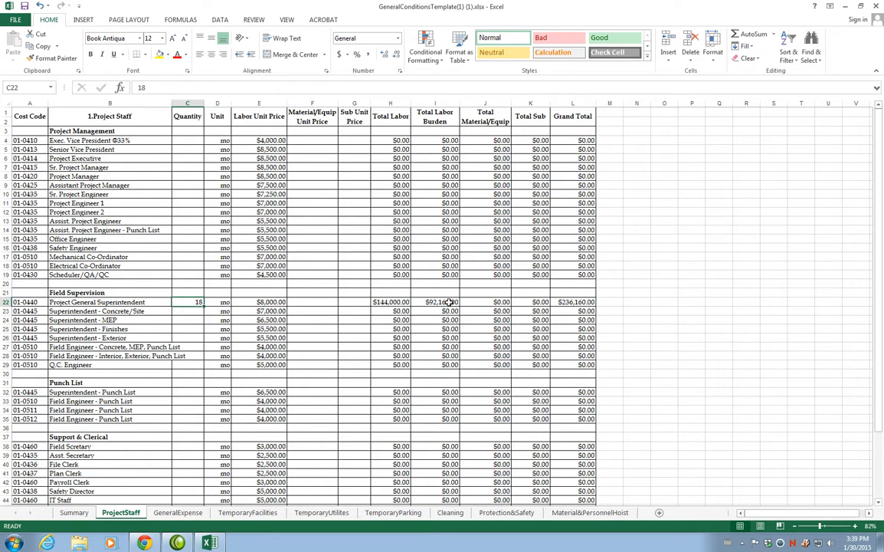
pyautogui.moveTo(474, 305)
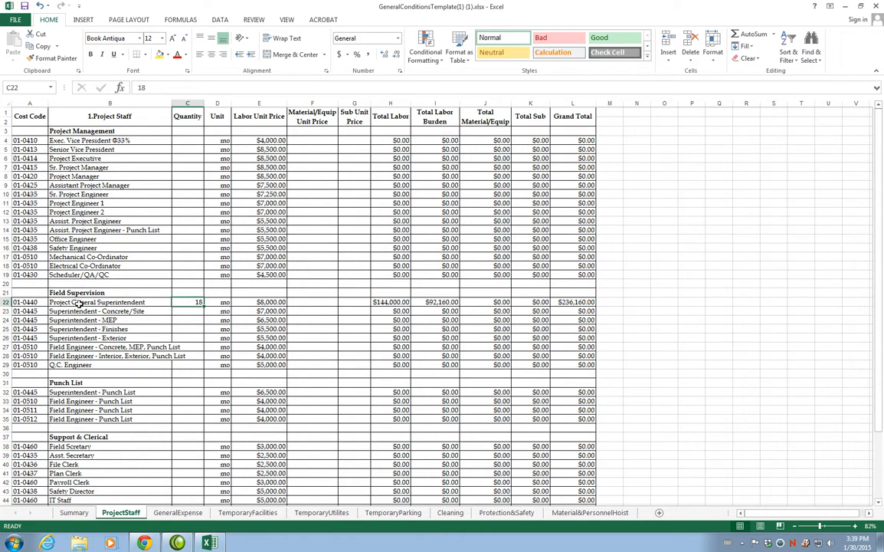
pyautogui.moveTo(551, 311)
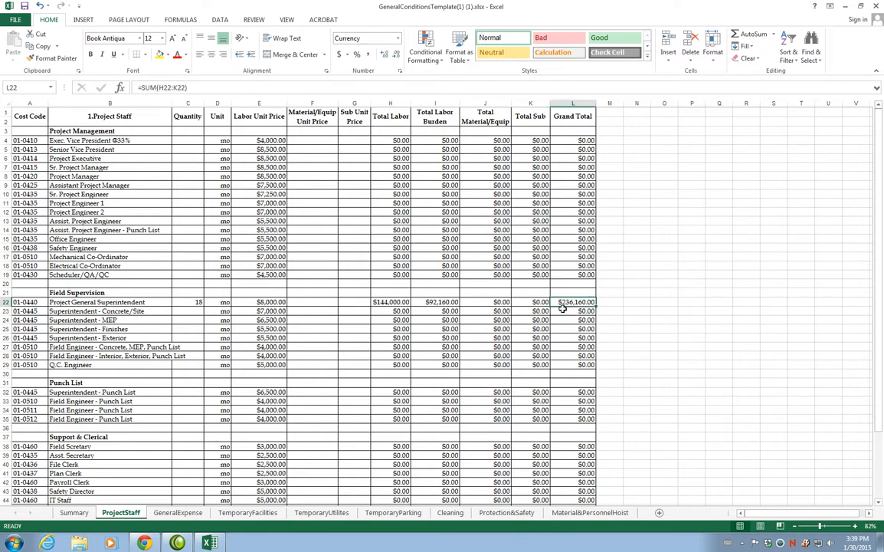
pyautogui.moveTo(517, 348)
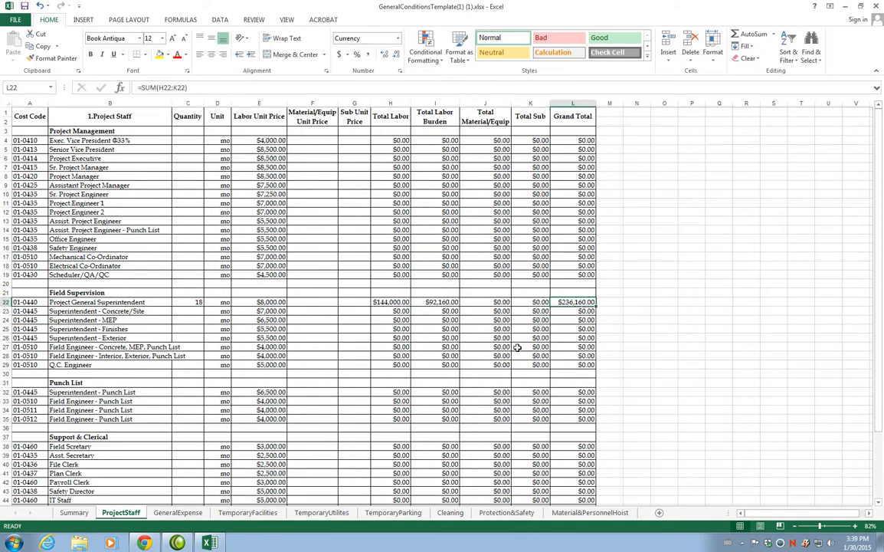
pyautogui.moveTo(614, 349)
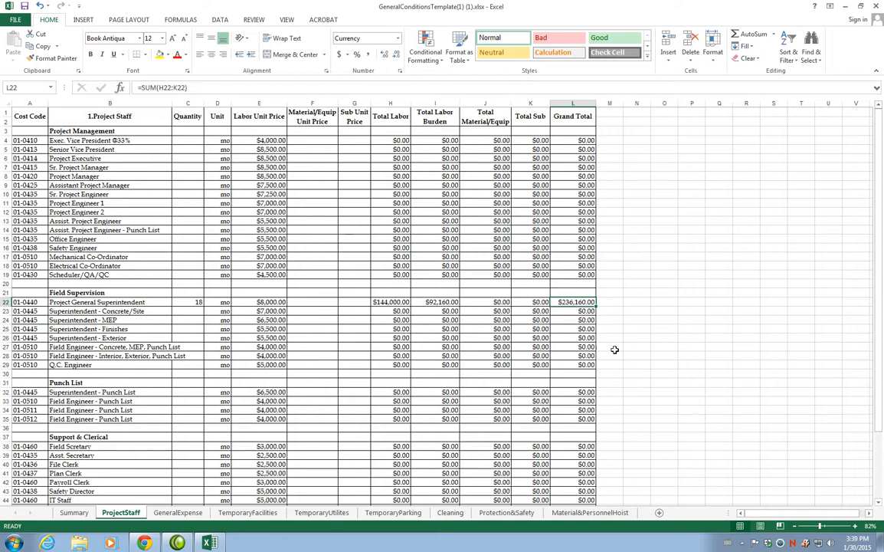
pyautogui.scroll(-3)
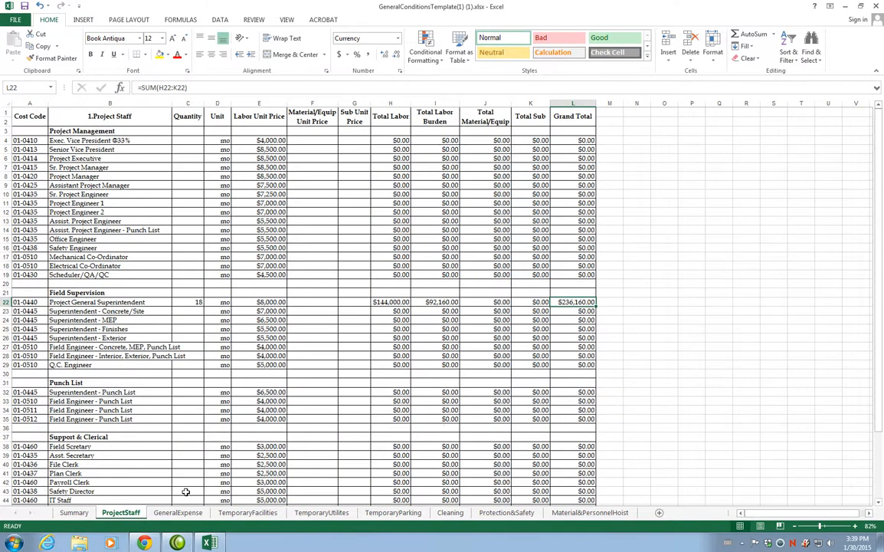
# View the Summary sheet showing Project Staff at $236,160.00 and $19,680.00 monthly
pyautogui.click(74, 512)
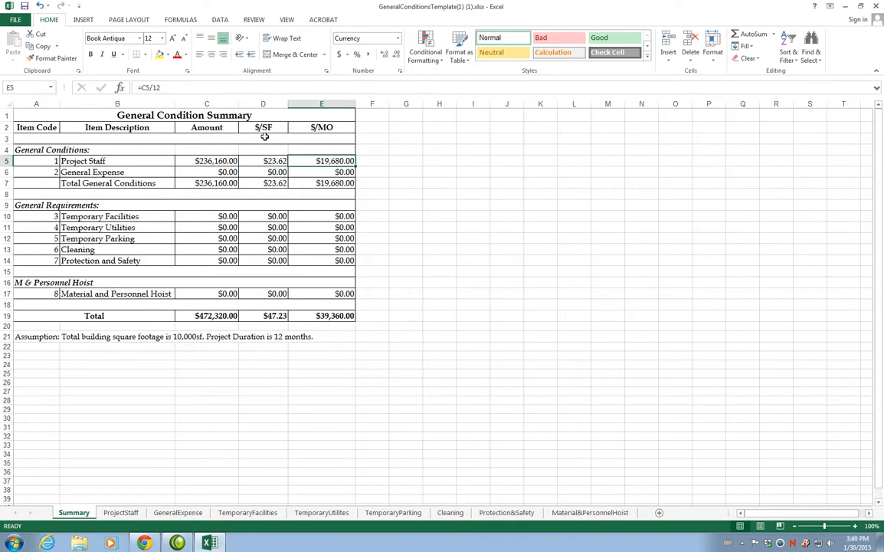
pyautogui.moveTo(193, 342)
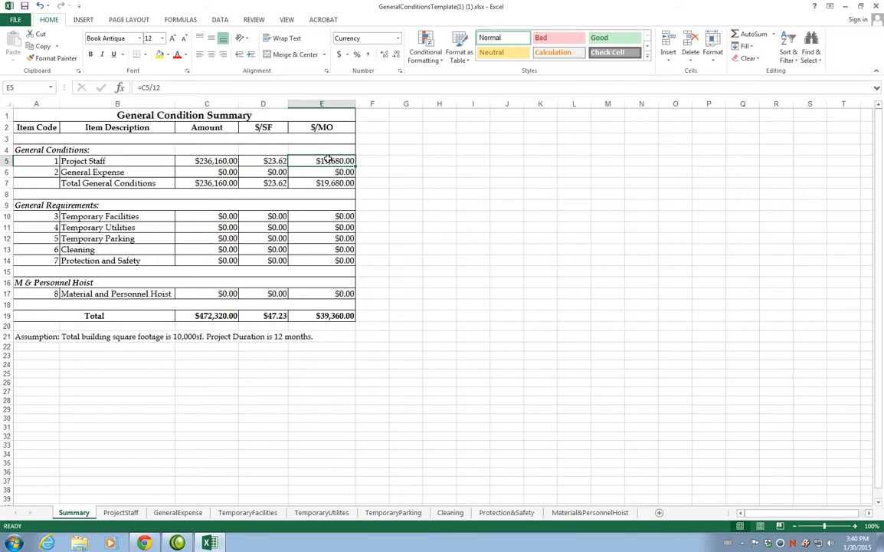
pyautogui.moveTo(250, 439)
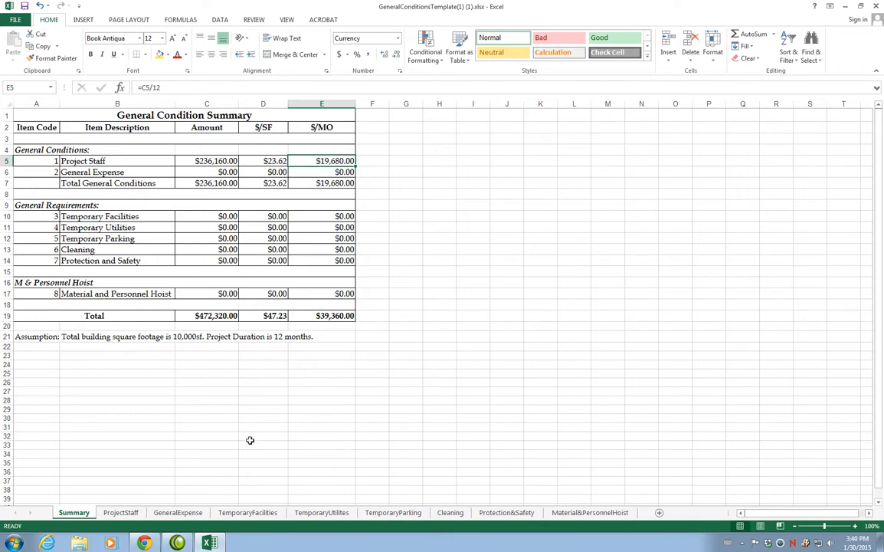
# Enter 18 for the Field Engineer in C27, then check Summary's $354,240.00
pyautogui.click(120, 512)
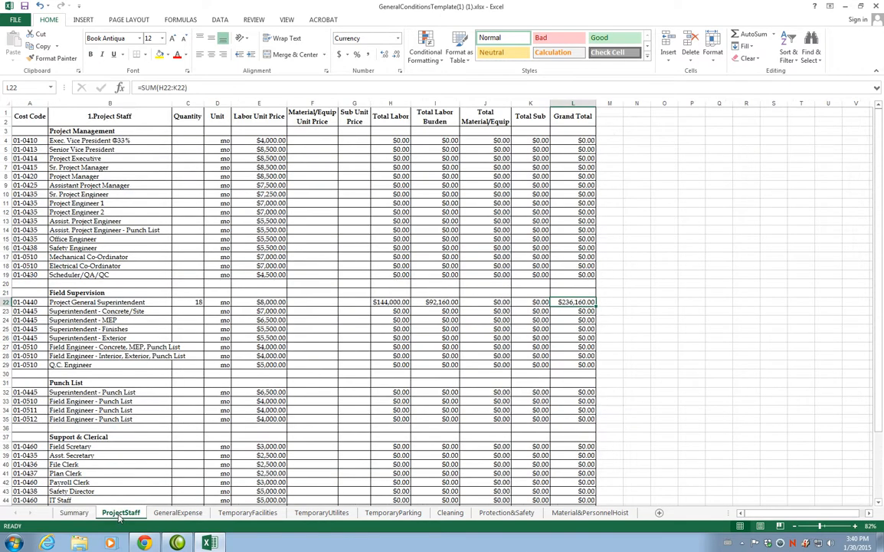
pyautogui.moveTo(192, 317)
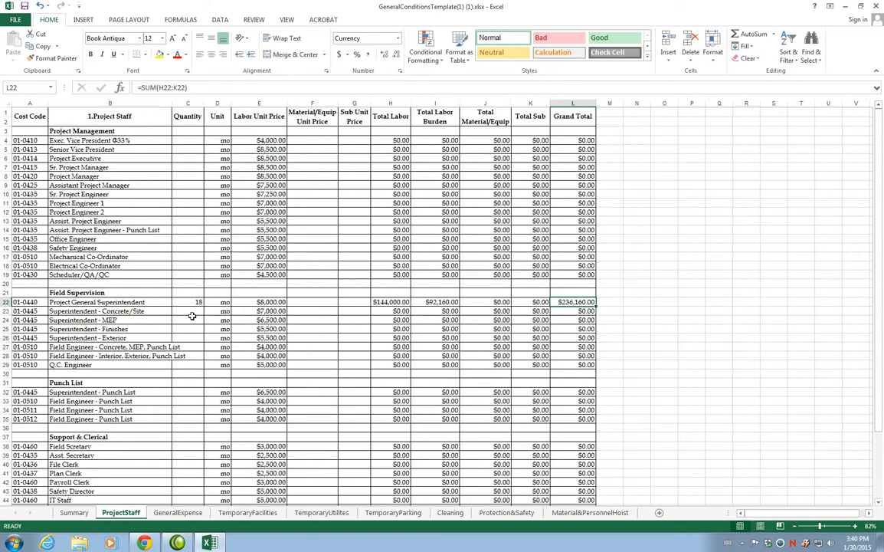
pyautogui.moveTo(297, 401)
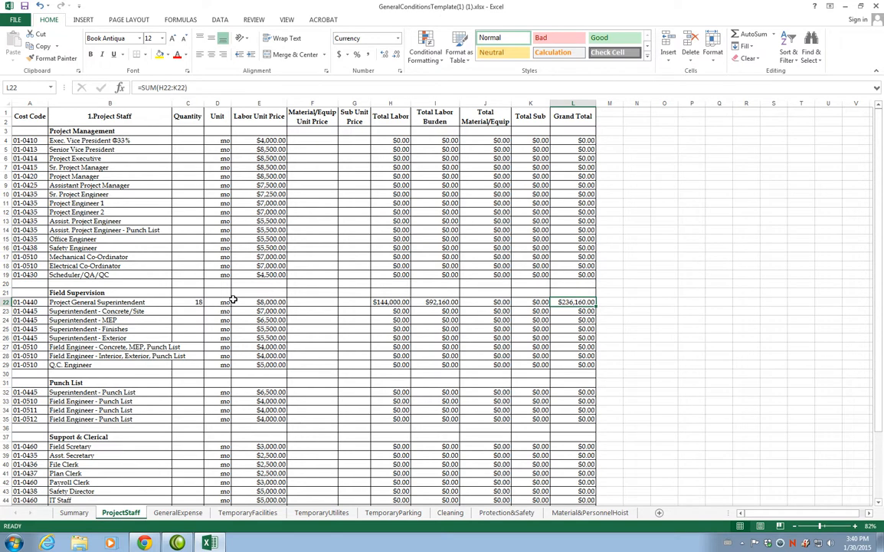
pyautogui.moveTo(204, 312)
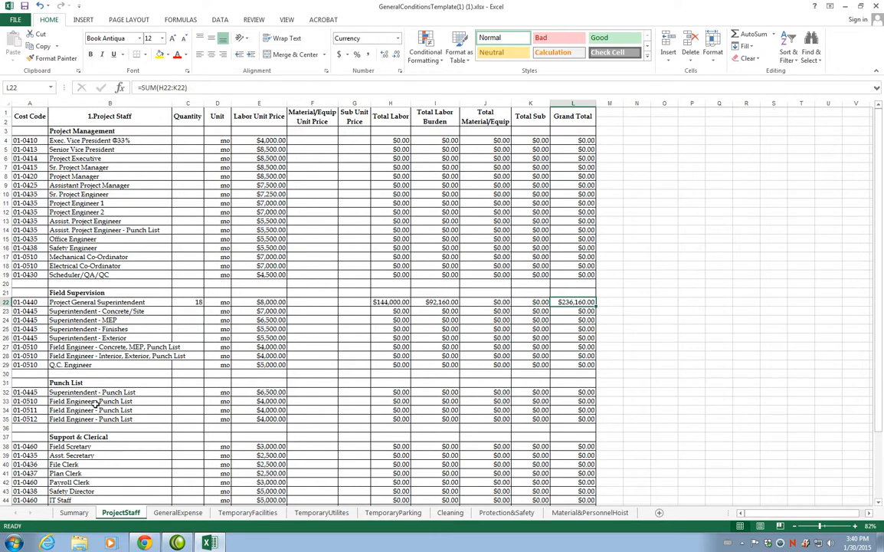
pyautogui.moveTo(158, 404)
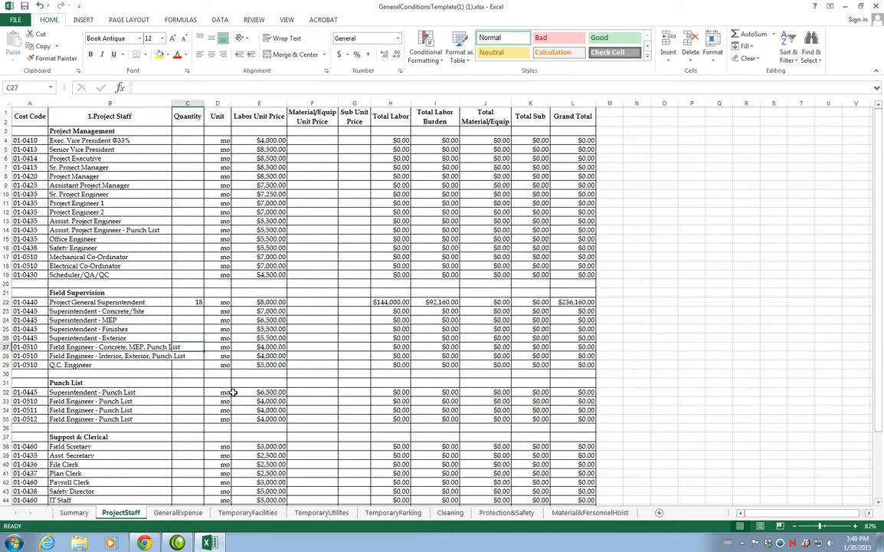
pyautogui.write('18')
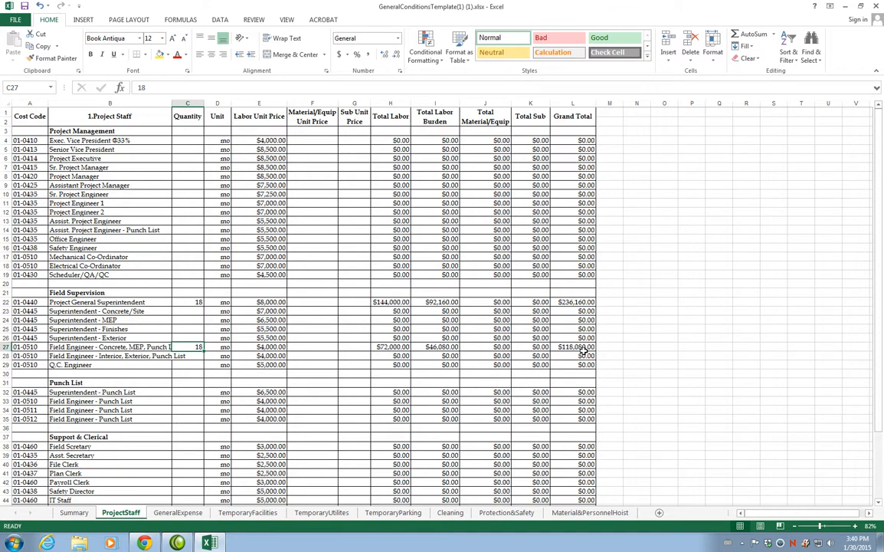
pyautogui.scroll(-3)
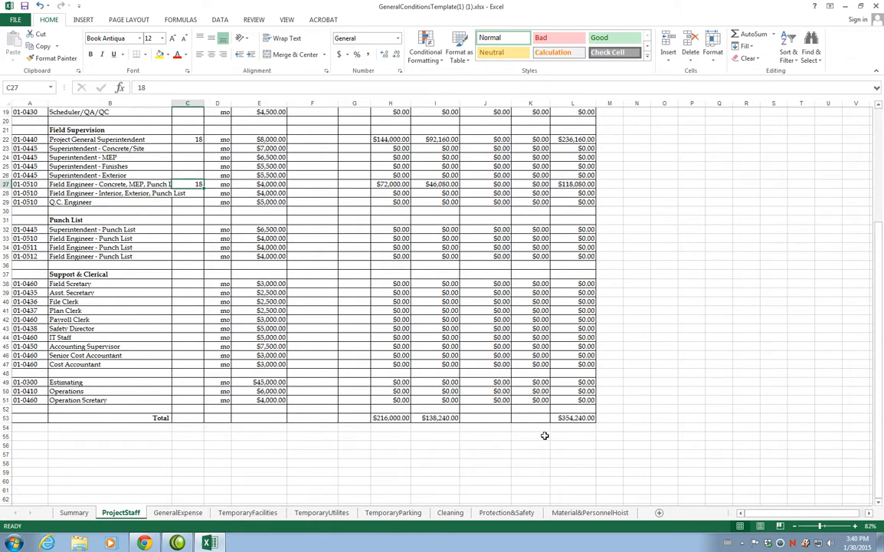
pyautogui.click(74, 512)
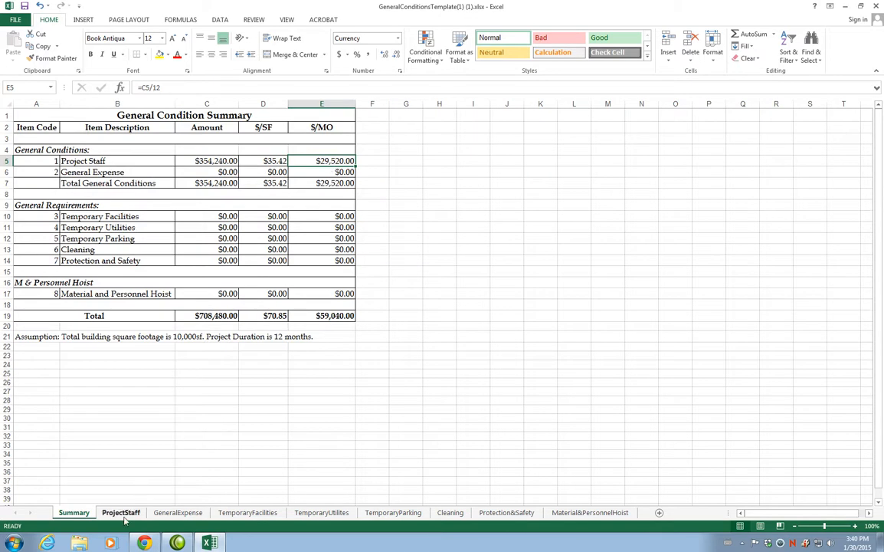
# Return to the ProjectStaff sheet showing both quantities of 18
pyautogui.click(121, 511)
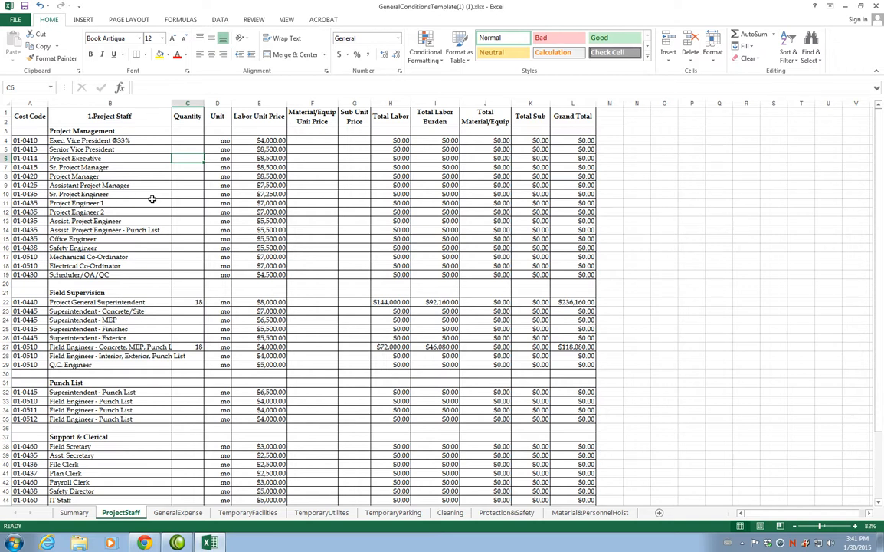
pyautogui.write('=')
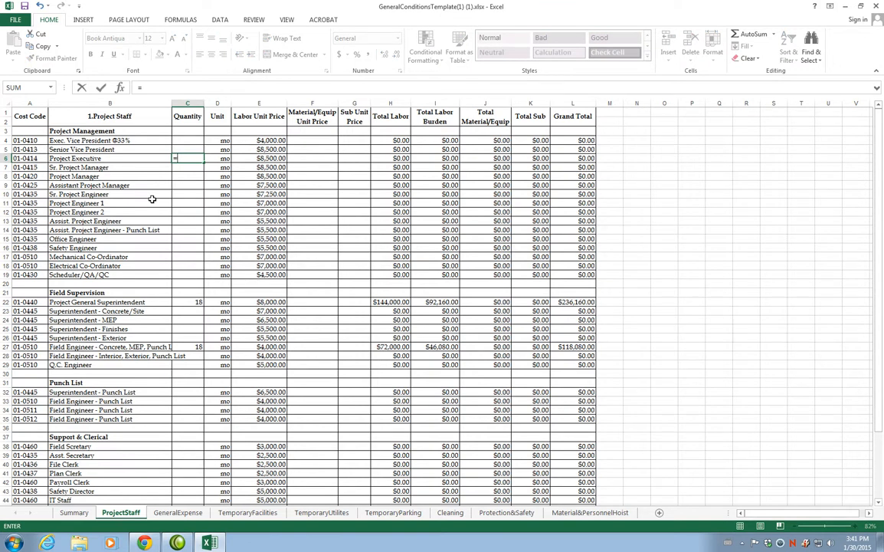
pyautogui.write('4/1')
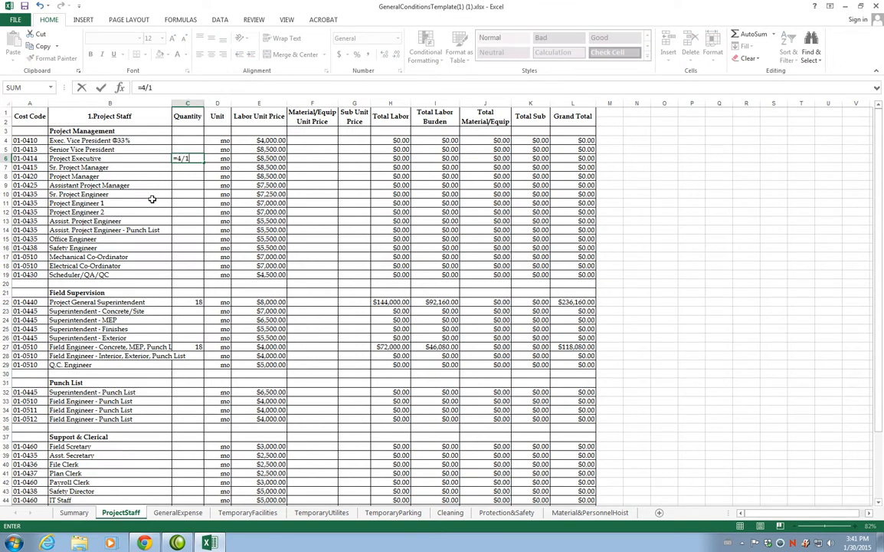
pyautogui.write('60')
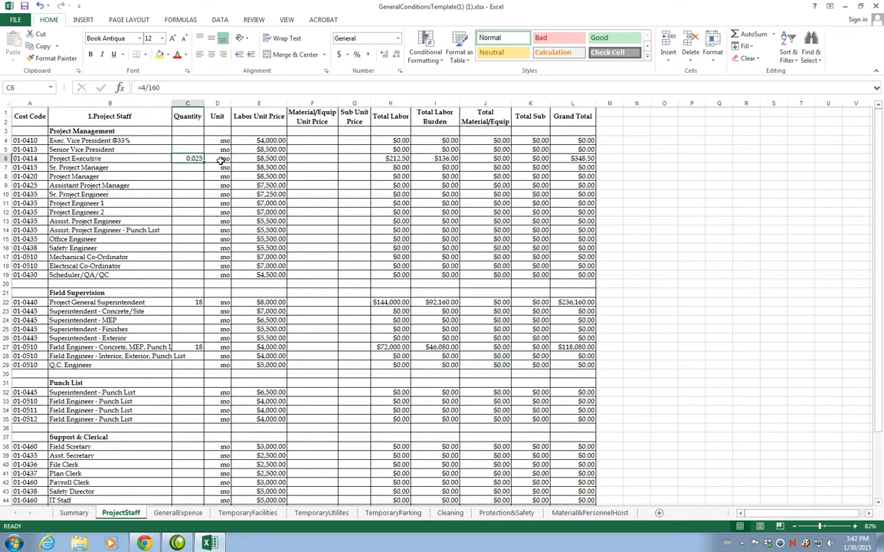
pyautogui.moveTo(181, 189)
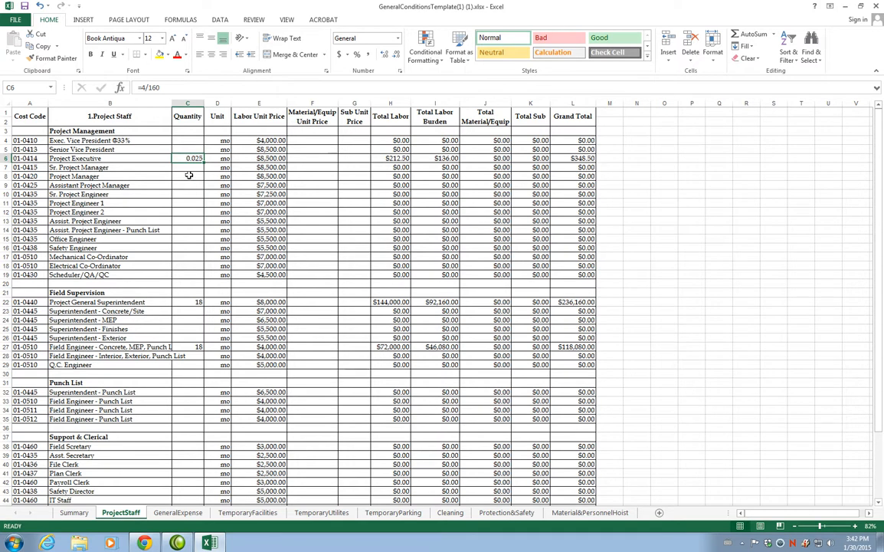
# Browse the GeneralExpense sheet's IT, supplies, blueprinting, survey and permit items
pyautogui.click(178, 512)
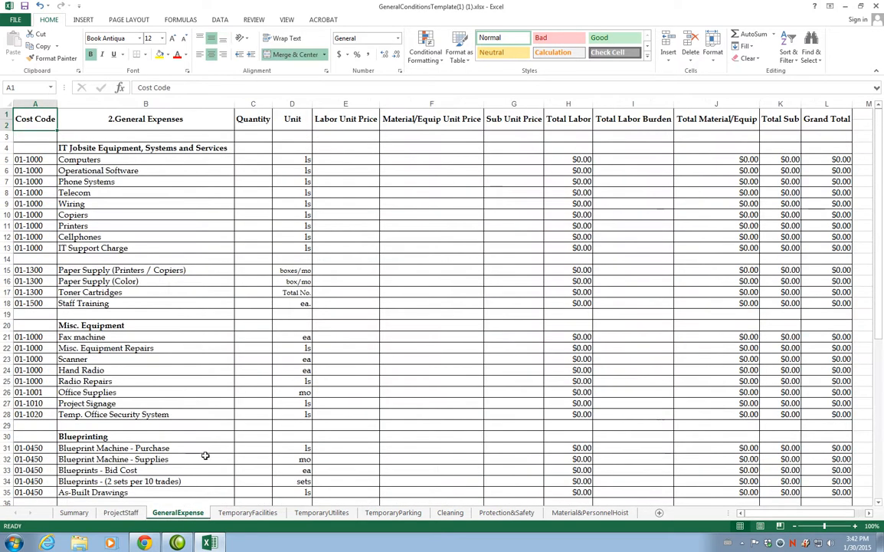
pyautogui.moveTo(133, 226)
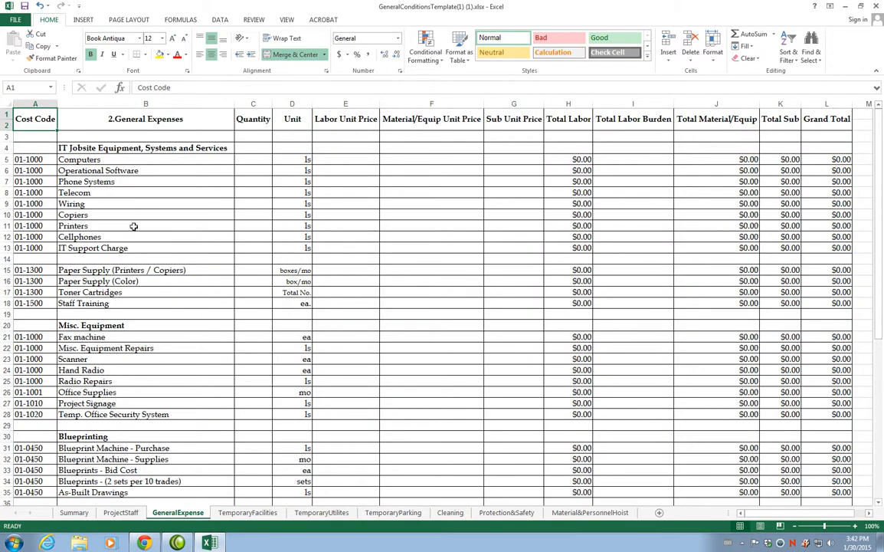
pyautogui.scroll(-3)
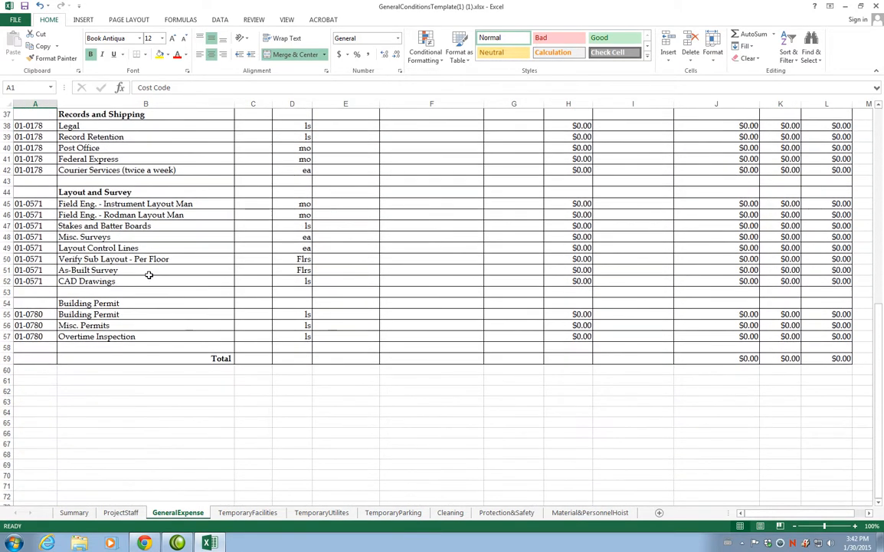
pyautogui.scroll(3)
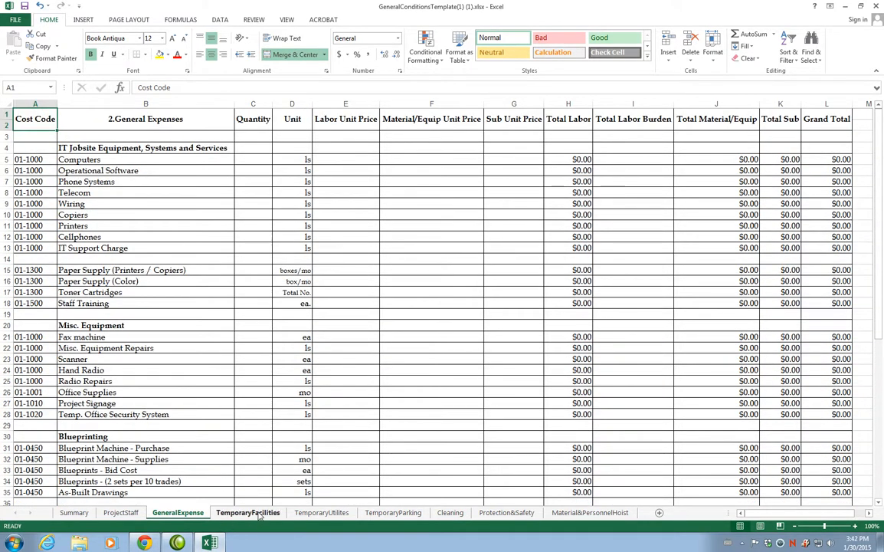
# Browse the TemporaryFacilities sheet's job office, tools, plant and toilet items
pyautogui.click(248, 512)
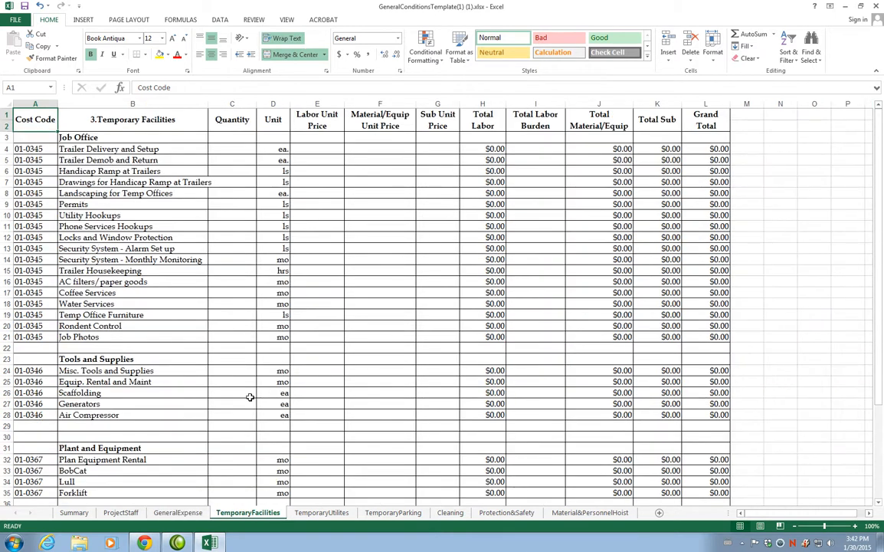
pyautogui.scroll(-3)
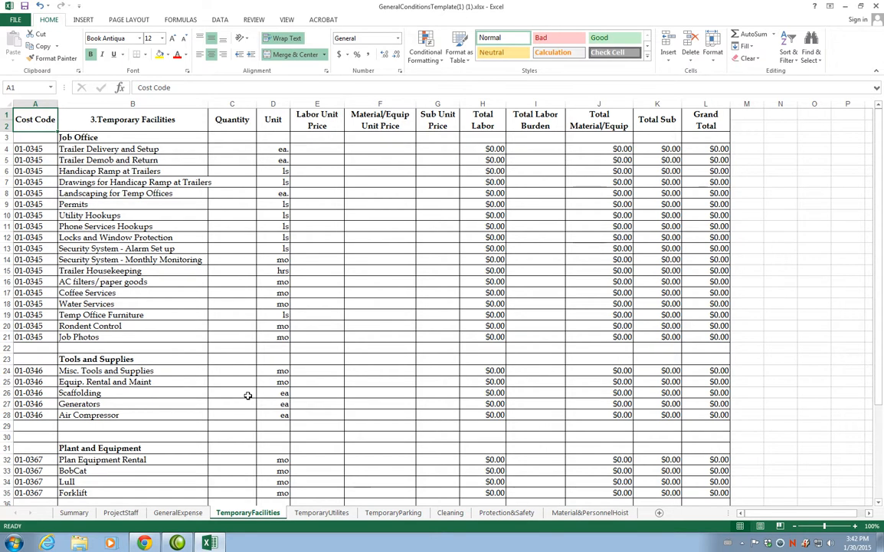
pyautogui.scroll(-3)
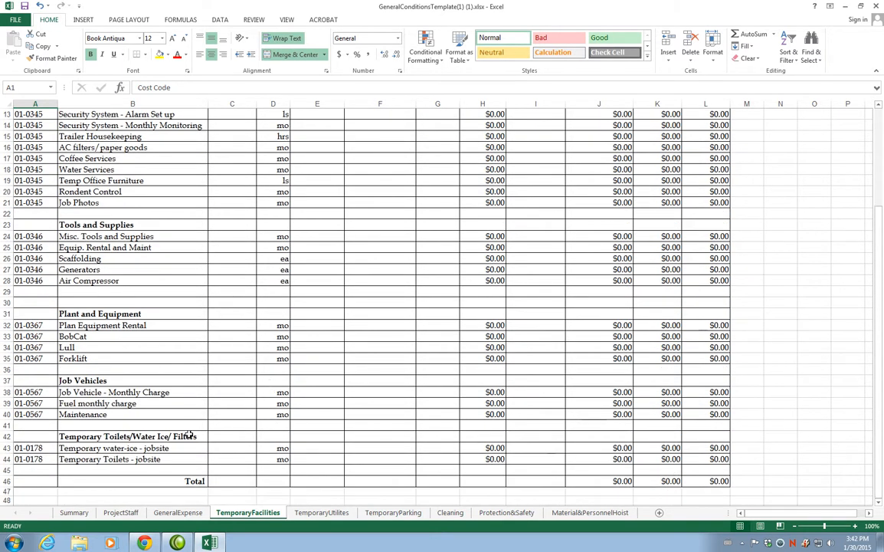
pyautogui.moveTo(212, 422)
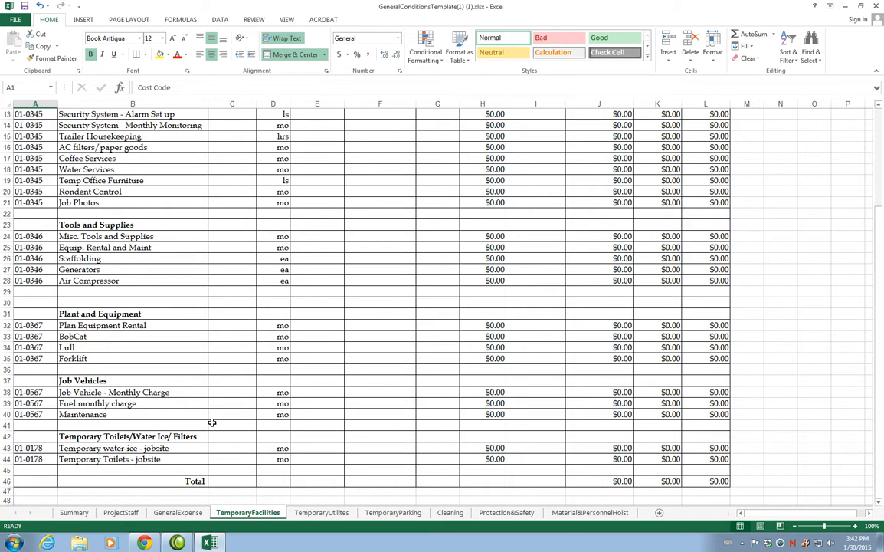
pyautogui.scroll(3)
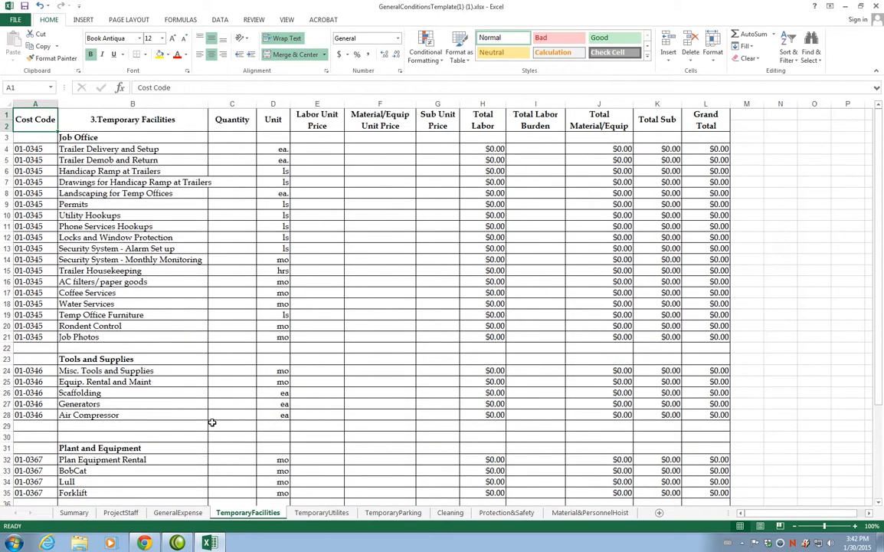
pyautogui.scroll(-3)
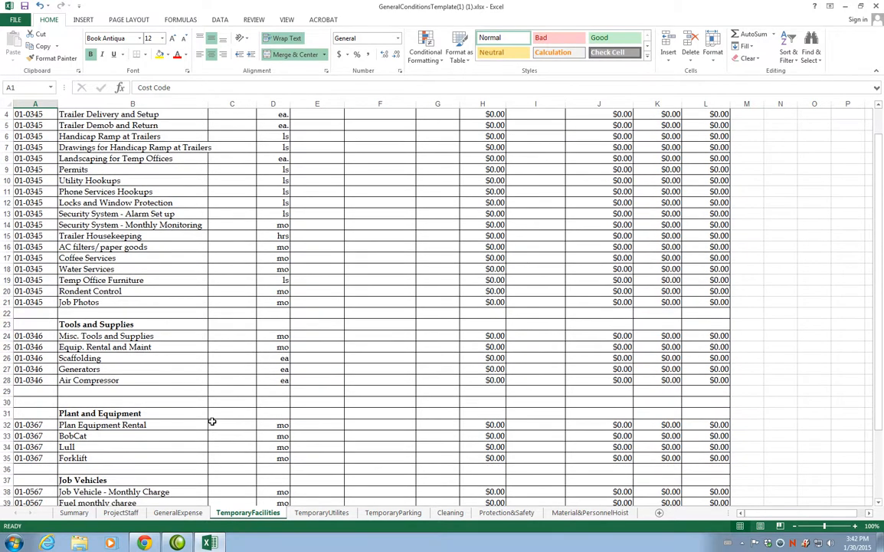
pyautogui.scroll(-3)
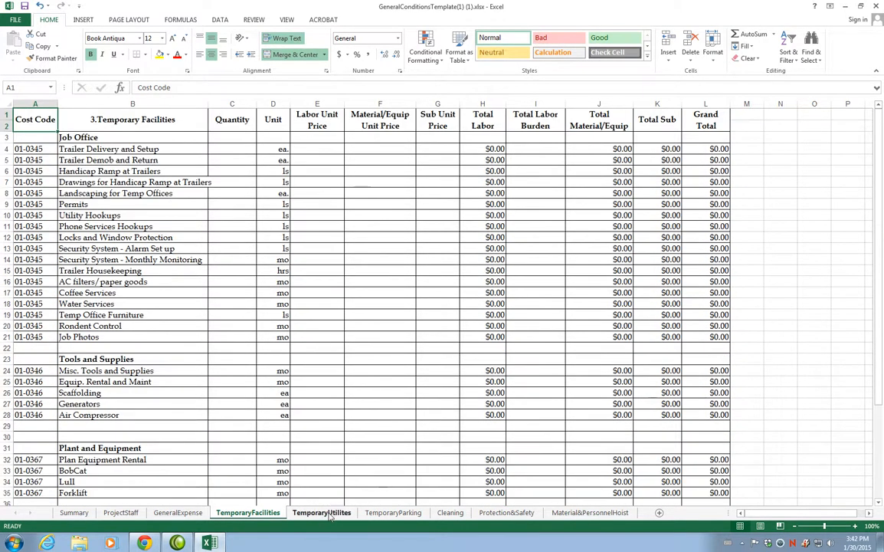
# View the TemporaryUtilites sheet, then the TemporaryParking sheet with its parking and shuttling items
pyautogui.click(321, 512)
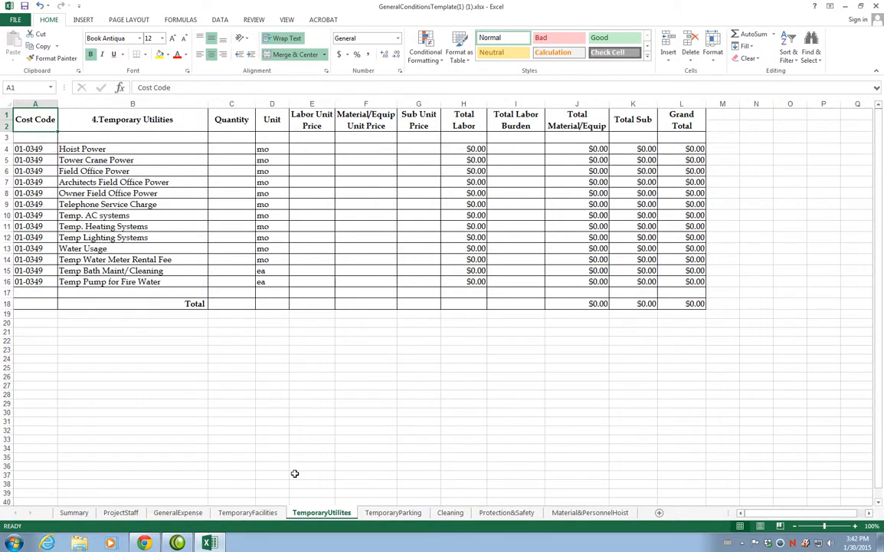
pyautogui.click(393, 512)
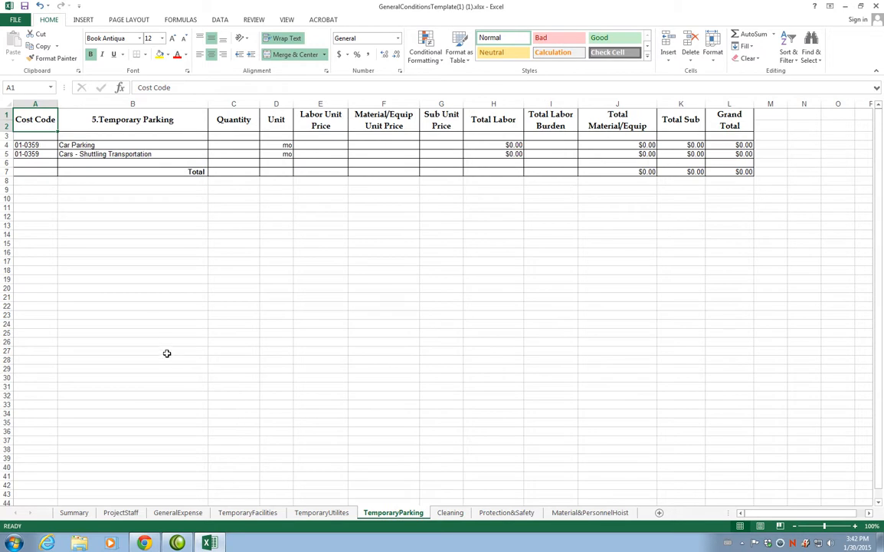
pyautogui.moveTo(245, 153)
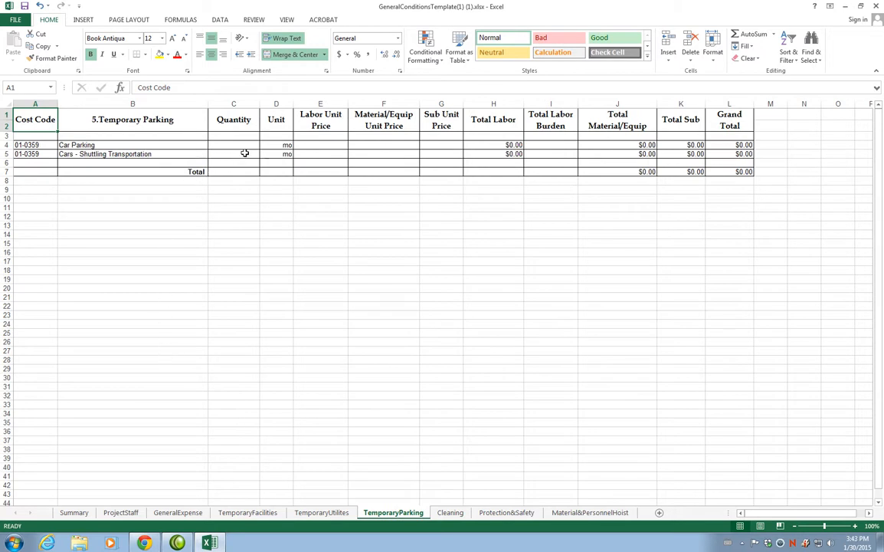
pyautogui.moveTo(296, 206)
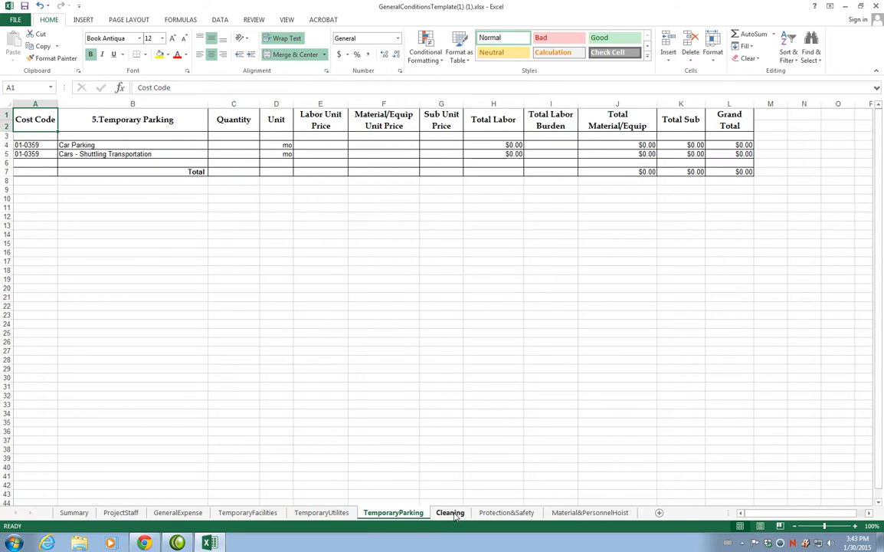
# View the Cleaning sheet, then scroll Protection&Safety down to its Total row
pyautogui.click(450, 512)
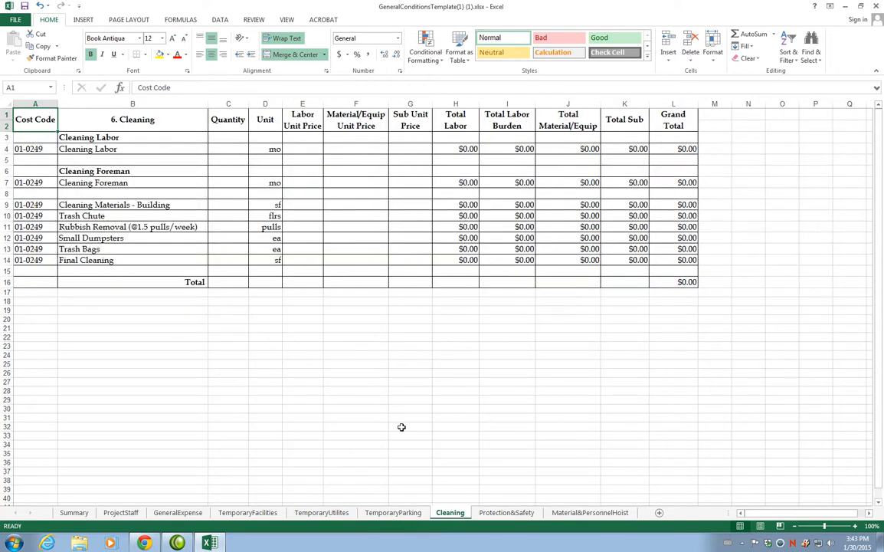
pyautogui.moveTo(423, 434)
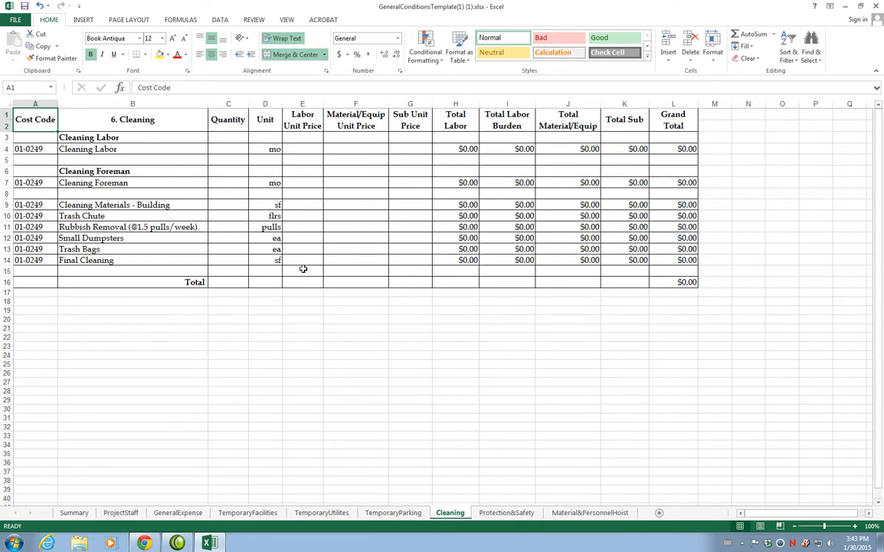
pyautogui.click(506, 512)
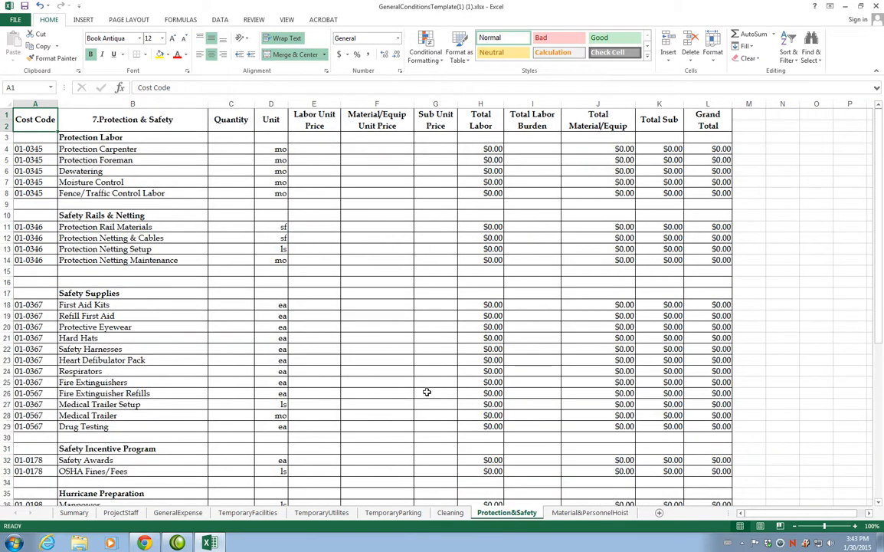
pyautogui.scroll(-3)
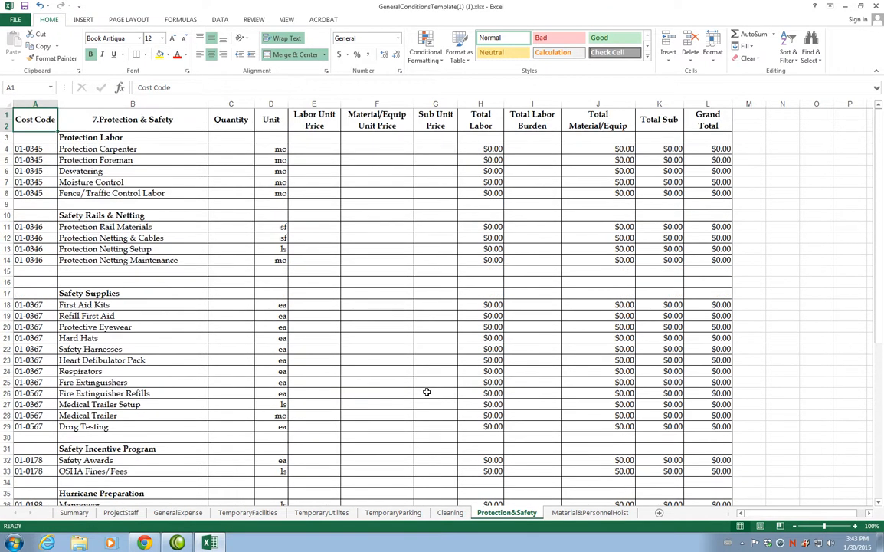
pyautogui.scroll(-3)
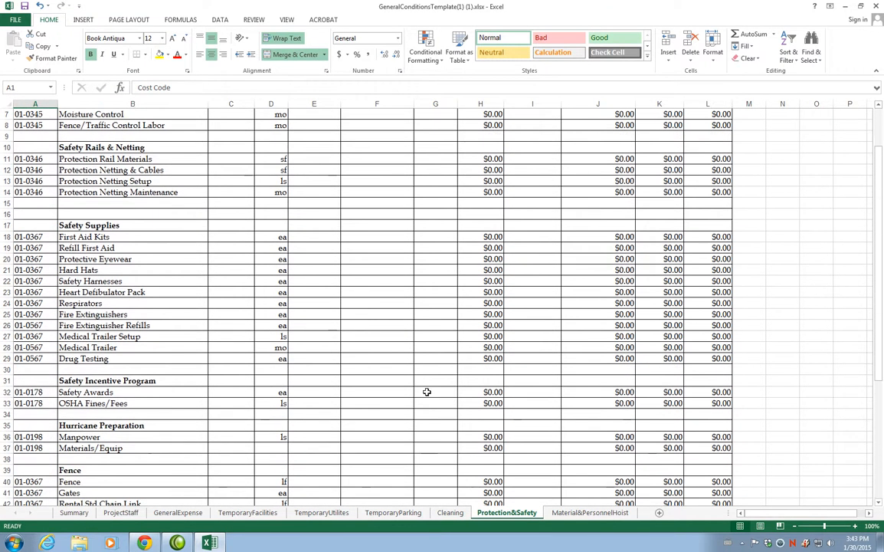
pyautogui.scroll(-3)
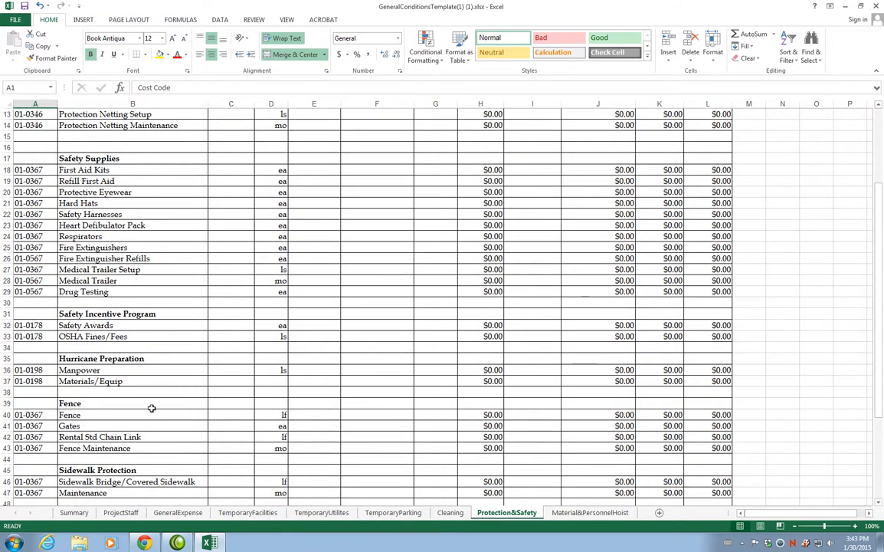
pyautogui.scroll(-3)
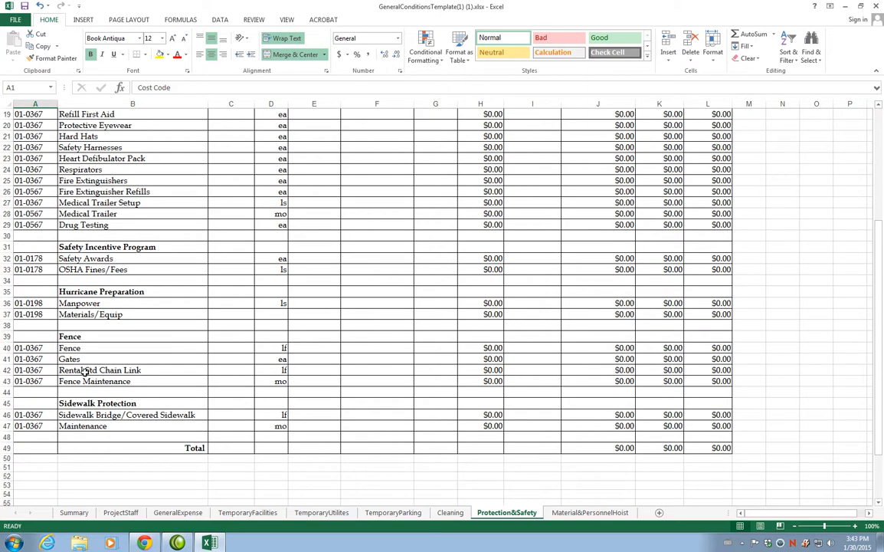
pyautogui.moveTo(179, 377)
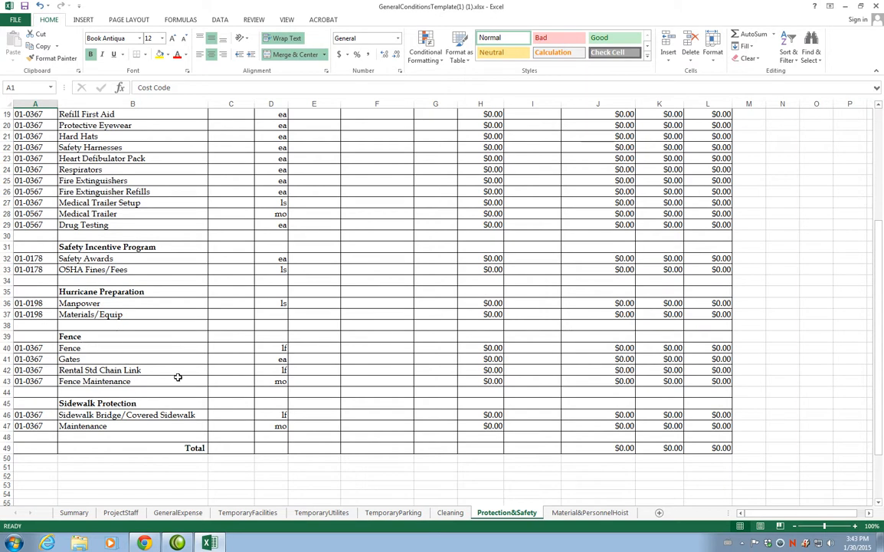
pyautogui.moveTo(177, 379)
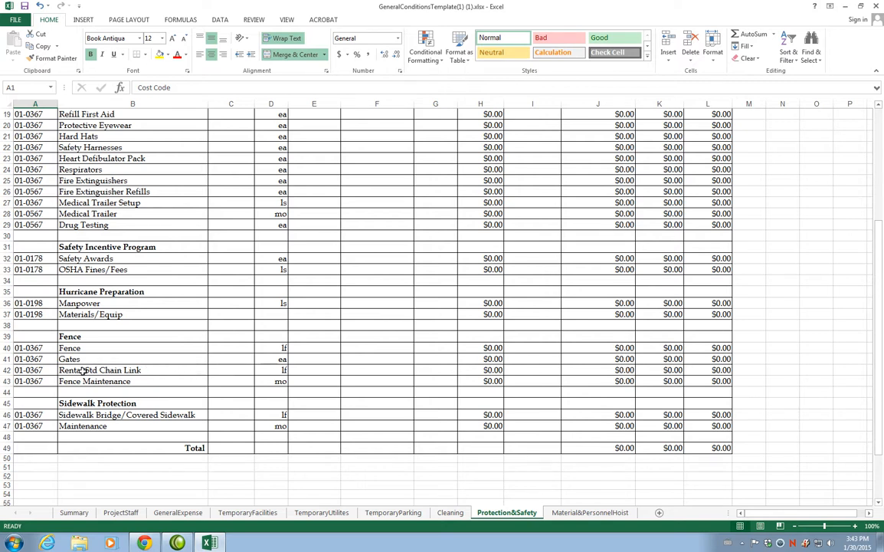
pyautogui.moveTo(73, 370)
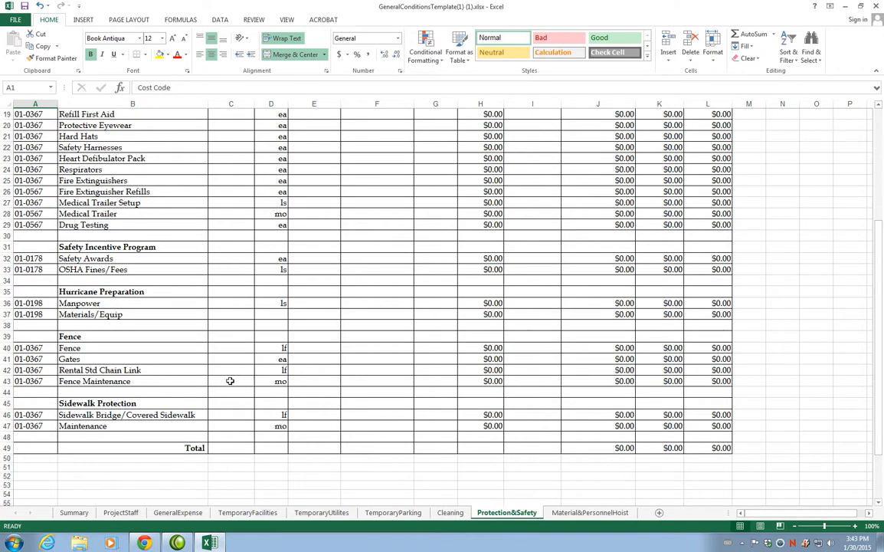
pyautogui.moveTo(310, 385)
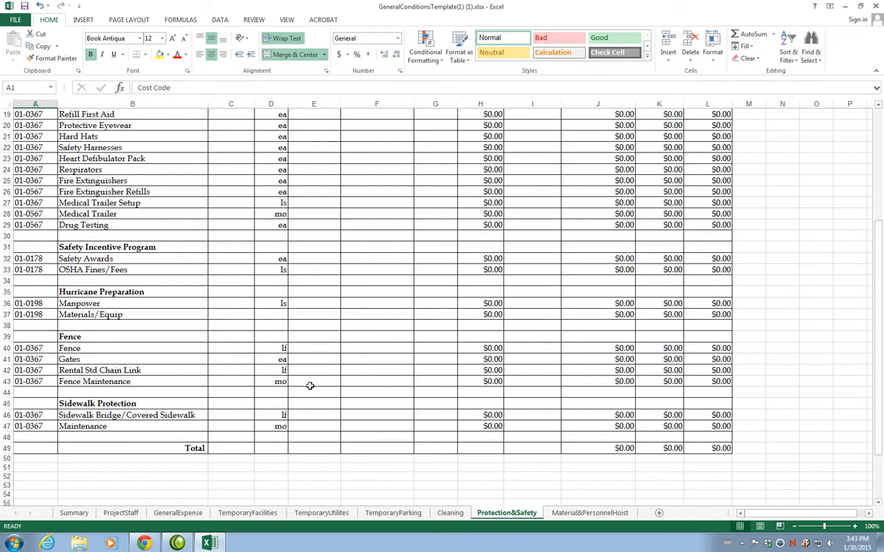
# Open the Material&PersonnelHoist sheet and scroll through its hoist and elevator items
pyautogui.click(590, 512)
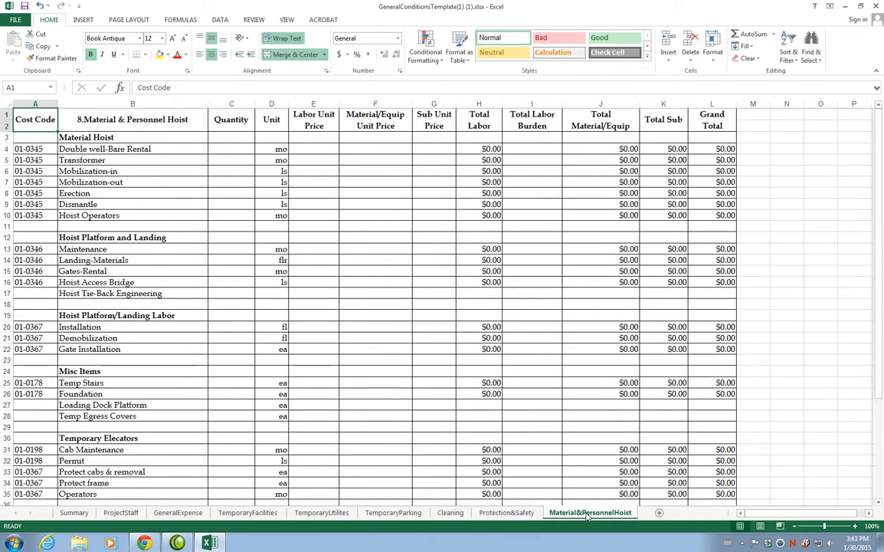
pyautogui.scroll(-3)
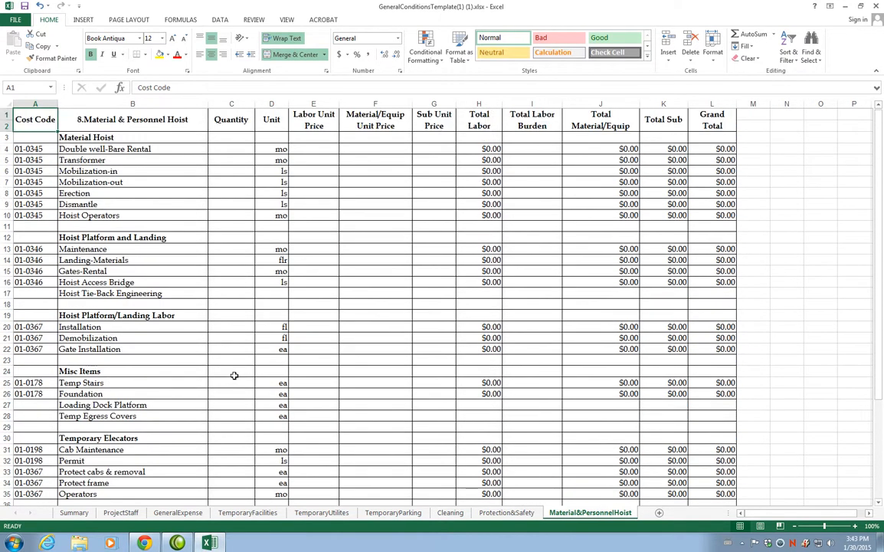
pyautogui.moveTo(145, 196)
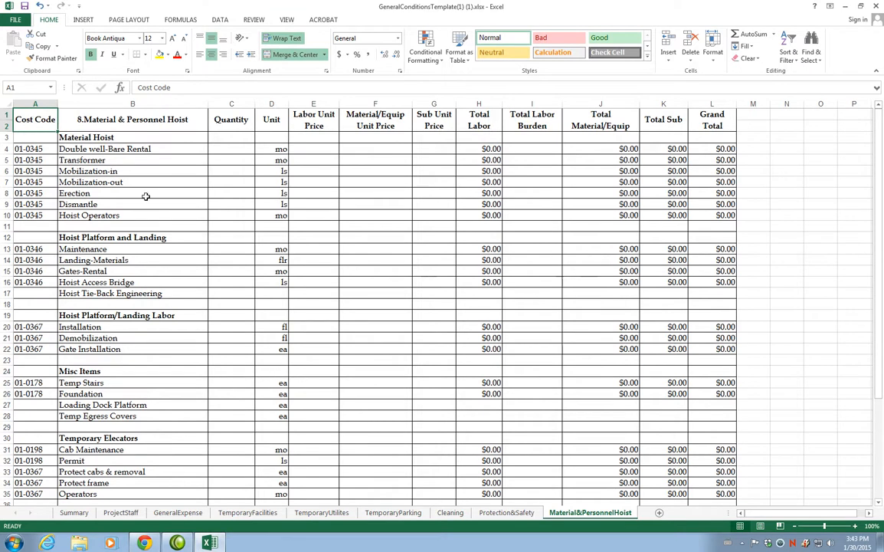
pyautogui.moveTo(238, 330)
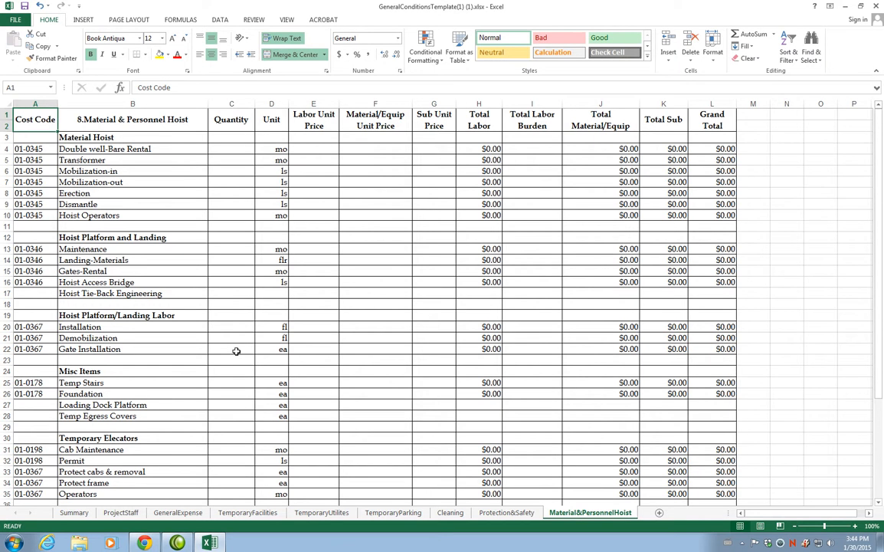
pyautogui.moveTo(322, 171)
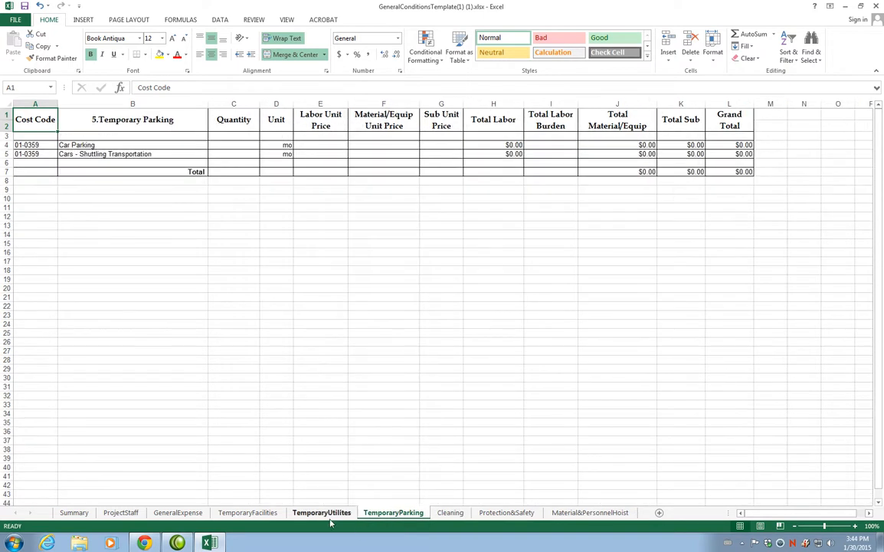
# Check the Project Staff and Summary sheets twice, ending on Summary showing $354,588.50 staff cost
pyautogui.click(121, 512)
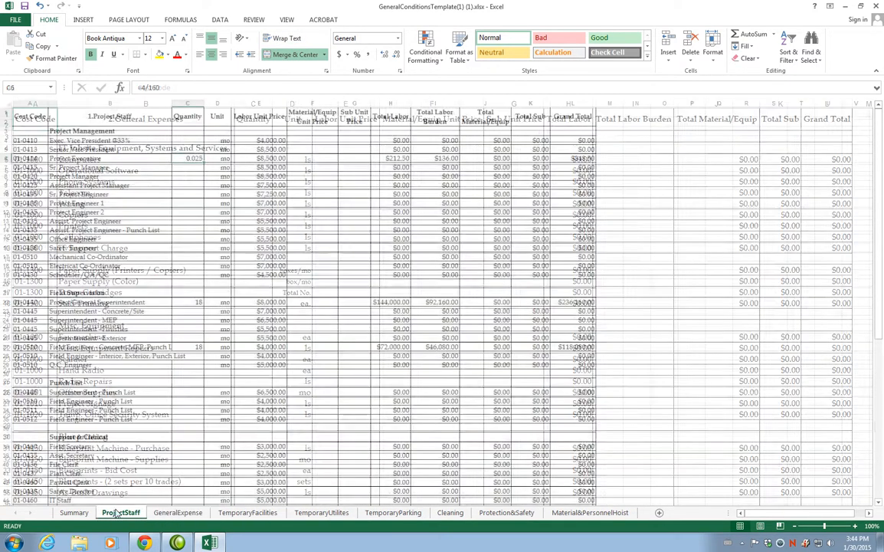
pyautogui.click(73, 512)
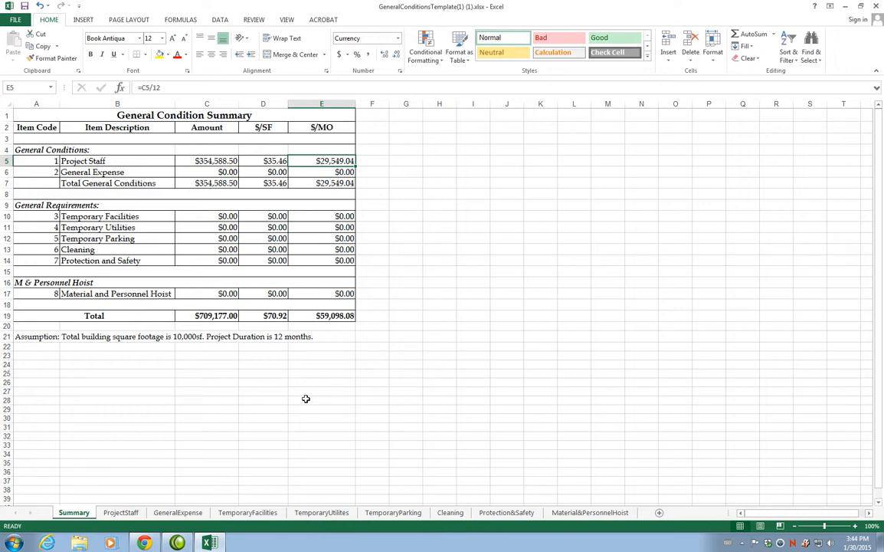
pyautogui.moveTo(331, 365)
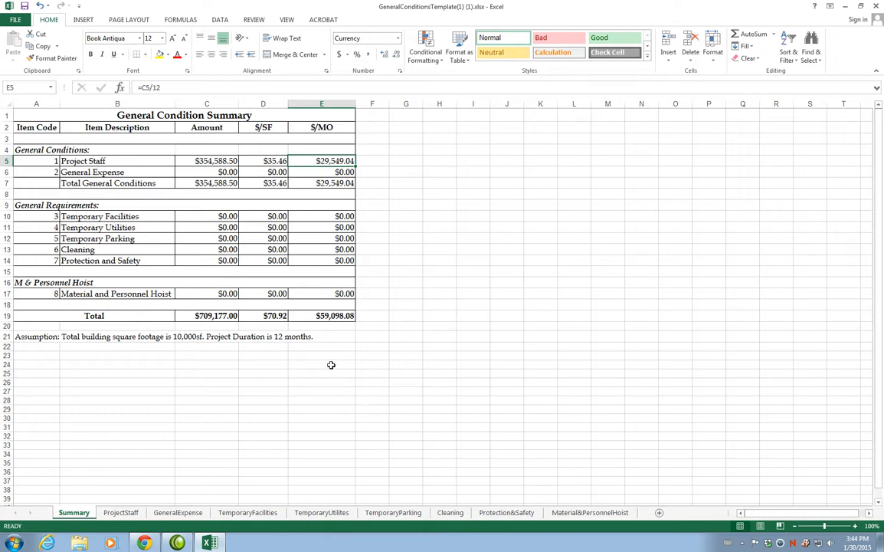
pyautogui.click(120, 512)
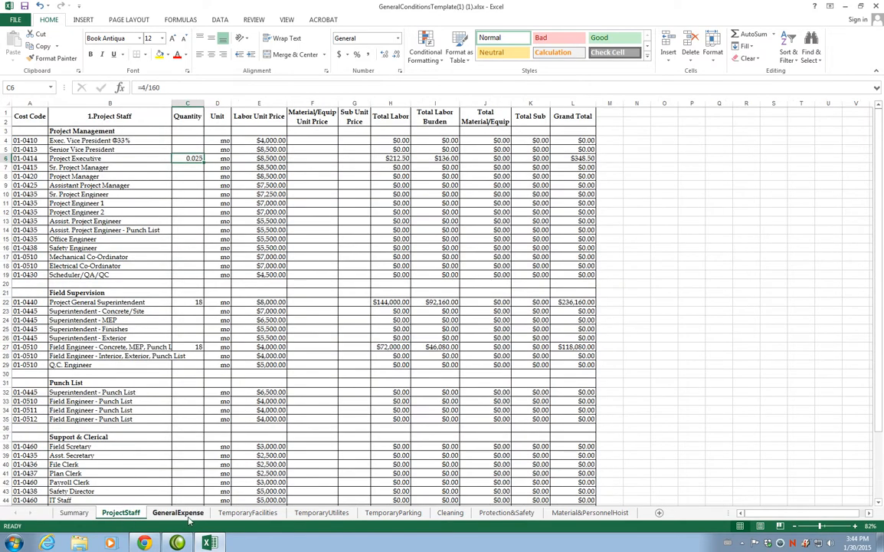
pyautogui.click(73, 512)
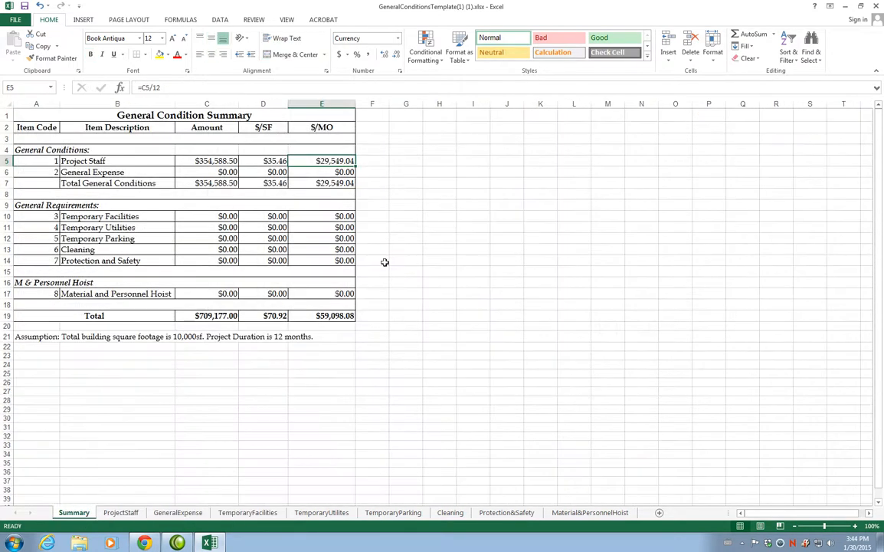
pyautogui.moveTo(205, 349)
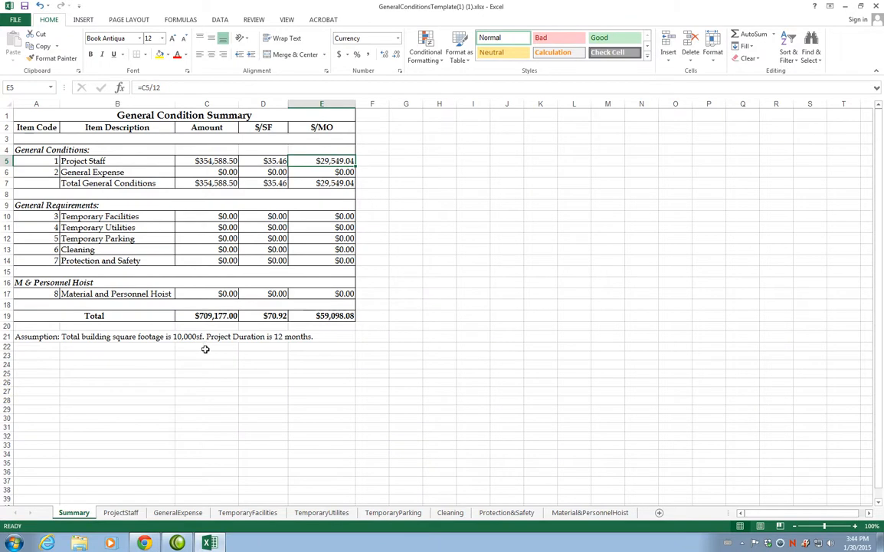
pyautogui.moveTo(301, 294)
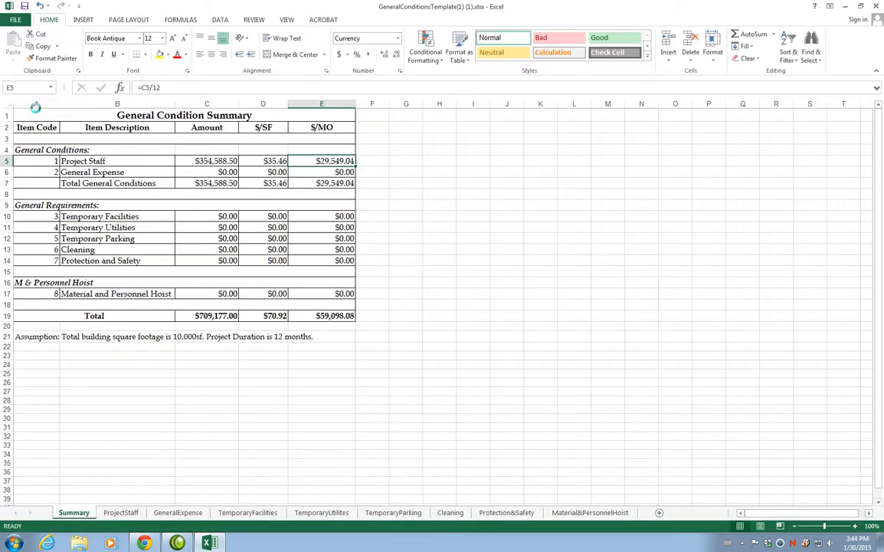
pyautogui.moveTo(261, 387)
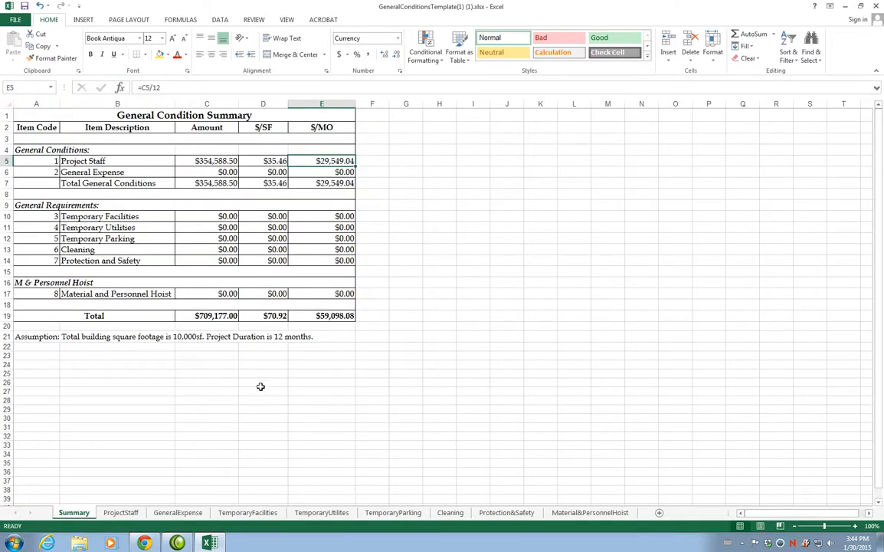
pyautogui.moveTo(334, 347)
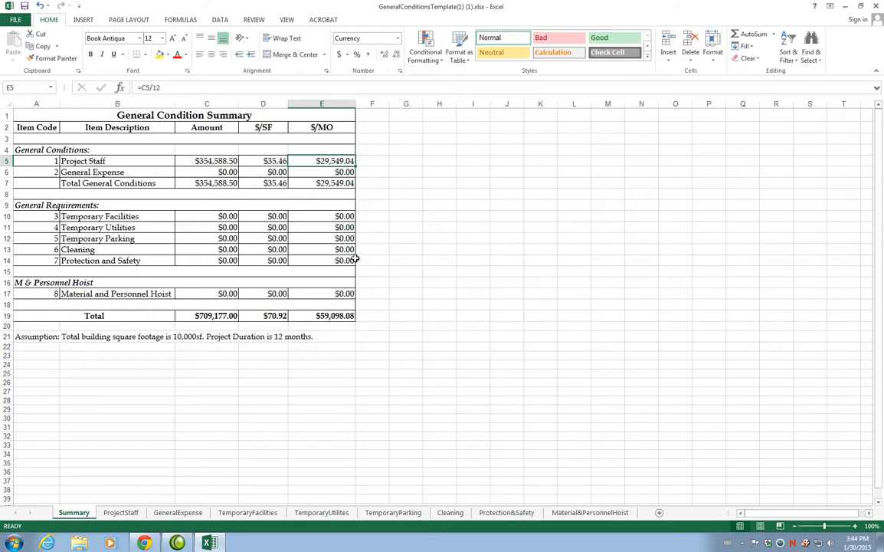
pyautogui.moveTo(328, 268)
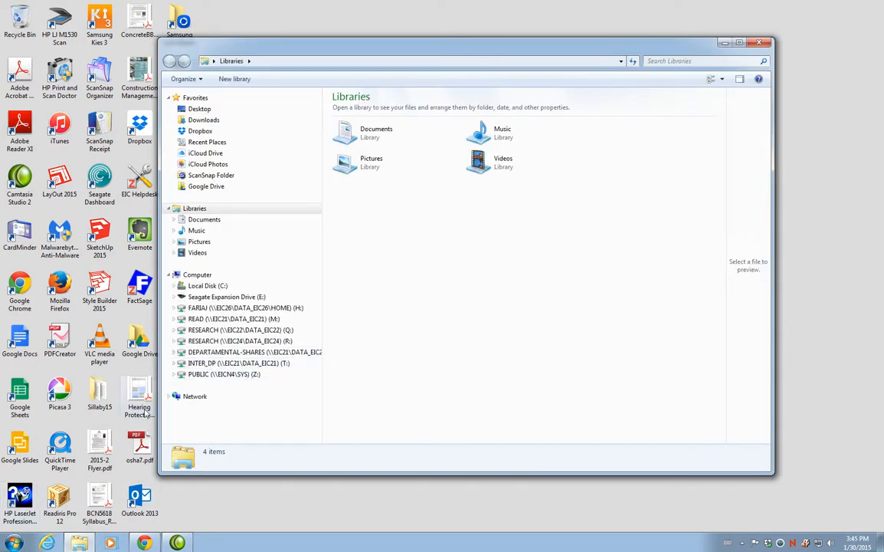
# Move GeneralConditionsTemplate(1).xlsx from Downloads onto the desktop and bring up its context menu
pyautogui.click(203, 119)
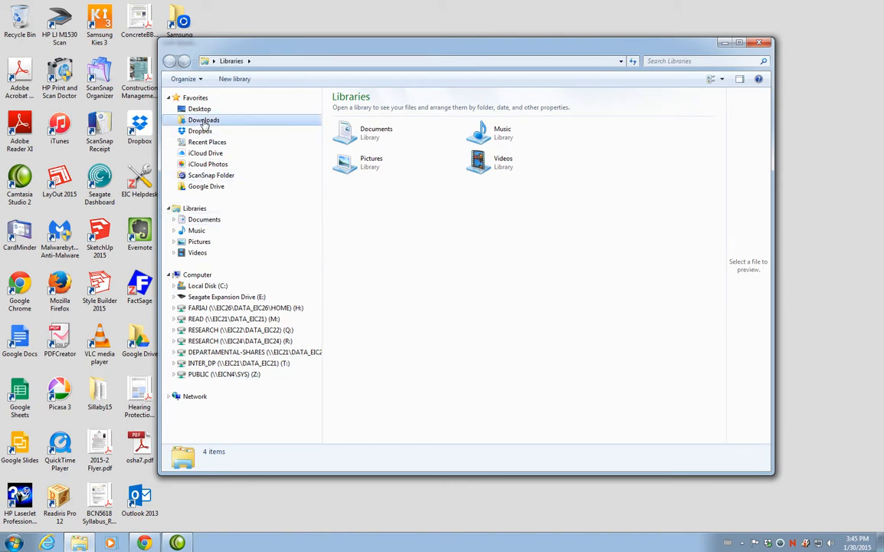
pyautogui.click(204, 119)
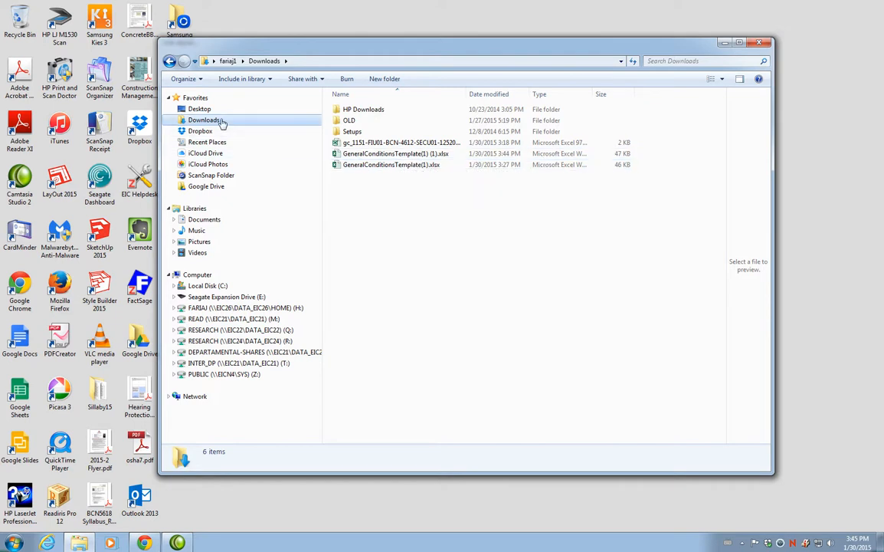
pyautogui.click(392, 165)
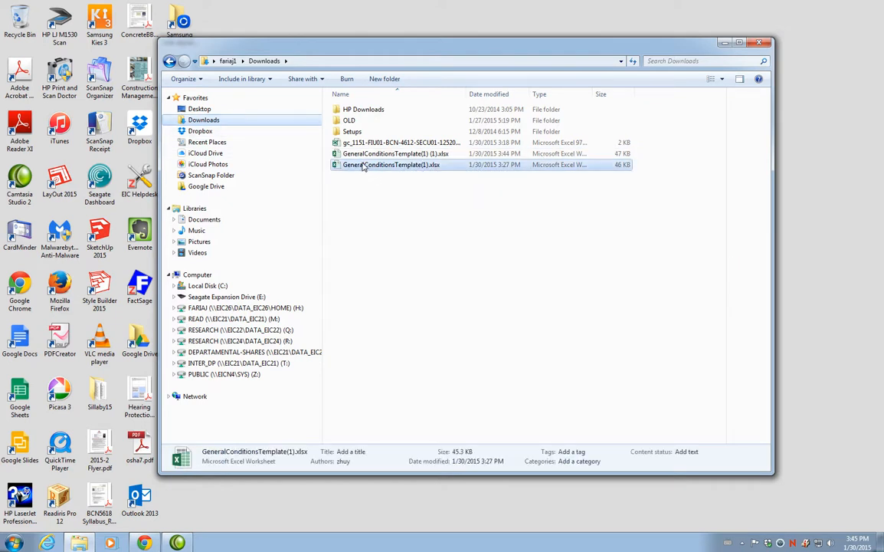
pyautogui.moveTo(391, 164); pyautogui.dragTo(820, 138)
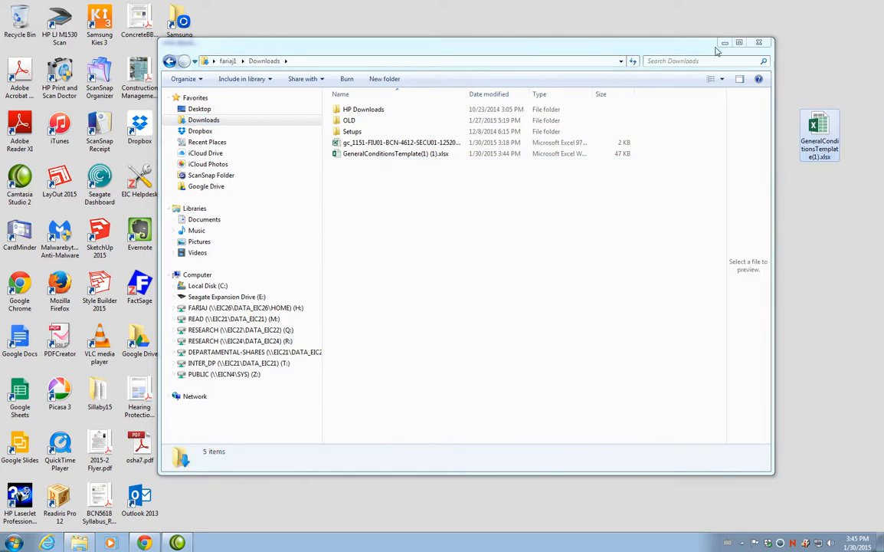
pyautogui.rightClick(820, 134)
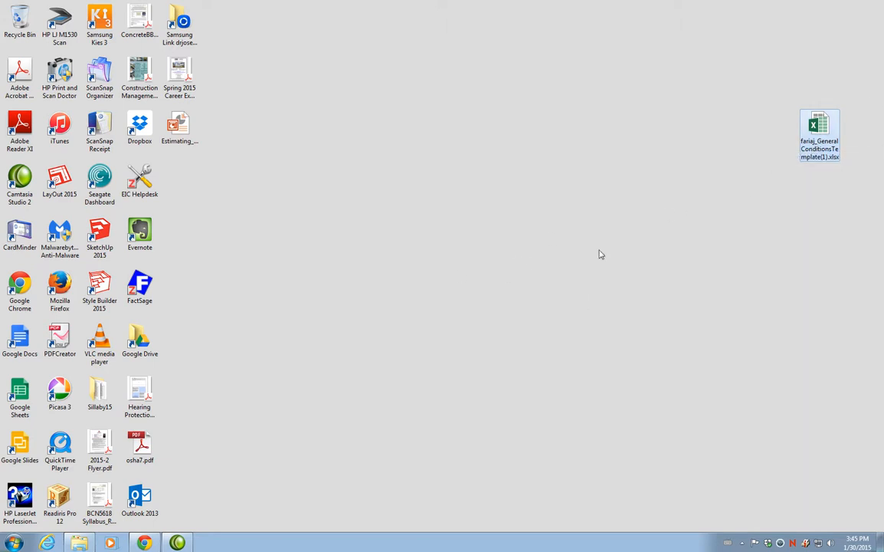
pyautogui.moveTo(667, 279)
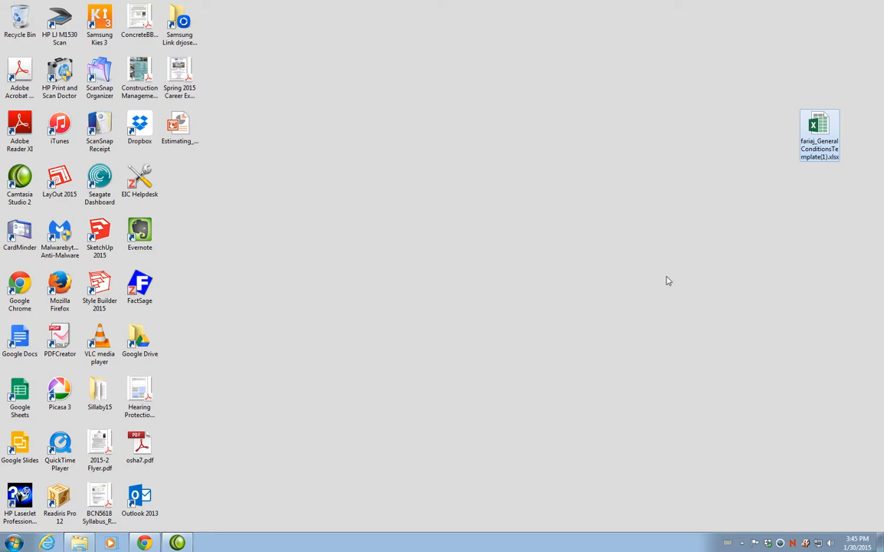
pyautogui.moveTo(404, 437)
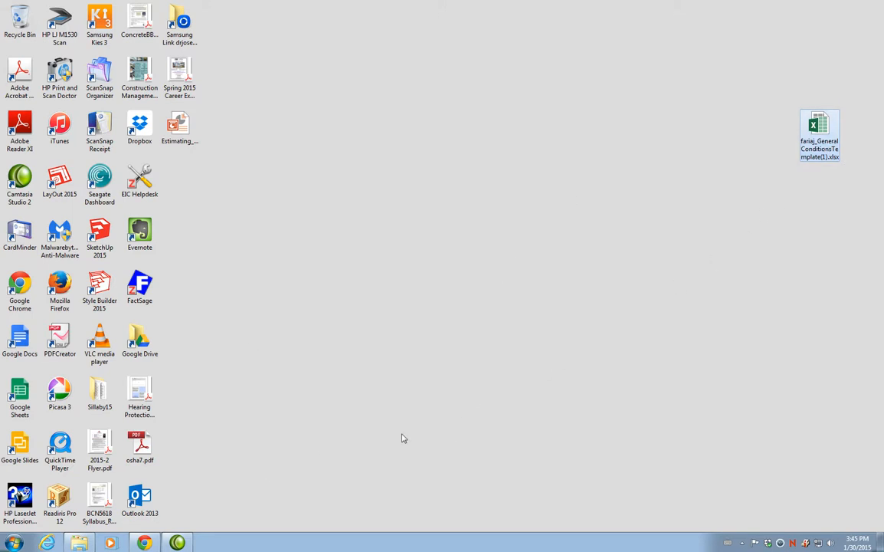
pyautogui.moveTo(282, 481)
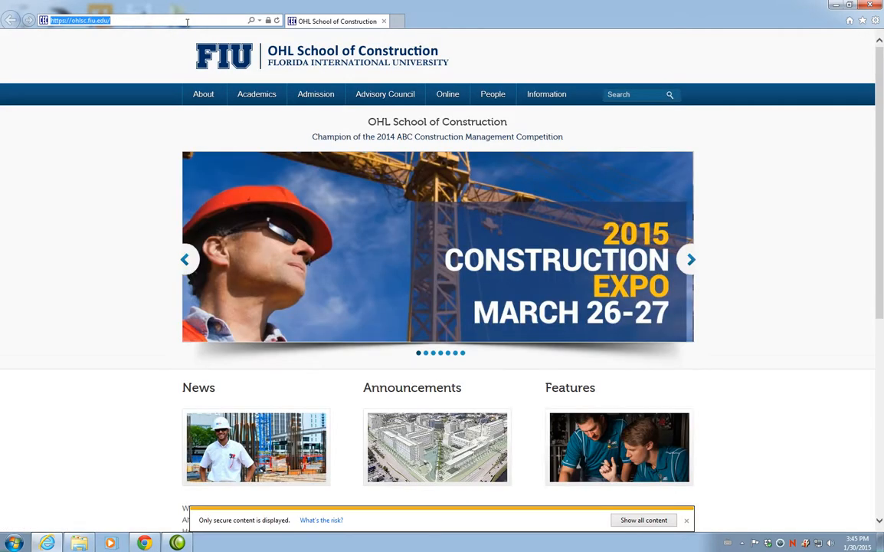
# Load ftp://ftp.eng.fiu.edu and open the FTP site in File Explorer
pyautogui.write('ftp')
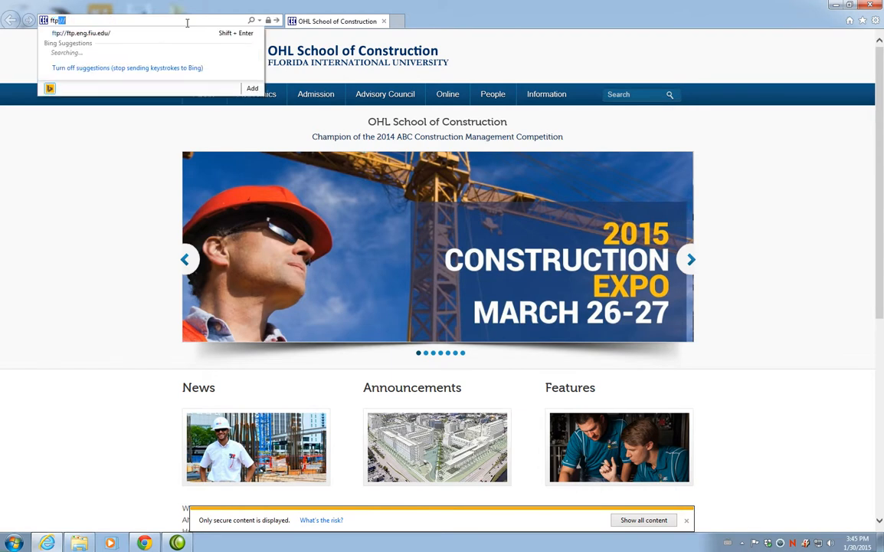
pyautogui.write('ftp.eng.fiu.edu/')
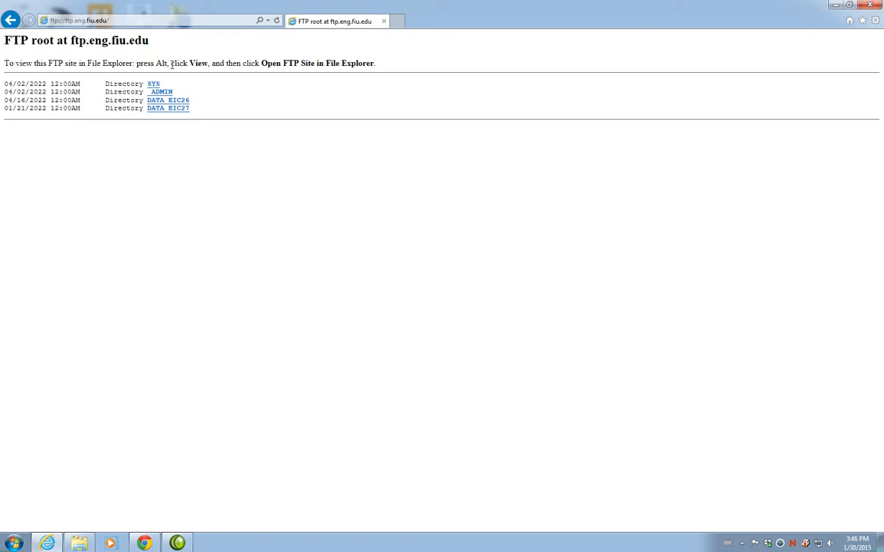
pyautogui.press('alt')
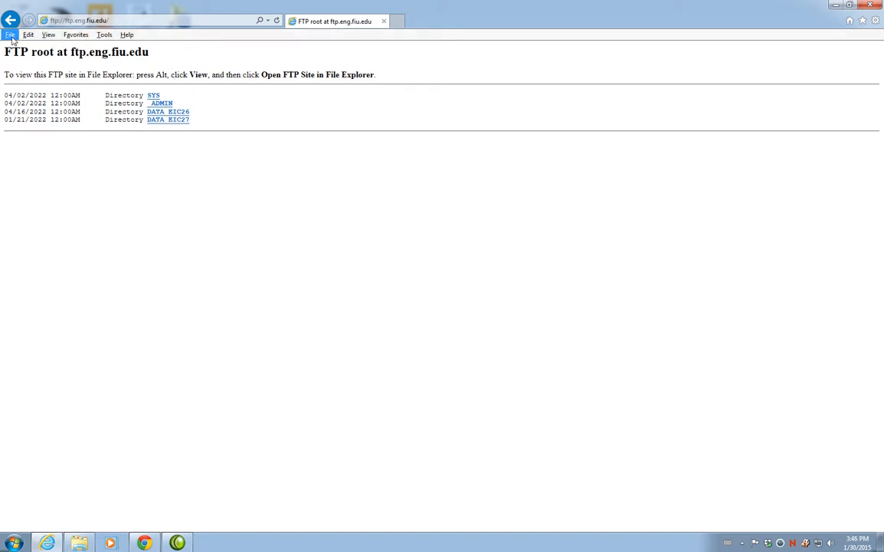
pyautogui.click(48, 35)
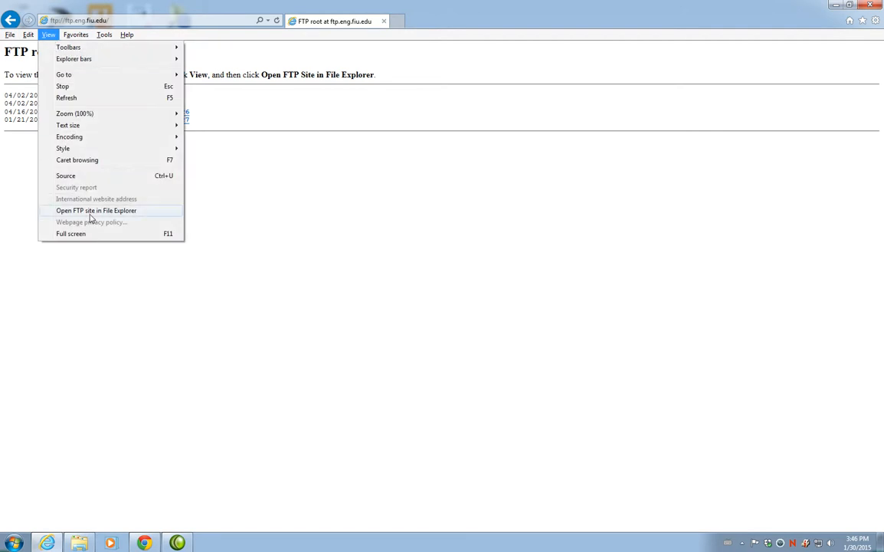
pyautogui.click(96, 210)
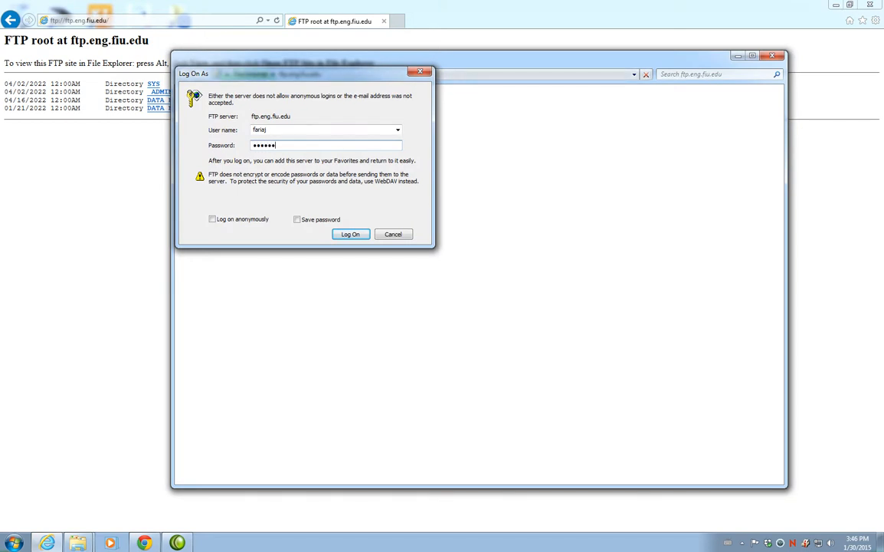
# Log on to ftp.eng.fiu.edu and open the OCS Documents > OST > Estimate folder
pyautogui.click(350, 233)
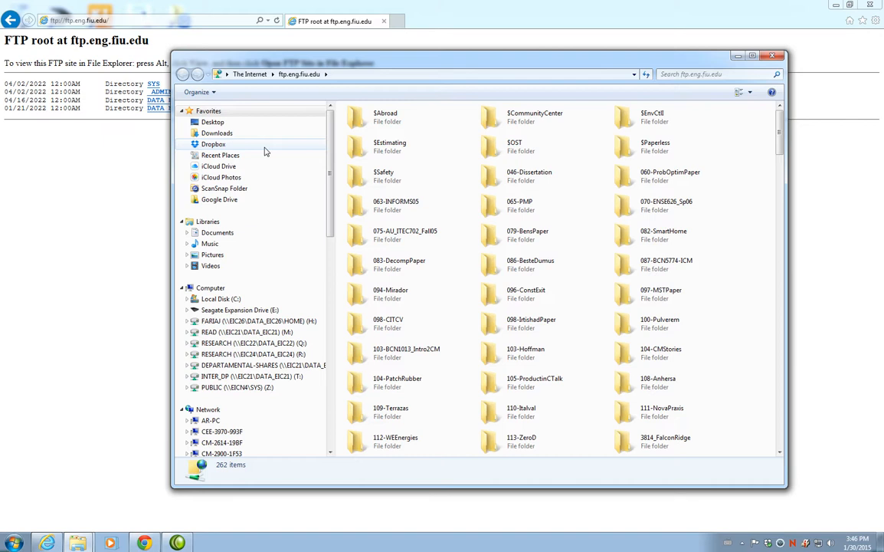
pyautogui.scroll(-3)
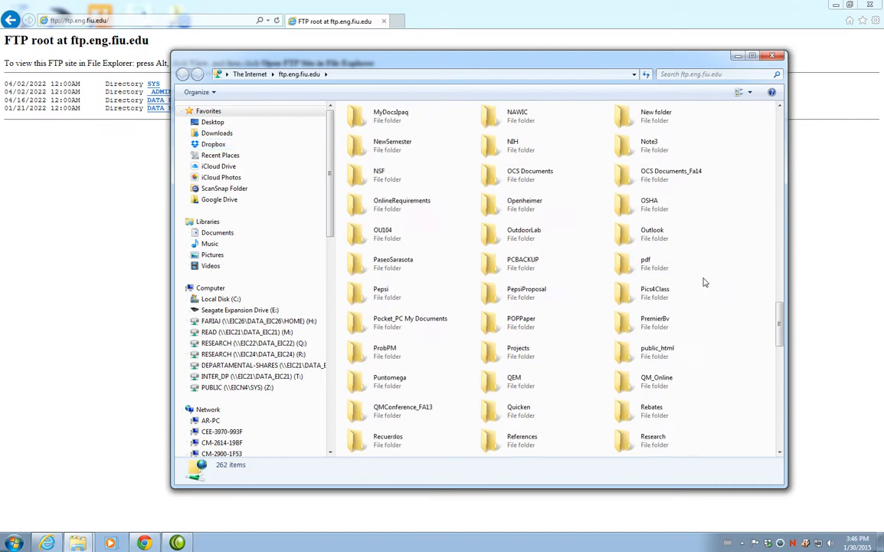
pyautogui.scroll(-3)
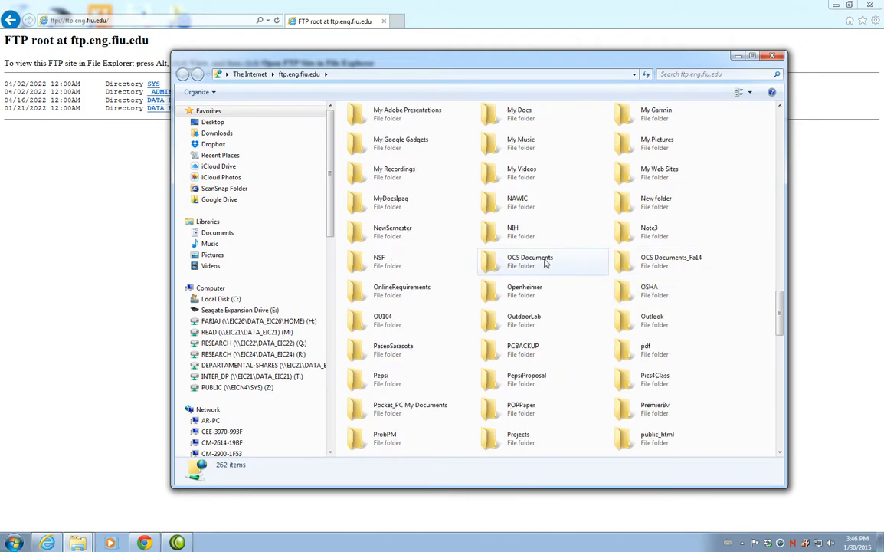
pyautogui.doubleClick(529, 260)
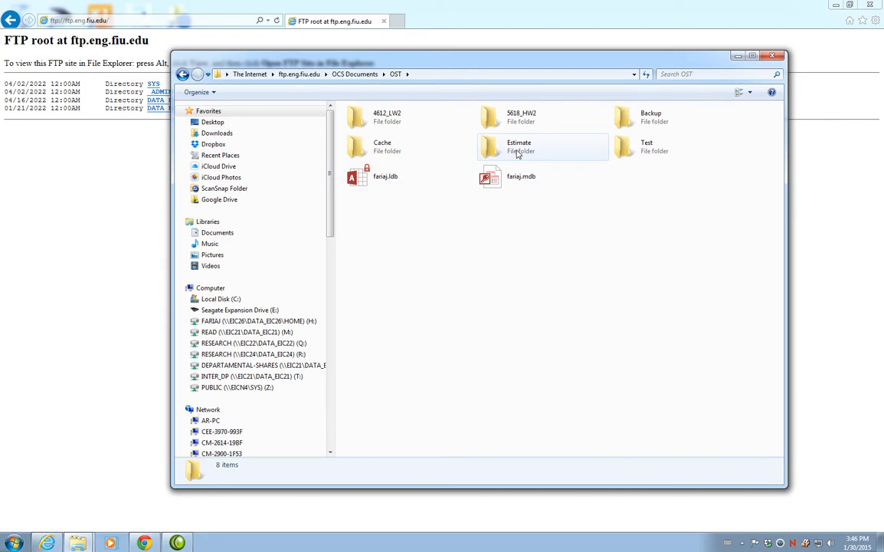
pyautogui.doubleClick(519, 146)
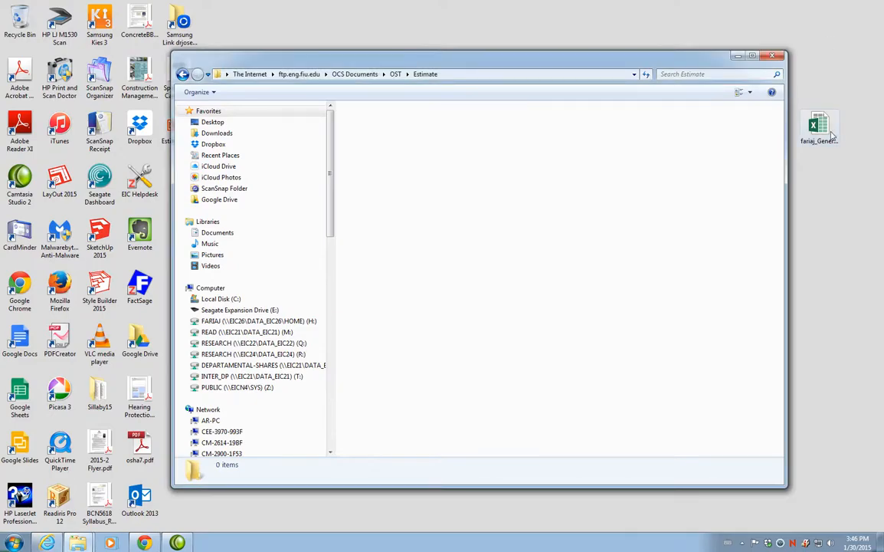
# Upload the template workbook into the FTP Estimate folder and select the uploaded file
pyautogui.moveTo(820, 126); pyautogui.dragTo(410, 138)
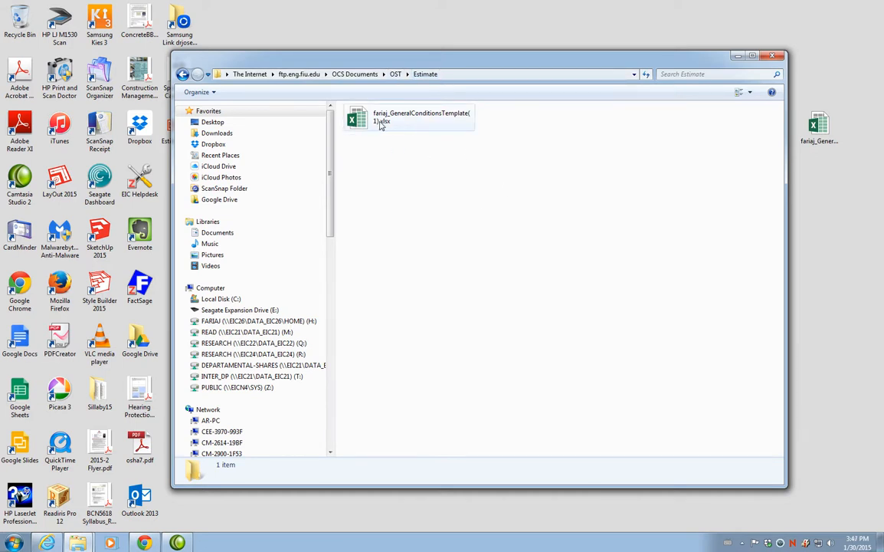
pyautogui.click(409, 116)
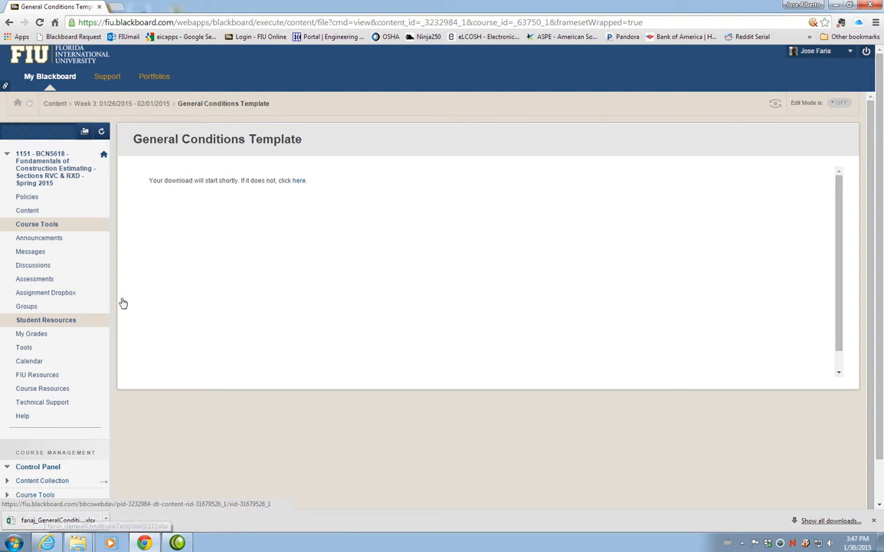
pyautogui.moveTo(529, 150)
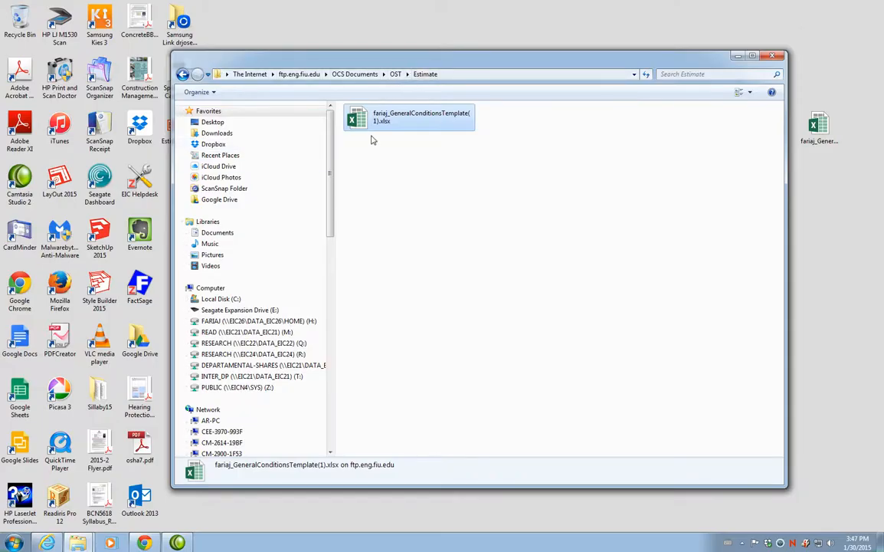
pyautogui.moveTo(497, 141)
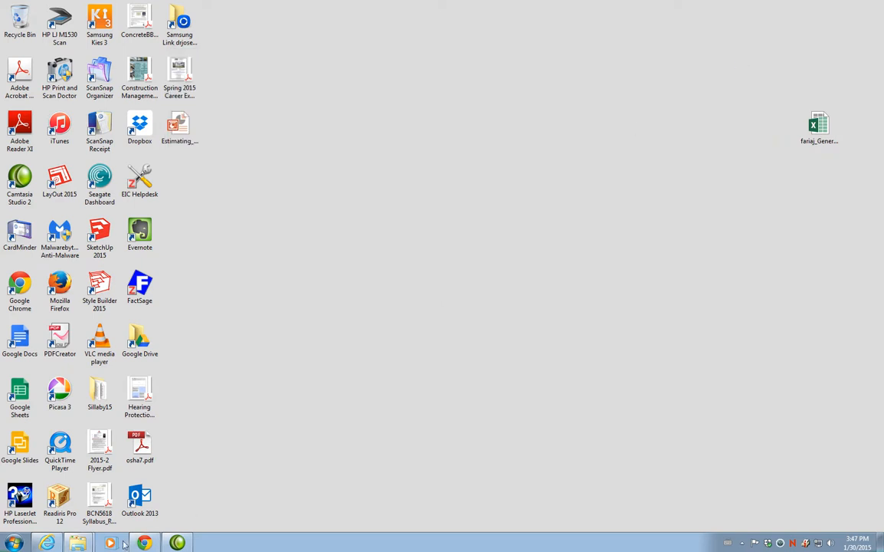
pyautogui.click(124, 543)
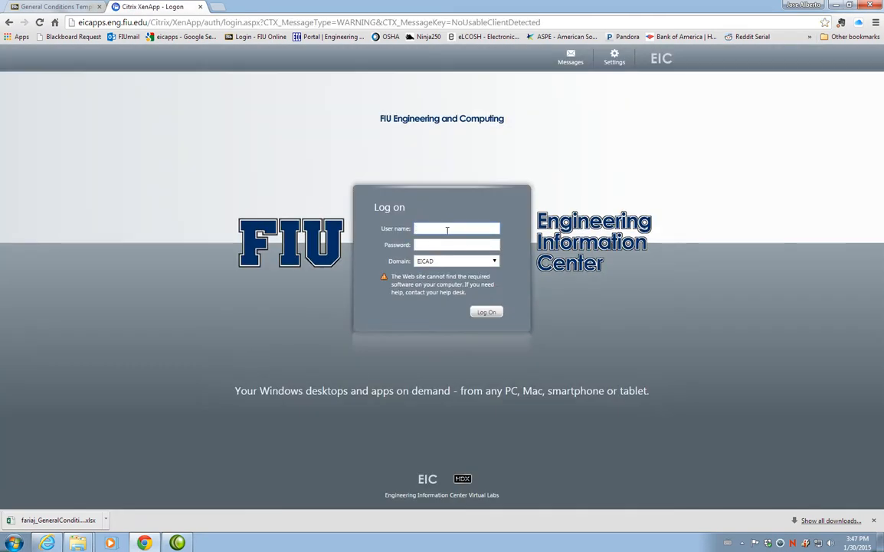
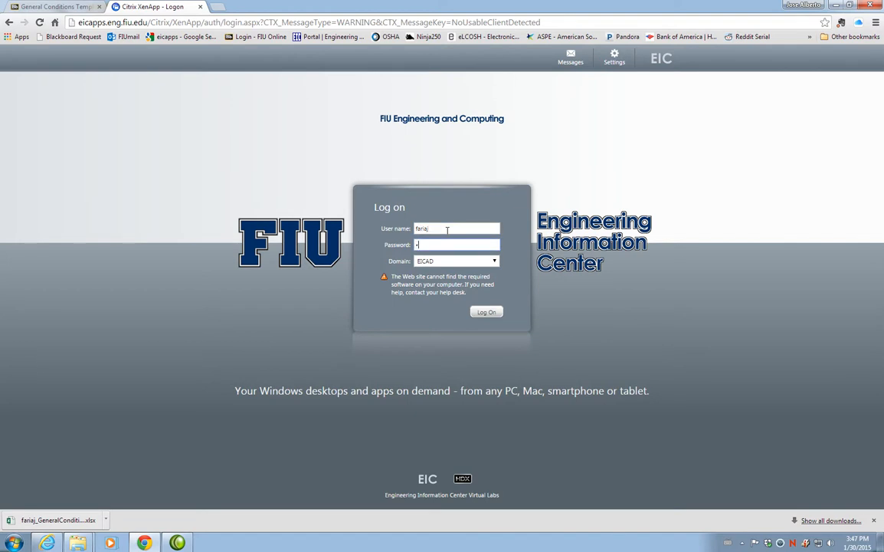
pyautogui.write('password')
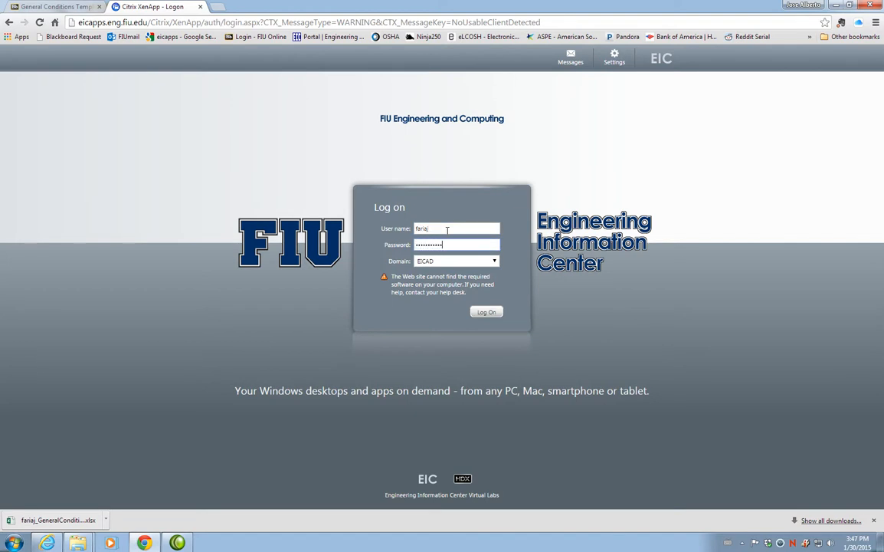
pyautogui.click(486, 311)
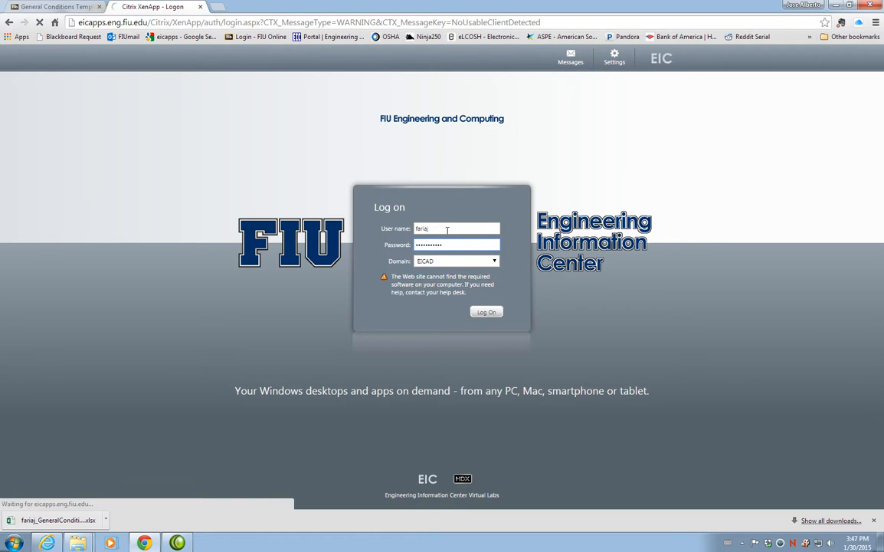
pyautogui.click(486, 296)
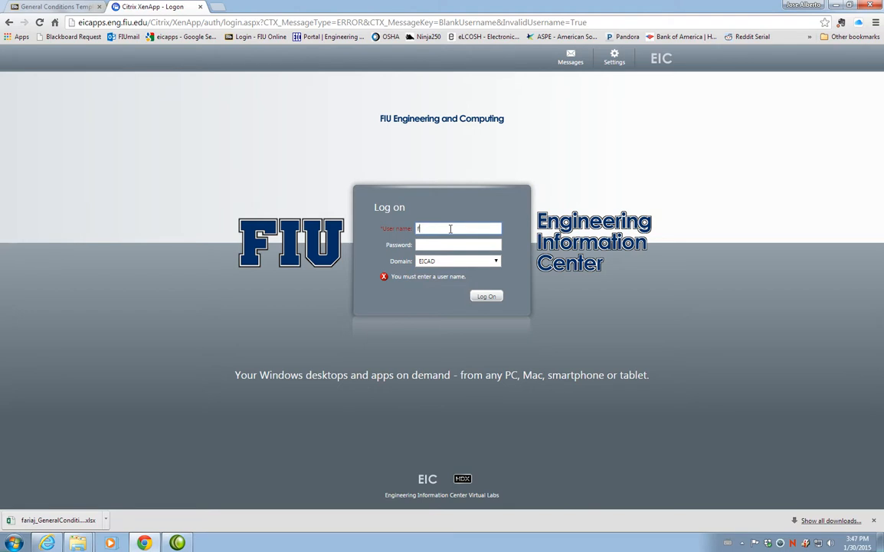
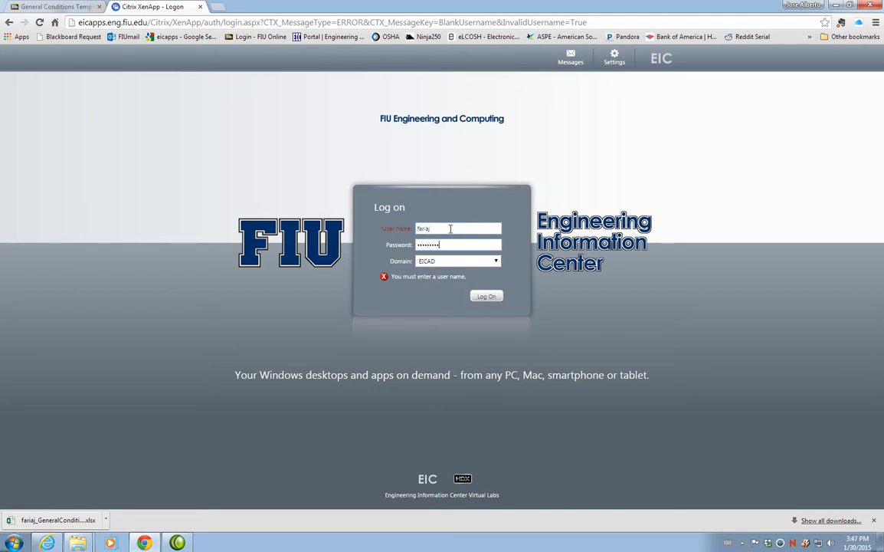
pyautogui.click(486, 296)
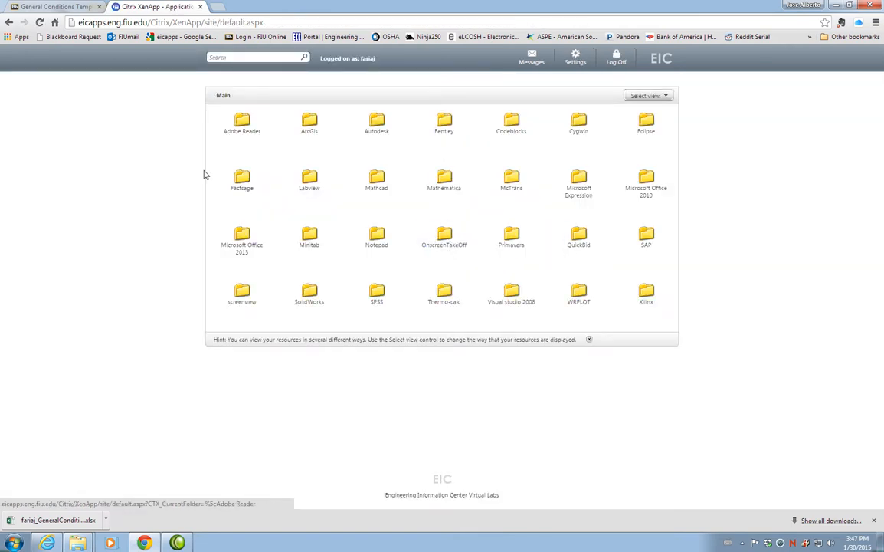
pyautogui.moveTo(511, 297)
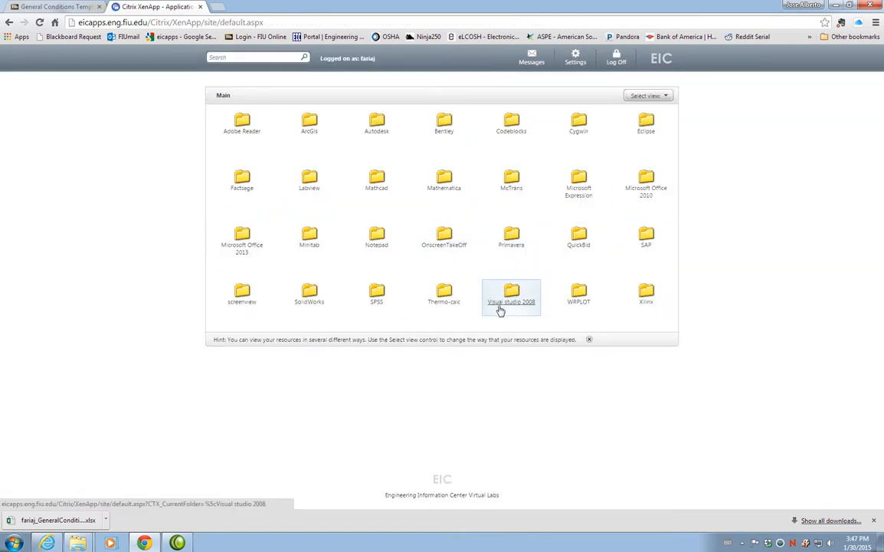
pyautogui.moveTo(482, 239)
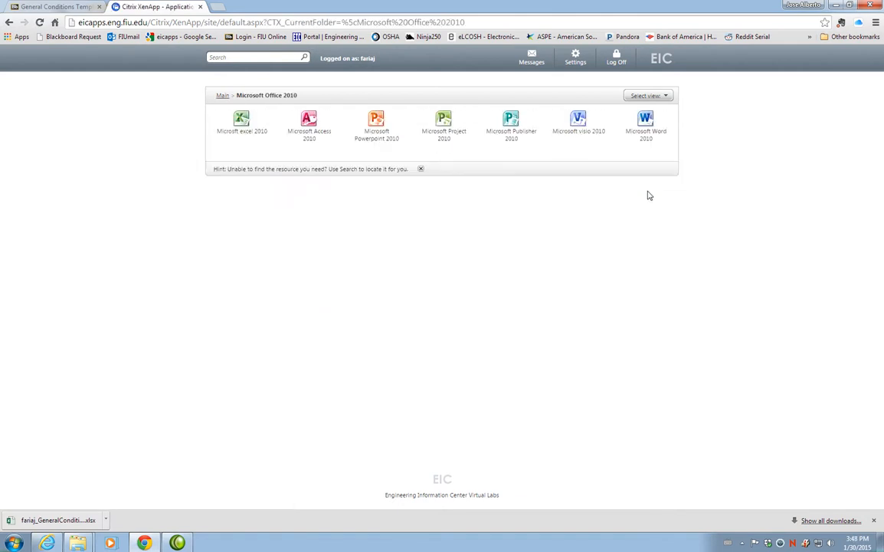
# Launch Microsoft Excel 2010 from the Microsoft Office 2010 group
pyautogui.click(242, 125)
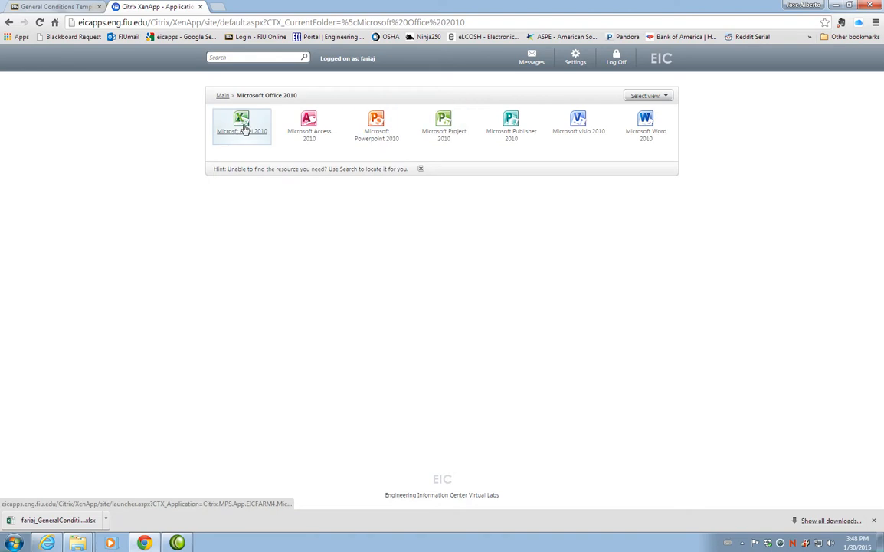
pyautogui.click(241, 124)
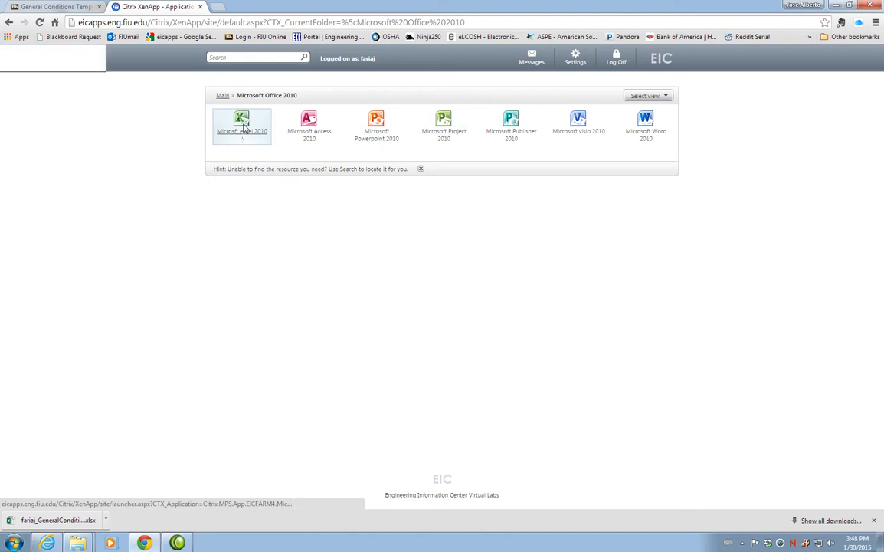
pyautogui.click(242, 124)
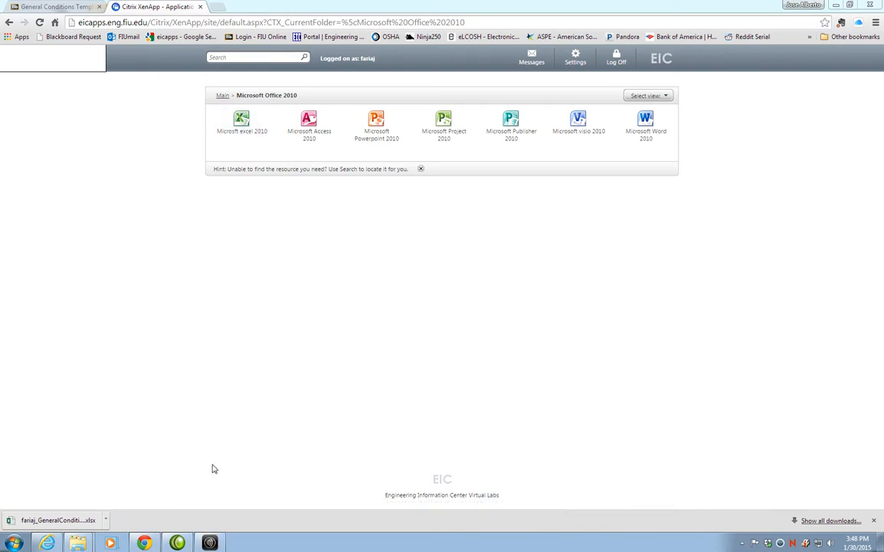
pyautogui.moveTo(376, 284)
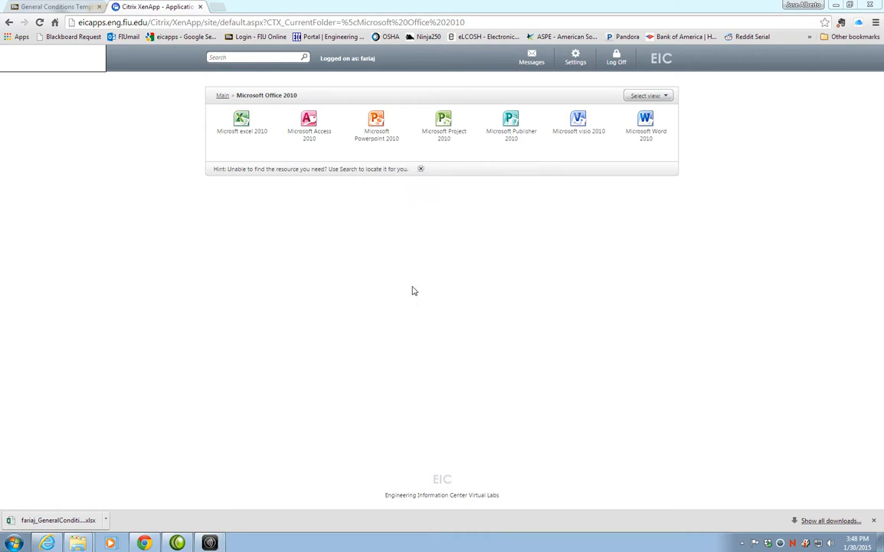
# Bring the new Excel 2010 workbook forward and start opening an existing workbook
pyautogui.click(241, 119)
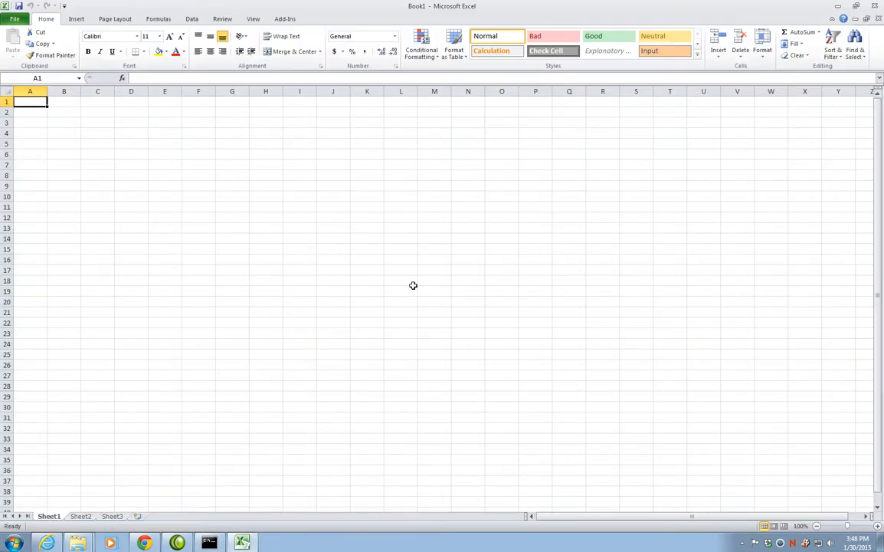
pyautogui.click(14, 18)
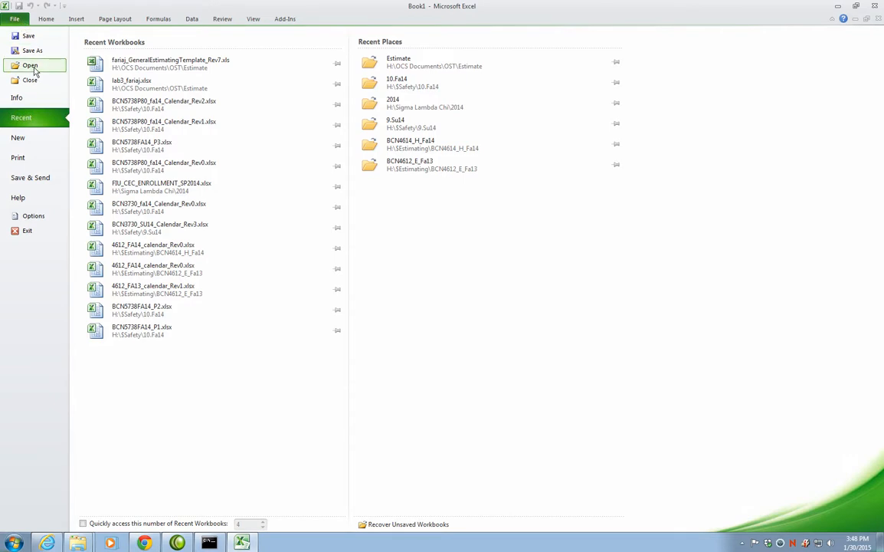
pyautogui.click(30, 65)
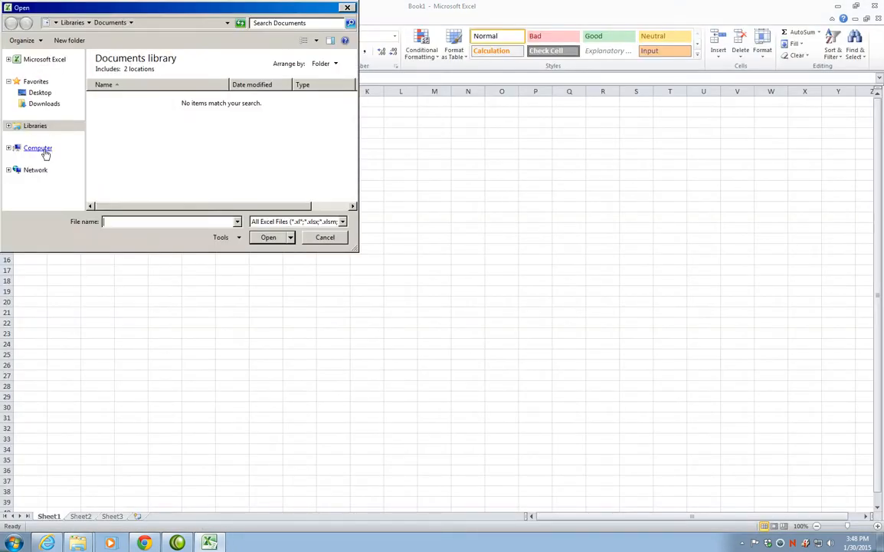
# Browse the H: drive, allowing local file access, into OCS Documents > OST
pyautogui.click(34, 125)
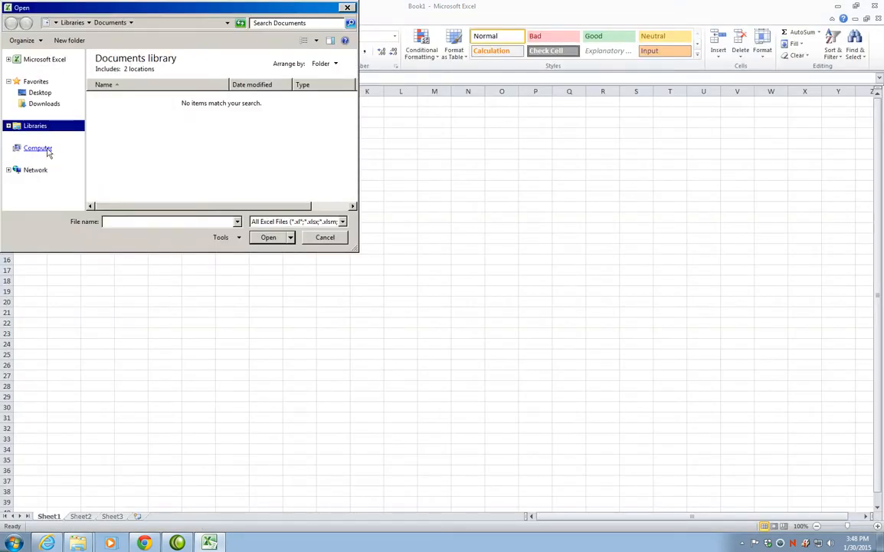
pyautogui.click(37, 148)
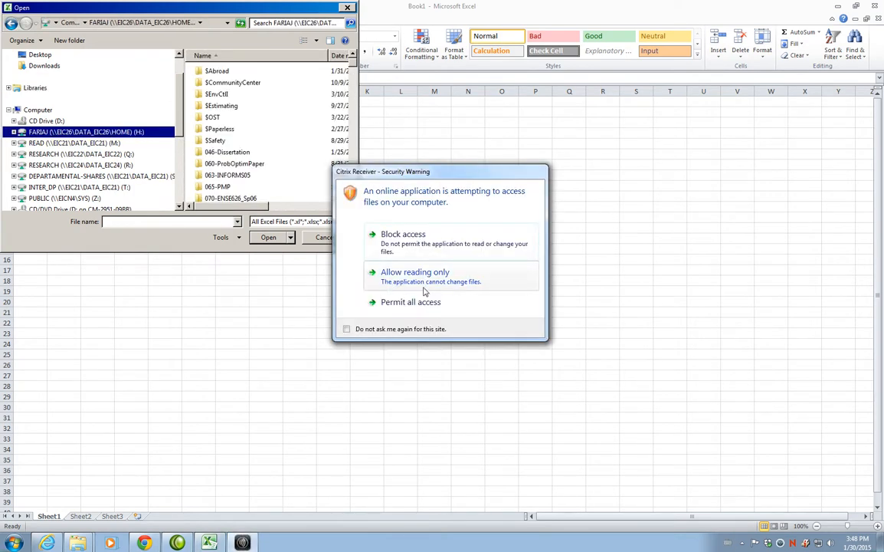
pyautogui.click(415, 271)
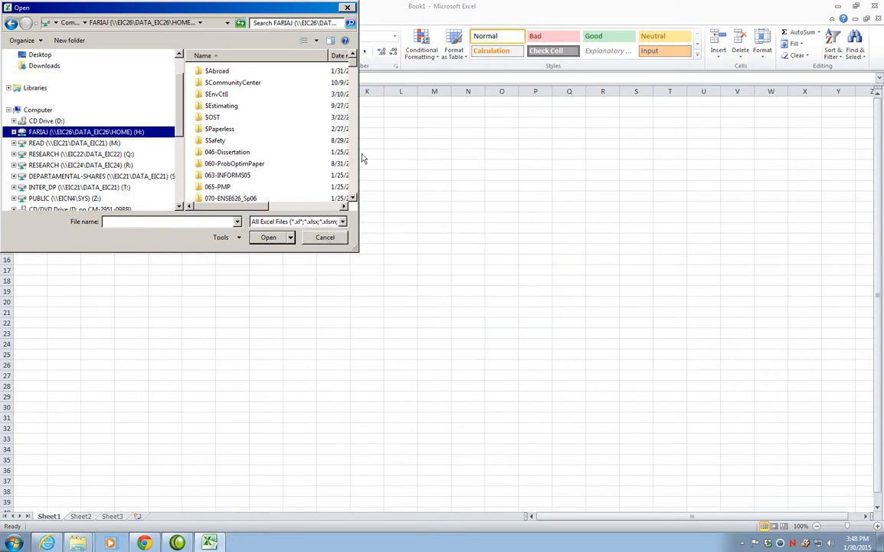
pyautogui.scroll(-3)
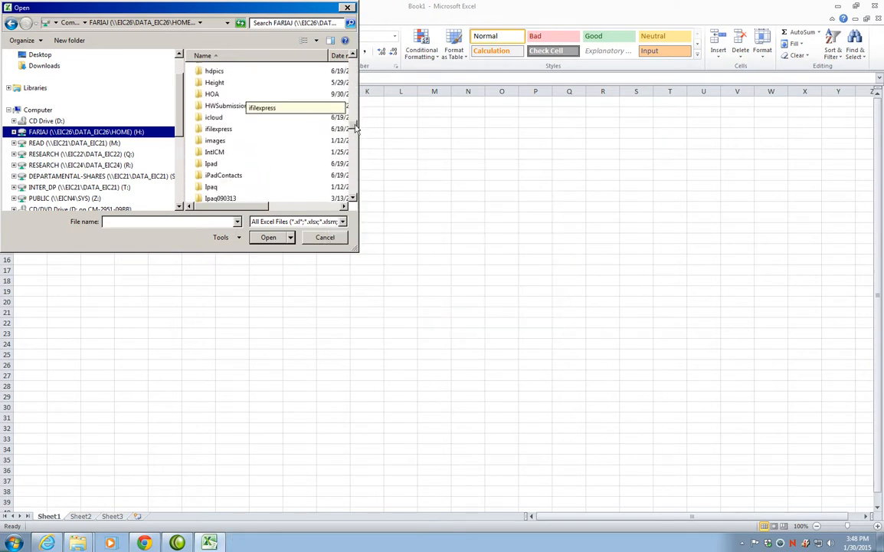
pyautogui.scroll(-3)
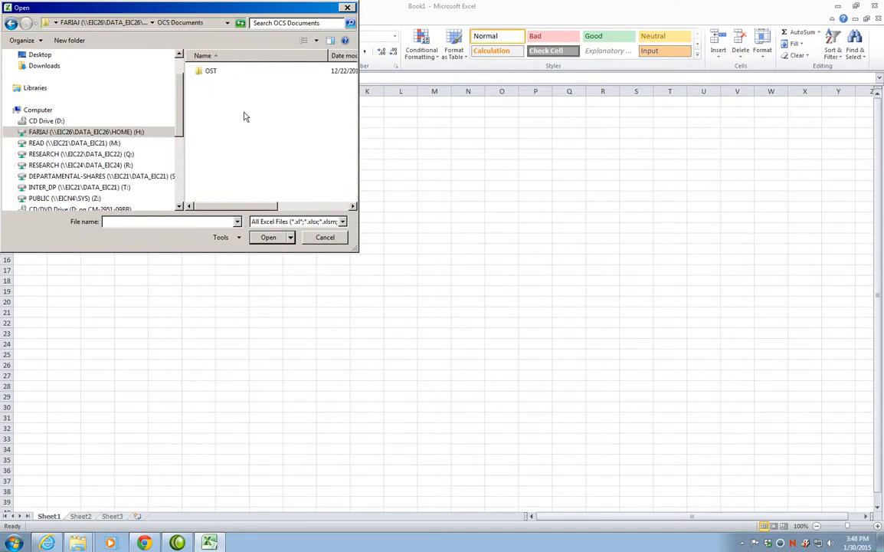
pyautogui.doubleClick(210, 71)
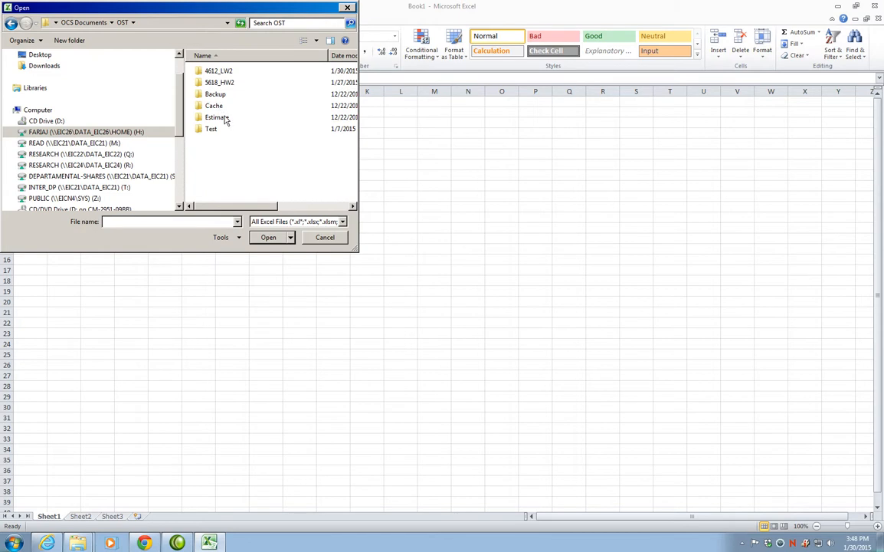
# Open the Estimate folder and launch the General Conditions Template workbook to its Temporary Facilities sheet
pyautogui.click(268, 237)
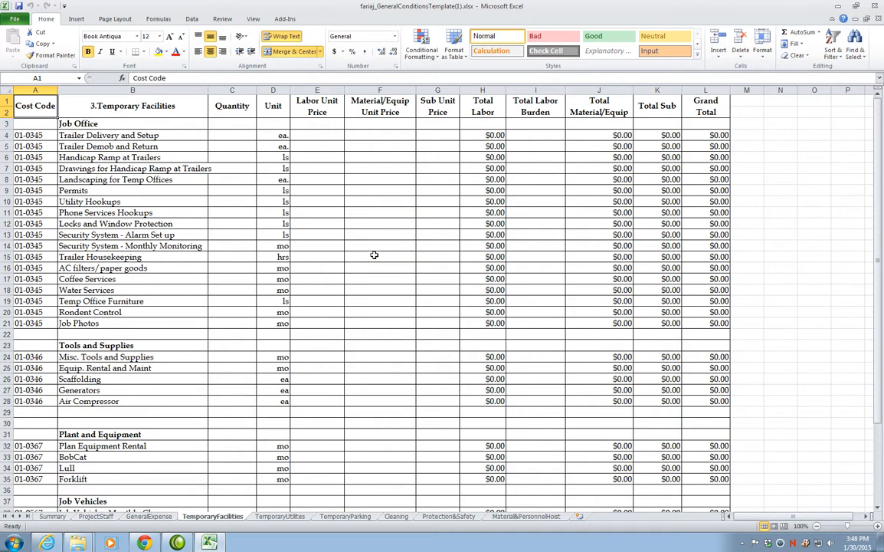
pyautogui.moveTo(416, 279)
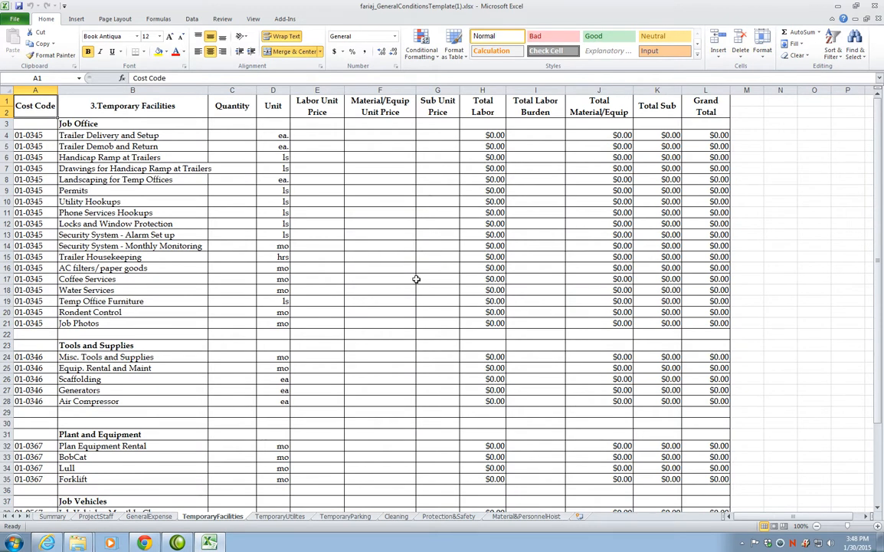